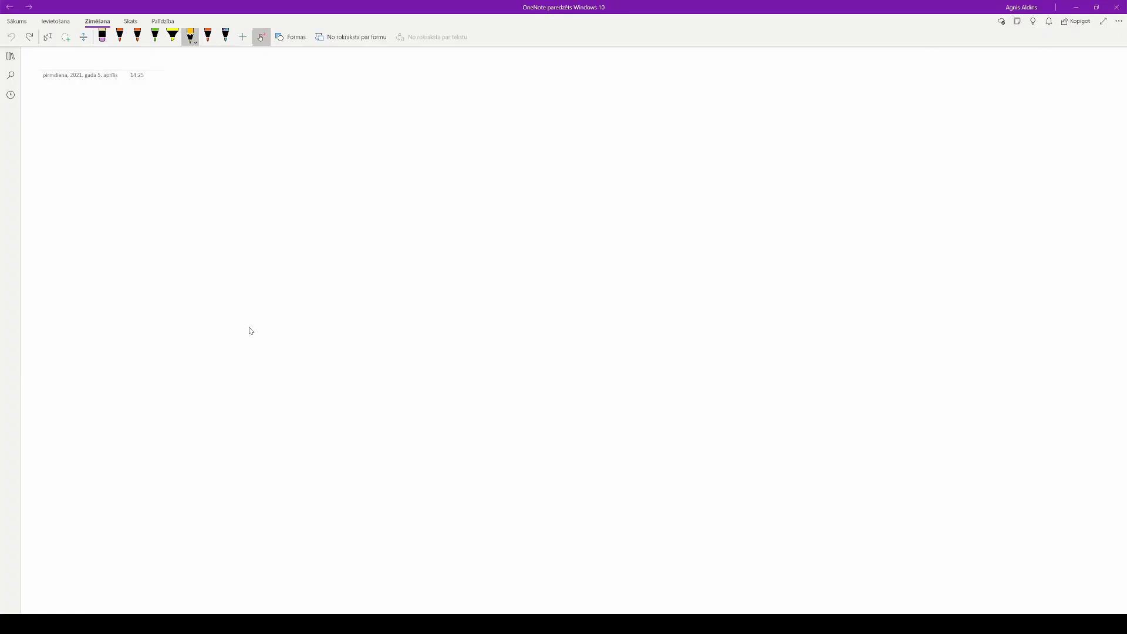
{"action": "mouse_move", "coordinate": [226, 343]}
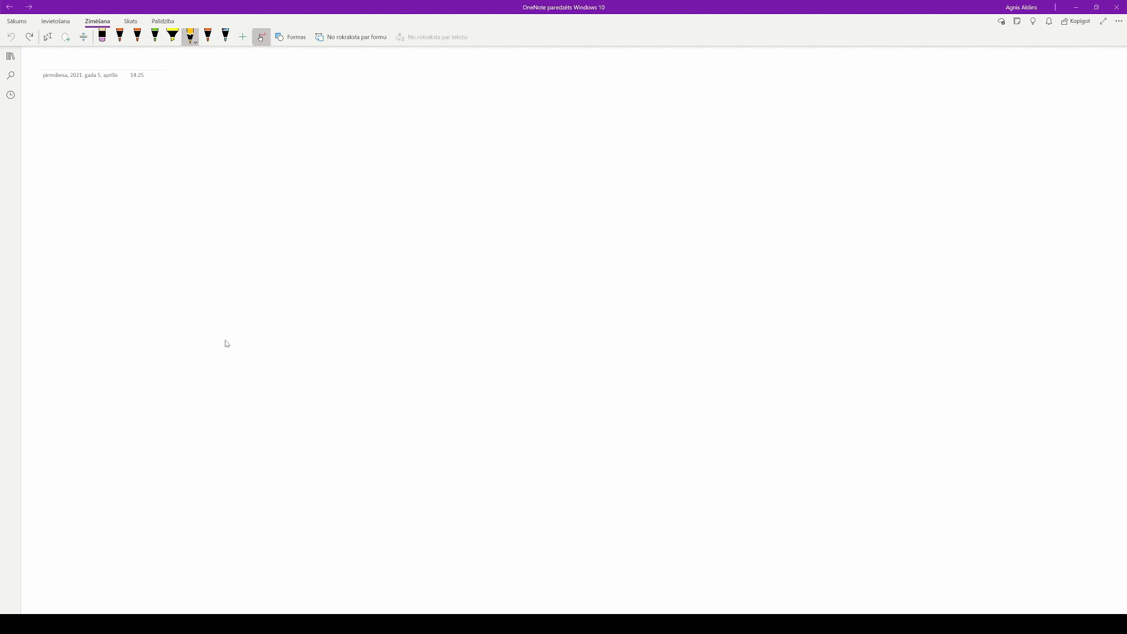
{"action": "mouse_move", "coordinate": [229, 347]}
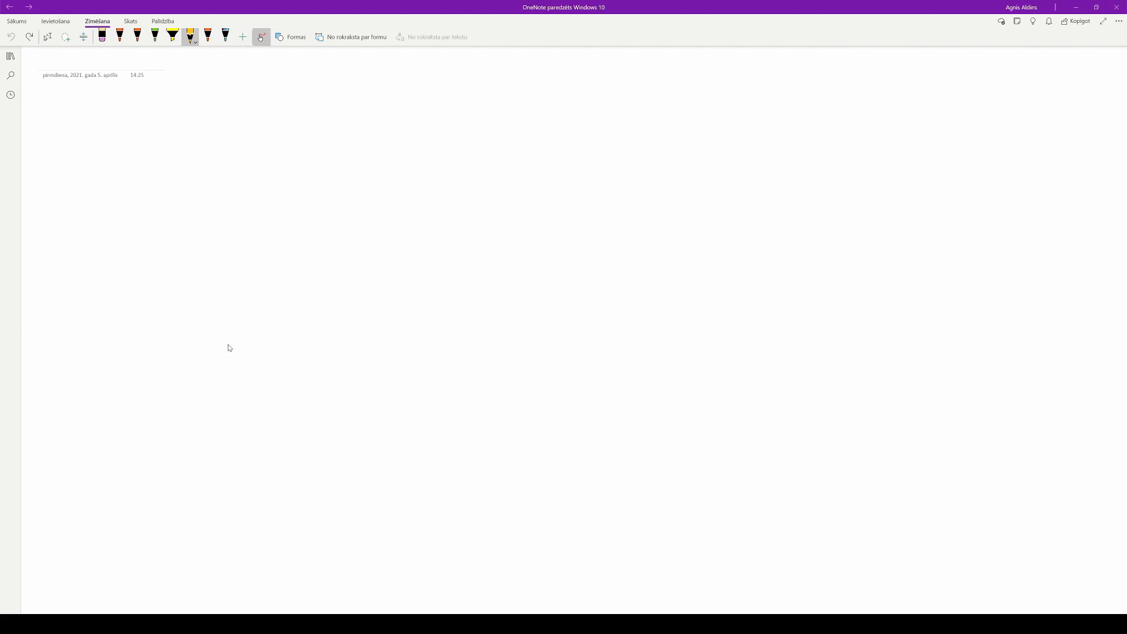
{"action": "mouse_move", "coordinate": [249, 311]}
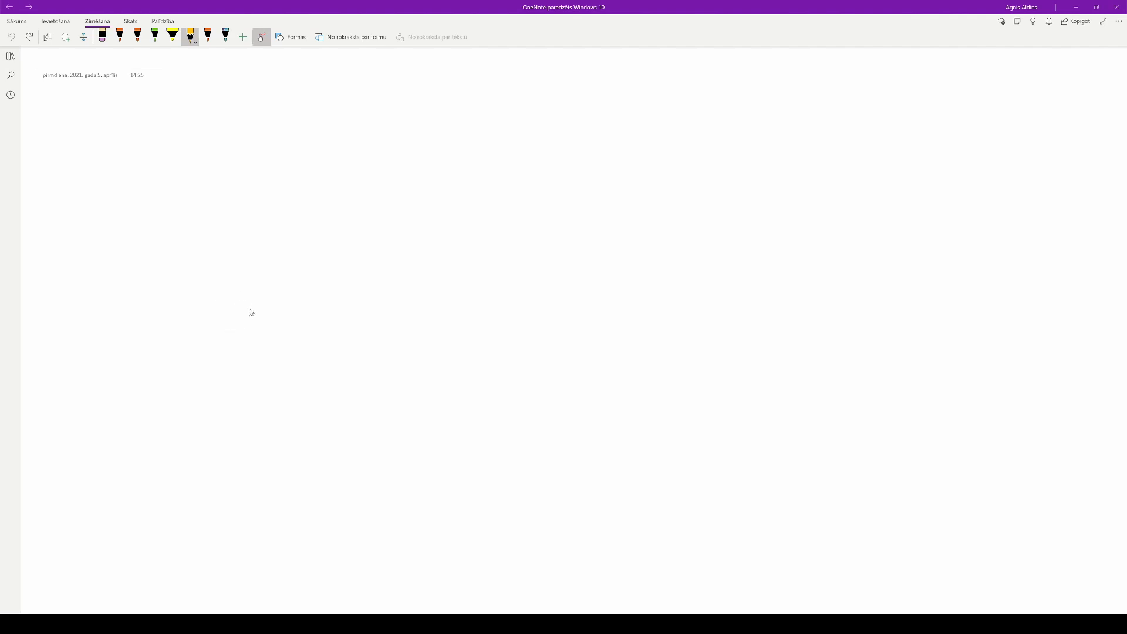
{"action": "mouse_move", "coordinate": [247, 316]}
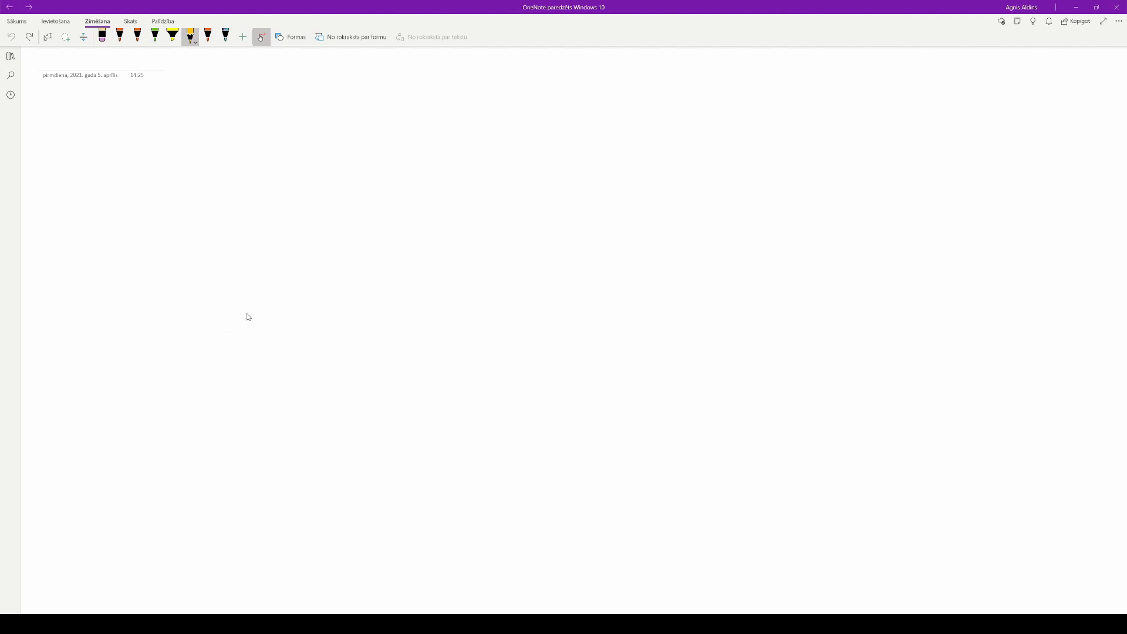
{"action": "mouse_move", "coordinate": [332, 337]}
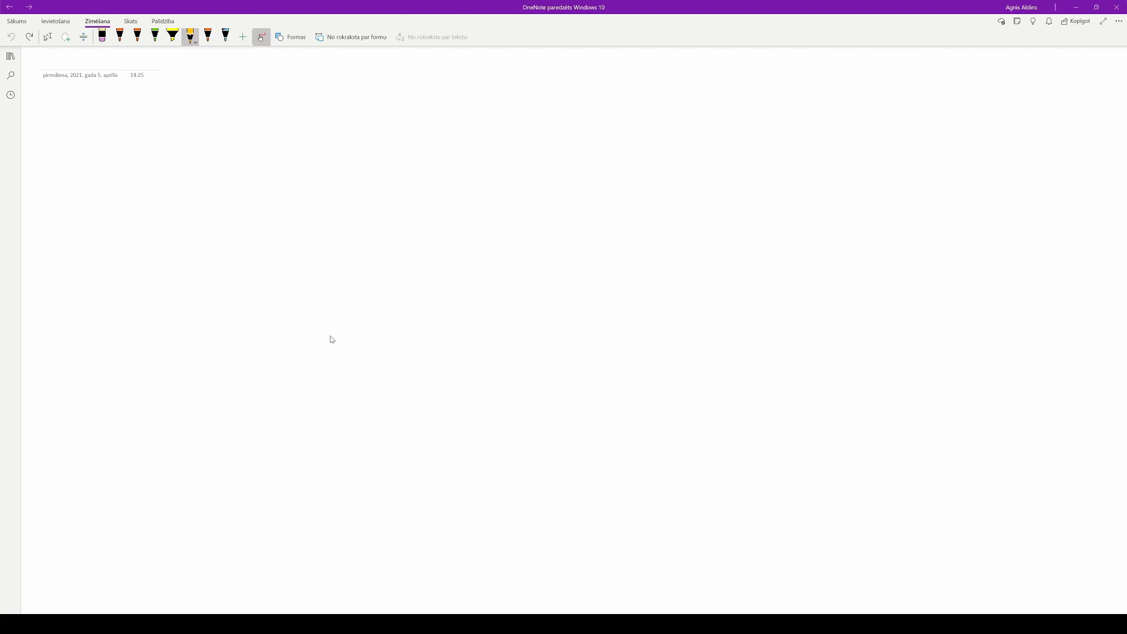
{"action": "mouse_move", "coordinate": [328, 336]}
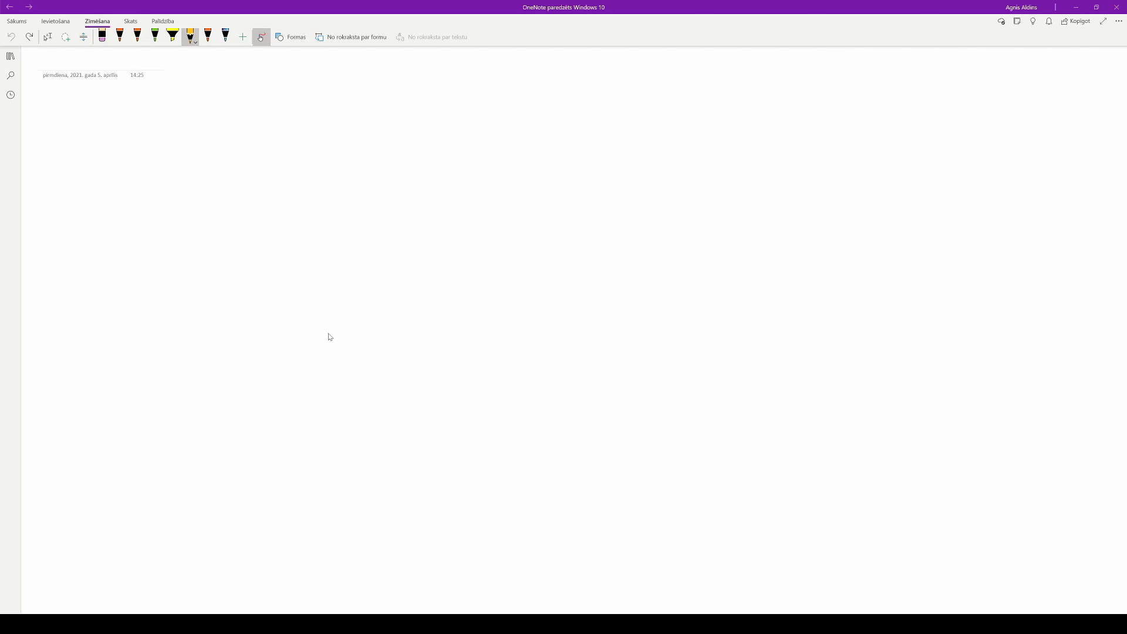
{"action": "mouse_move", "coordinate": [328, 340]}
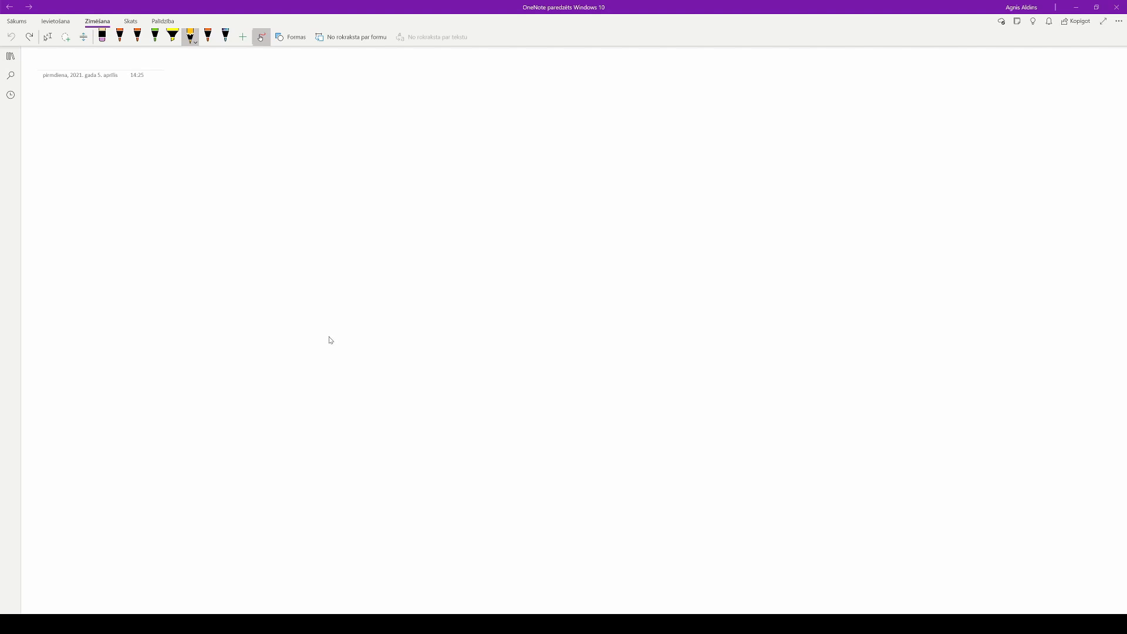
{"action": "mouse_move", "coordinate": [333, 342]}
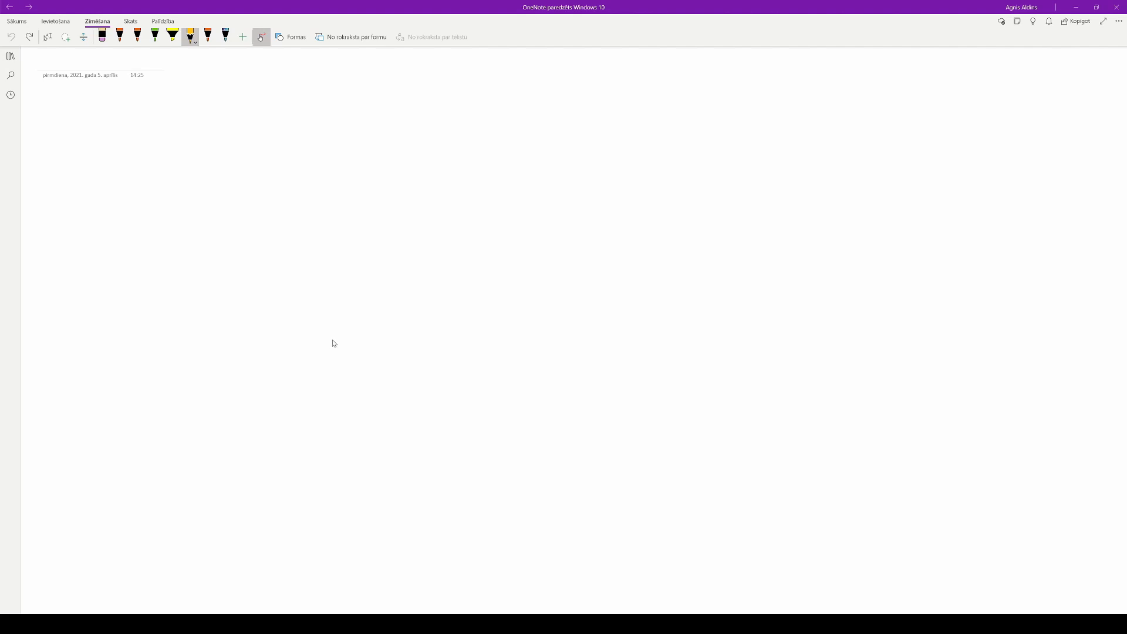
{"action": "mouse_move", "coordinate": [328, 346]}
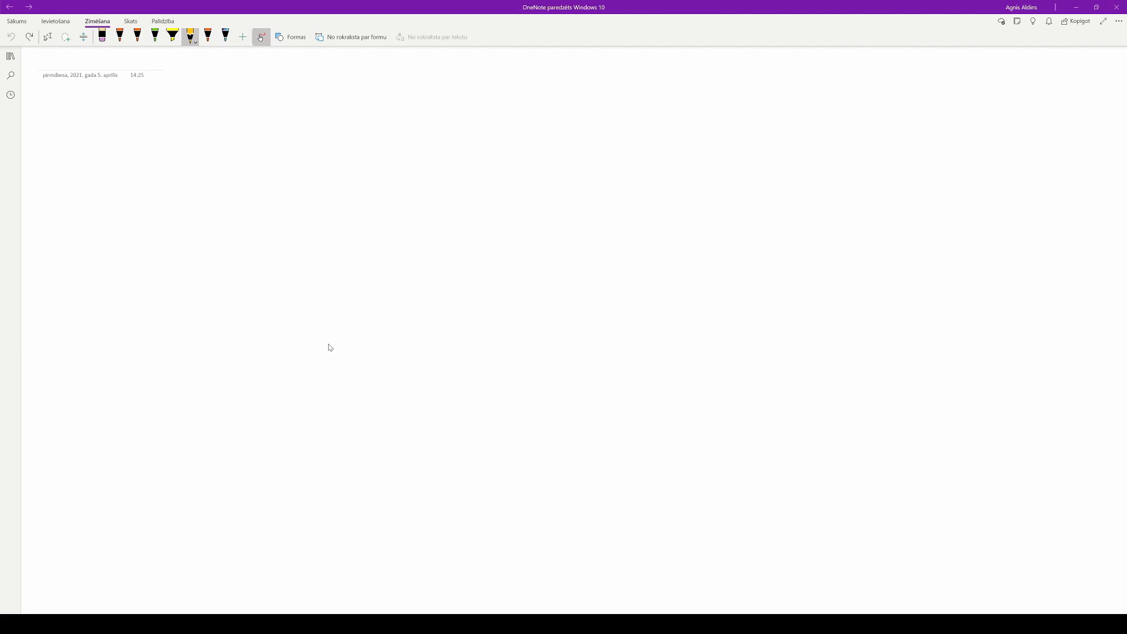
{"action": "mouse_move", "coordinate": [323, 359]}
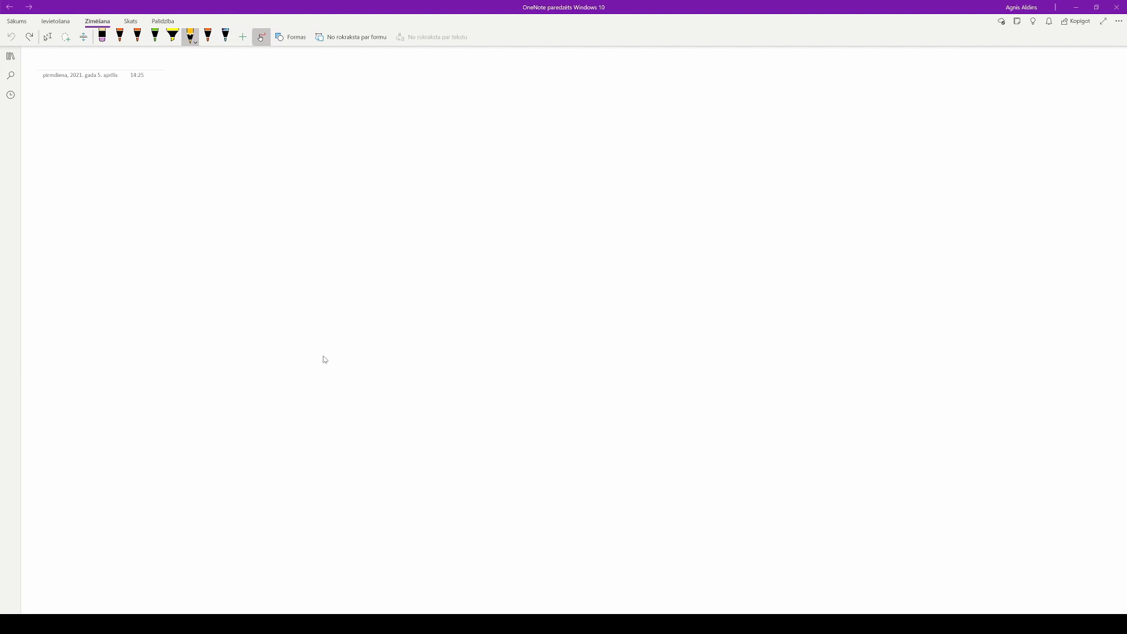
{"action": "mouse_move", "coordinate": [326, 358]}
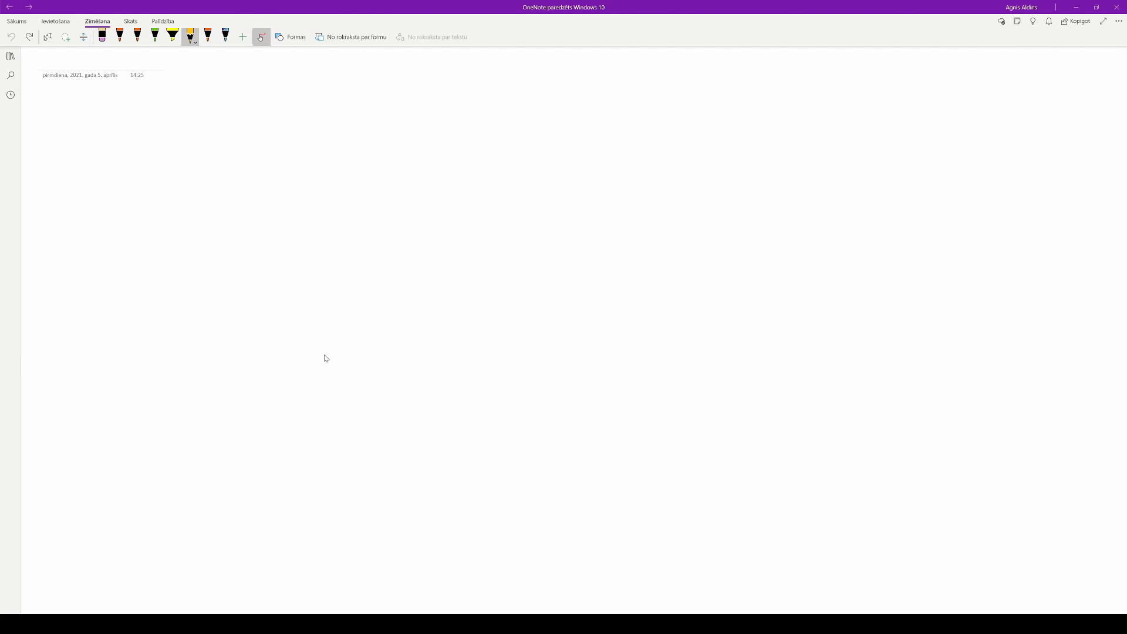
{"action": "mouse_move", "coordinate": [322, 361]}
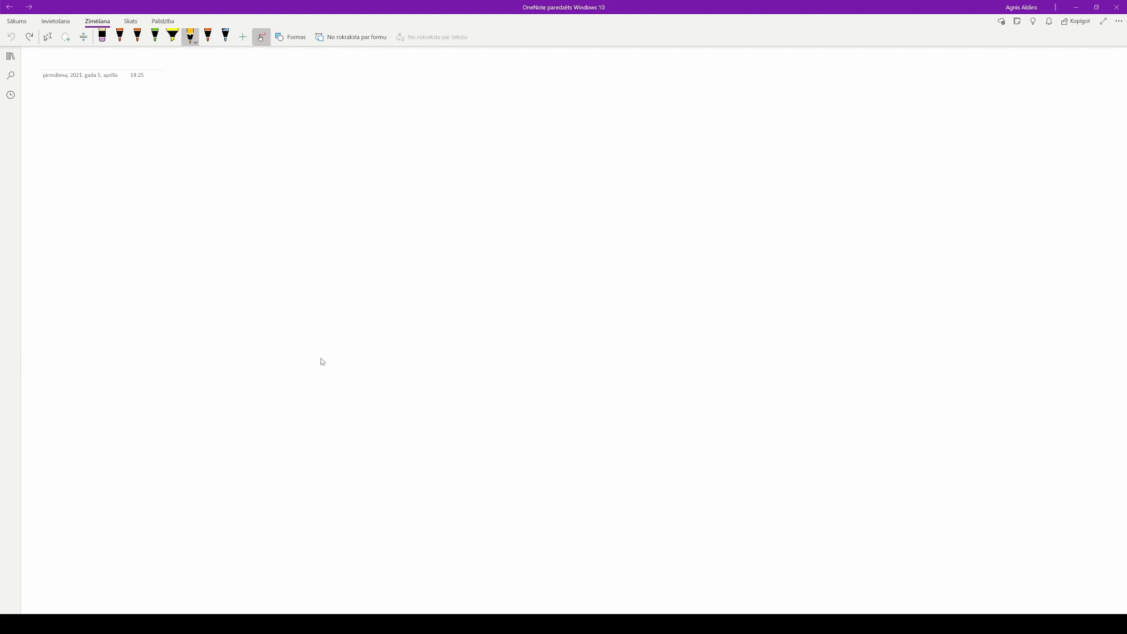
{"action": "mouse_move", "coordinate": [324, 356]}
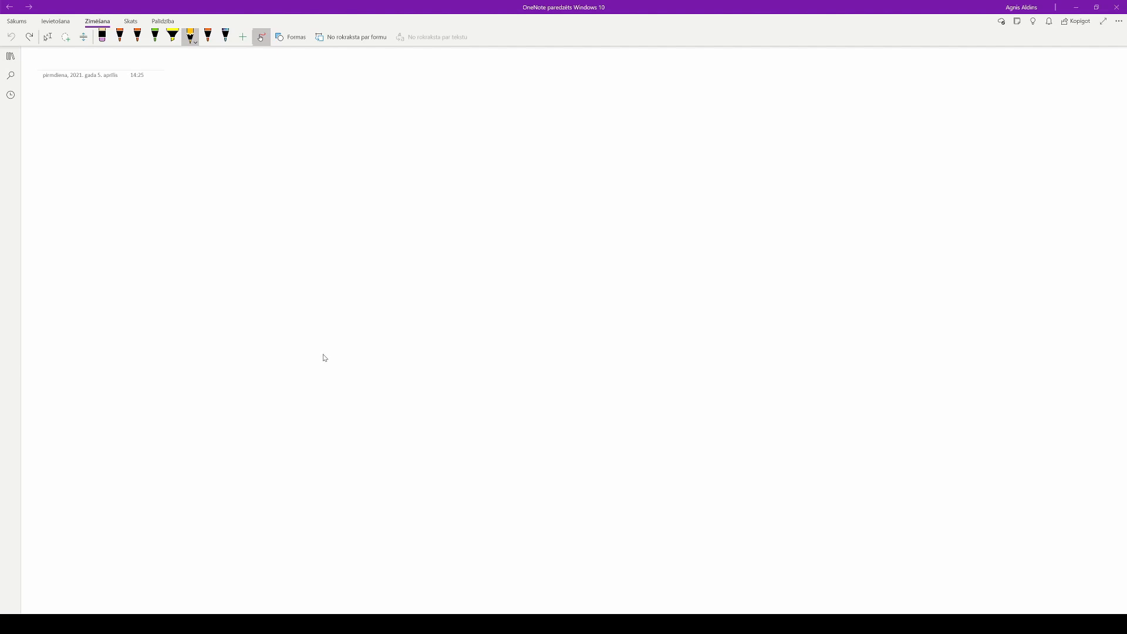
{"action": "mouse_move", "coordinate": [322, 356]}
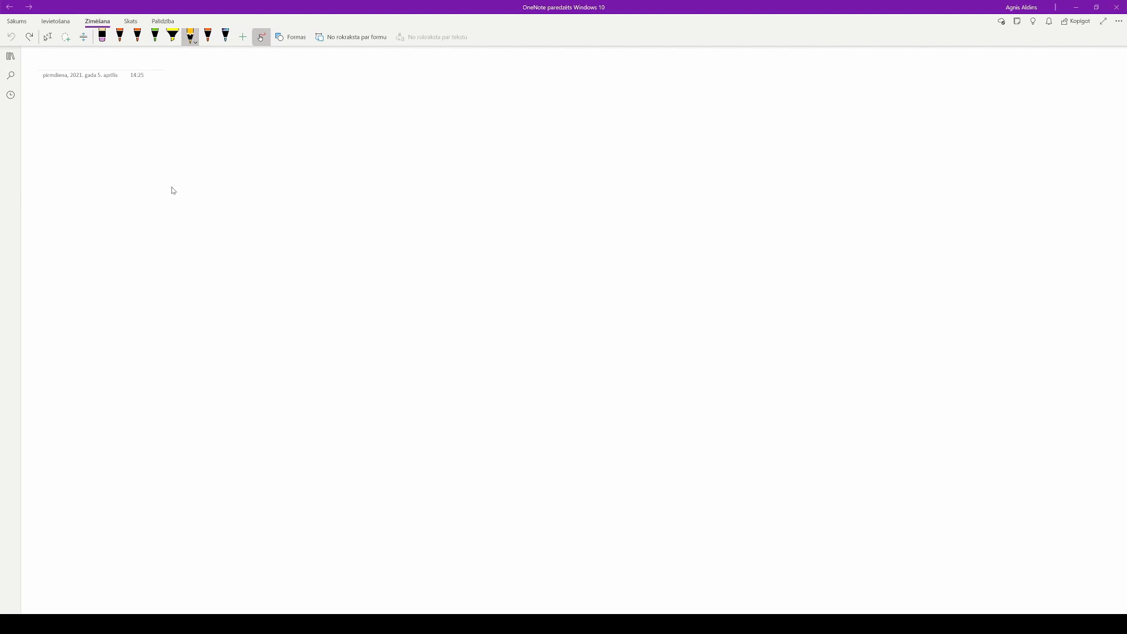
{"action": "mouse_move", "coordinate": [215, 179]}
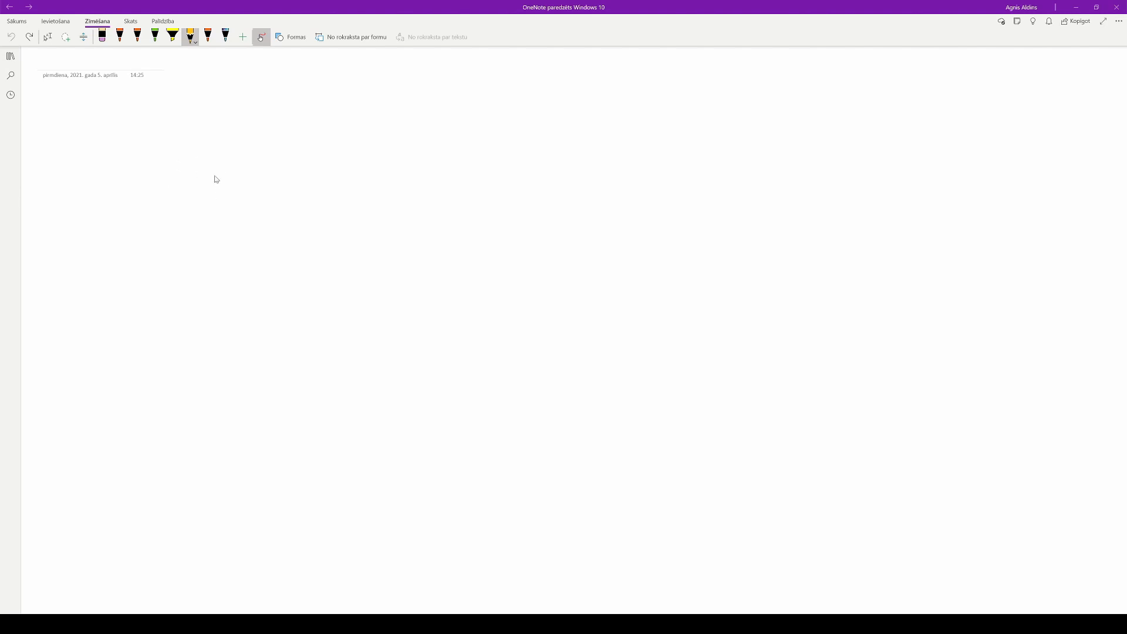
Step: Sketch two circles and label them P (current point) and Pp (previous point)
{"action": "left_click_drag", "start_coordinate": [194, 162], "coordinate": [188, 180]}
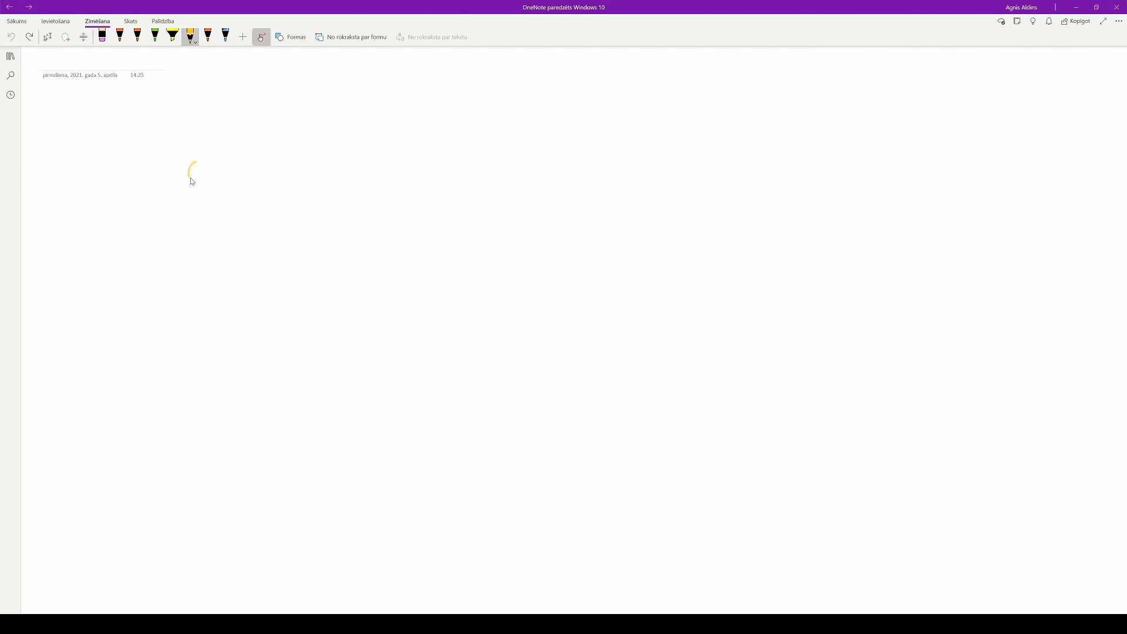
{"action": "left_click_drag", "start_coordinate": [193, 168], "coordinate": [194, 178]}
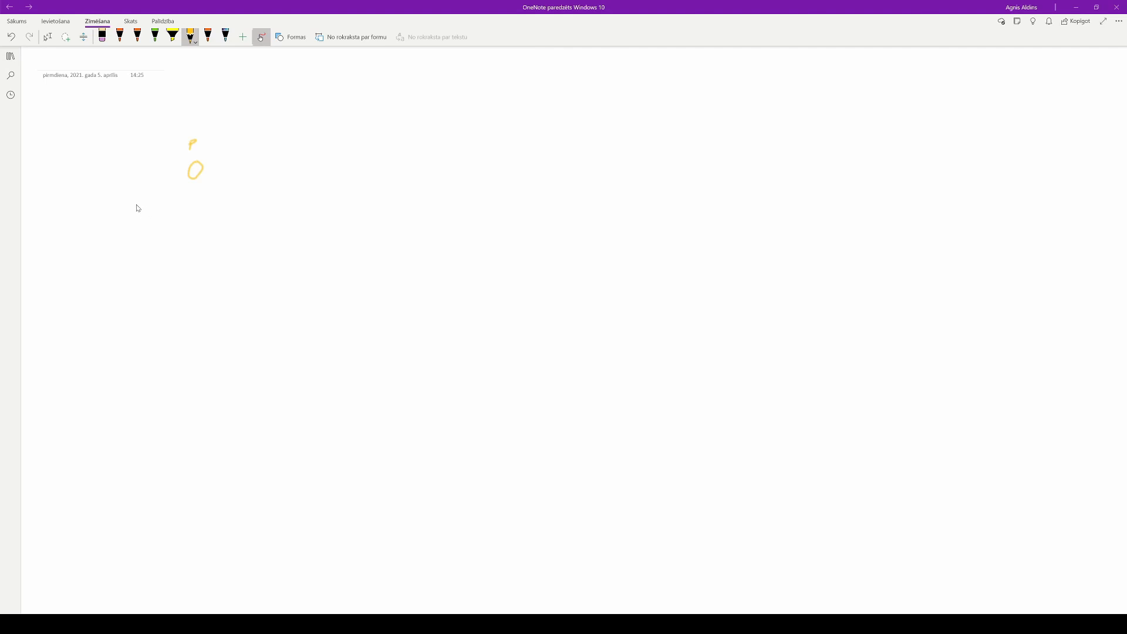
{"action": "left_click_drag", "start_coordinate": [119, 195], "coordinate": [131, 208]}
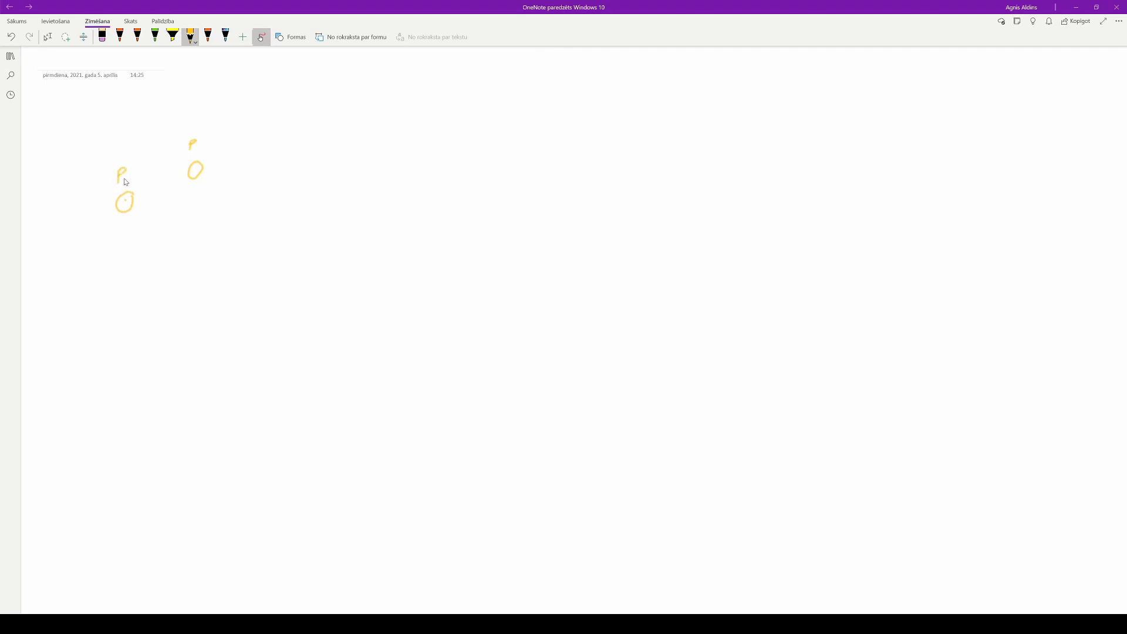
{"action": "left_click_drag", "start_coordinate": [128, 171], "coordinate": [133, 180]}
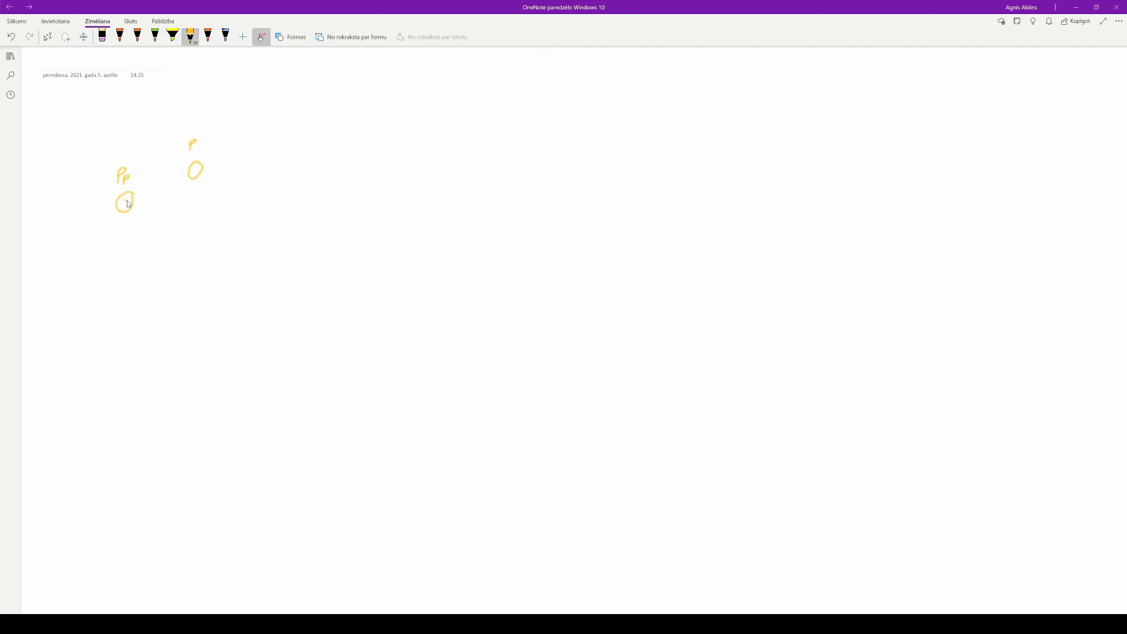
Step: Join the two circles with a line and write P-Pp above it
{"action": "left_click_drag", "start_coordinate": [124, 200], "coordinate": [196, 170]}
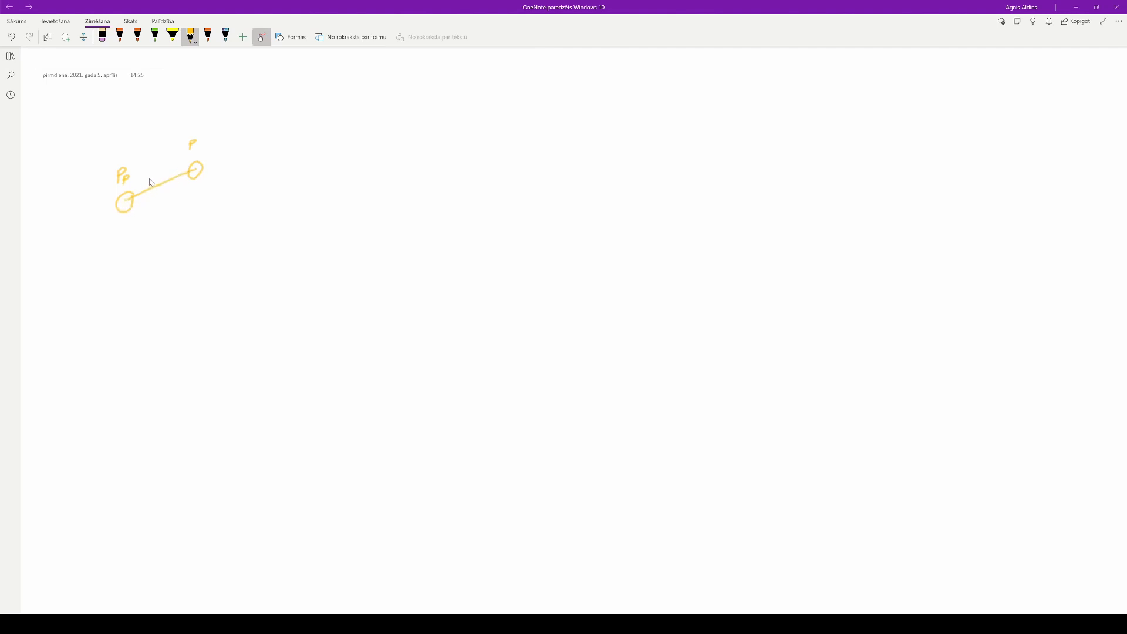
{"action": "left_click_drag", "start_coordinate": [143, 169], "coordinate": [154, 163]}
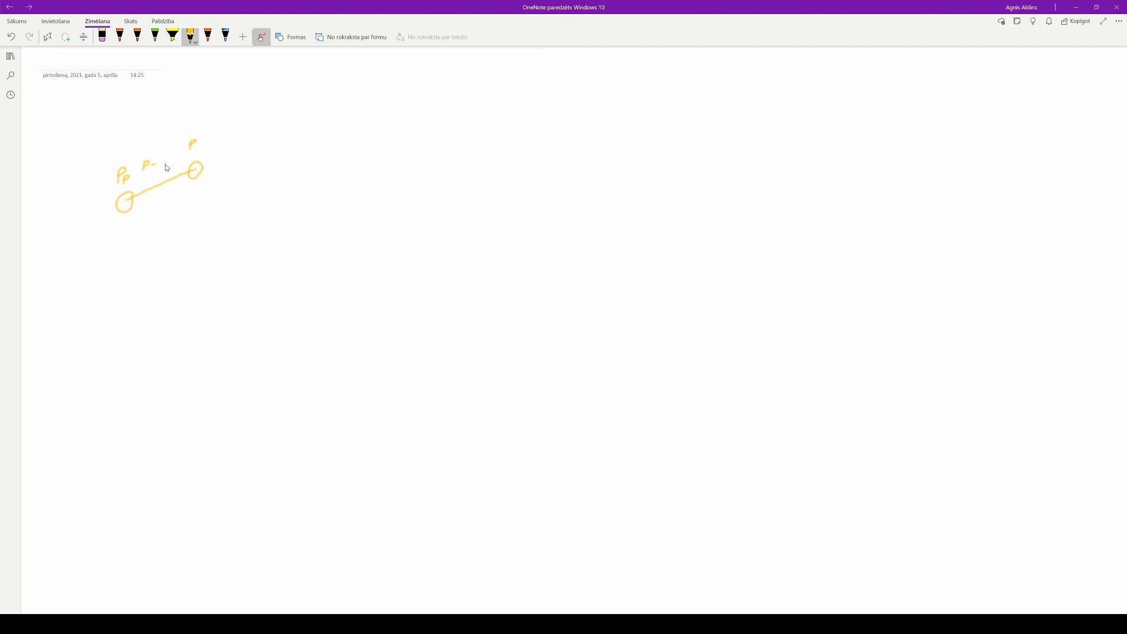
{"action": "left_click_drag", "start_coordinate": [157, 164], "coordinate": [161, 157]}
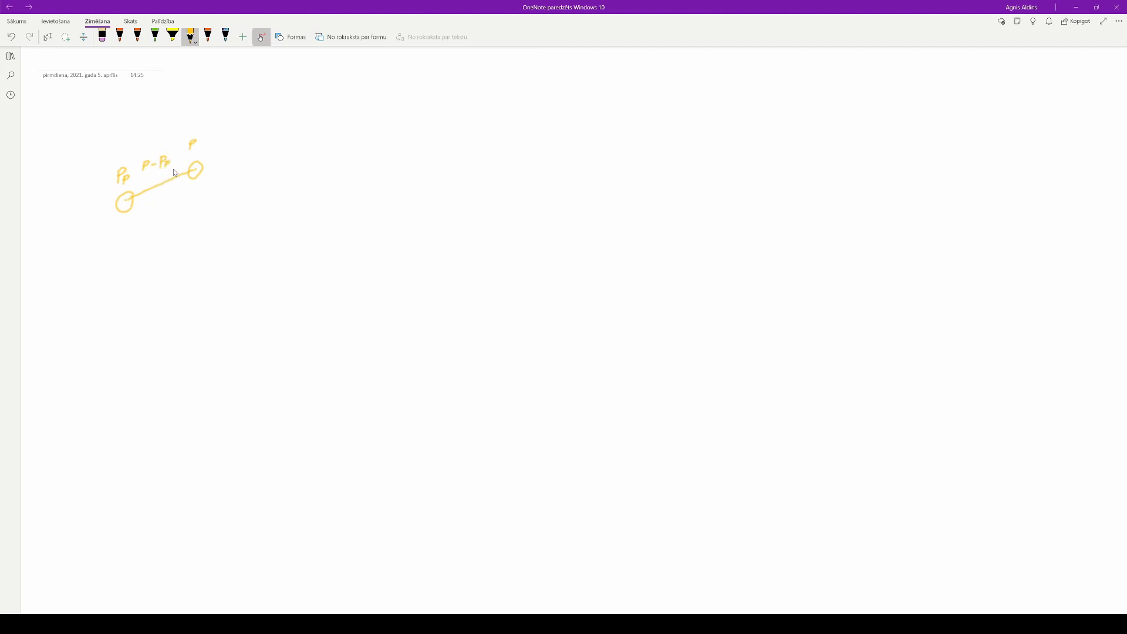
{"action": "mouse_move", "coordinate": [155, 185]}
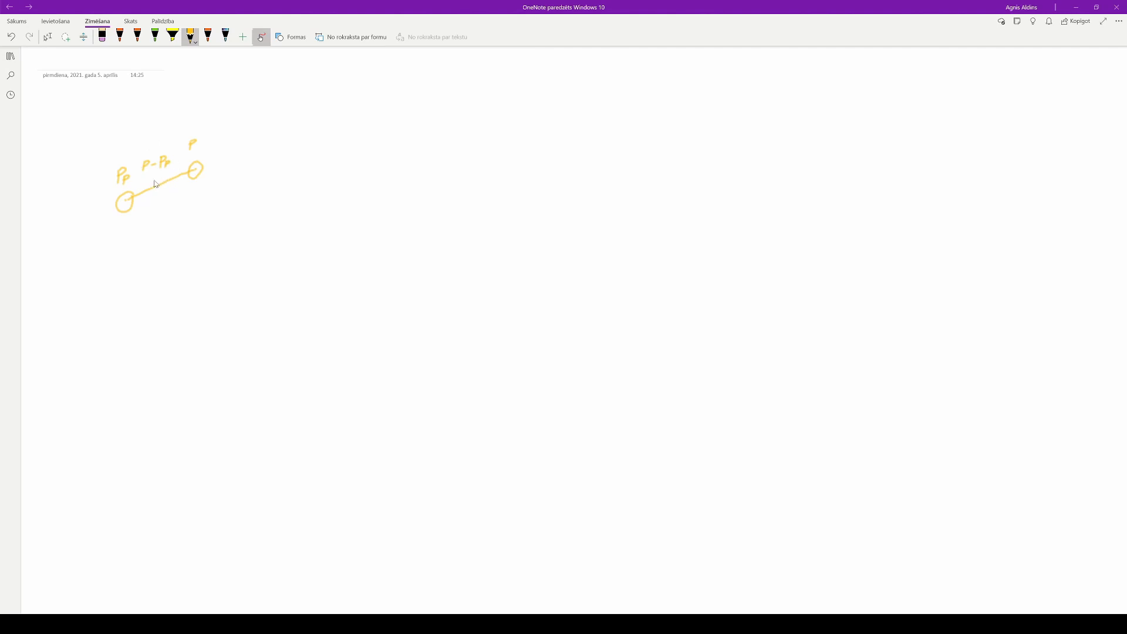
{"action": "mouse_move", "coordinate": [163, 174]}
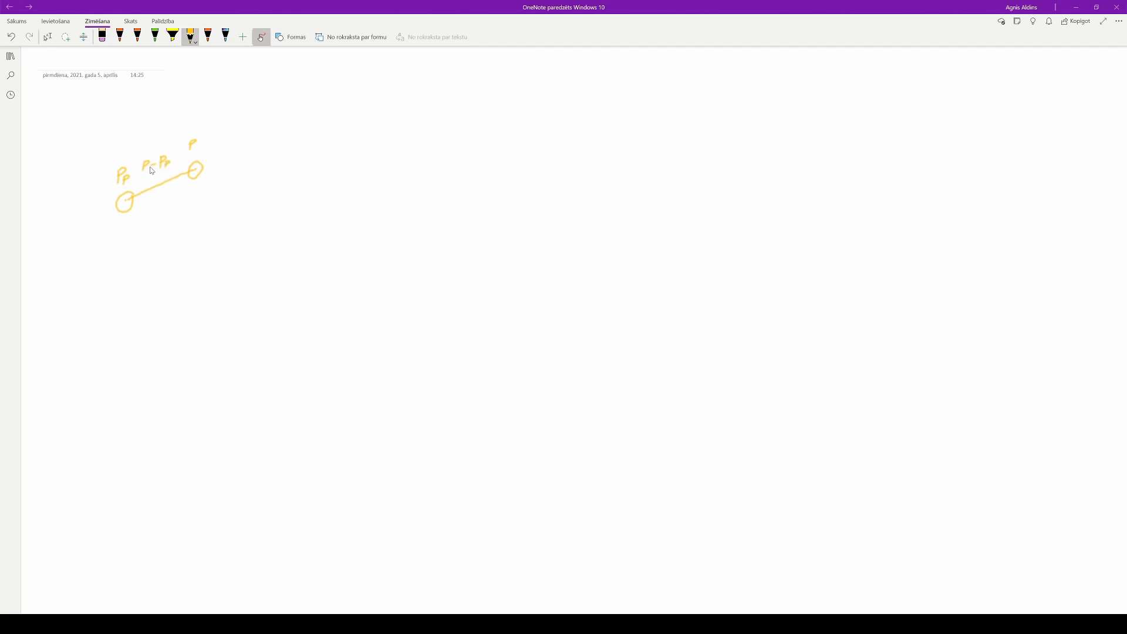
{"action": "mouse_move", "coordinate": [134, 168]}
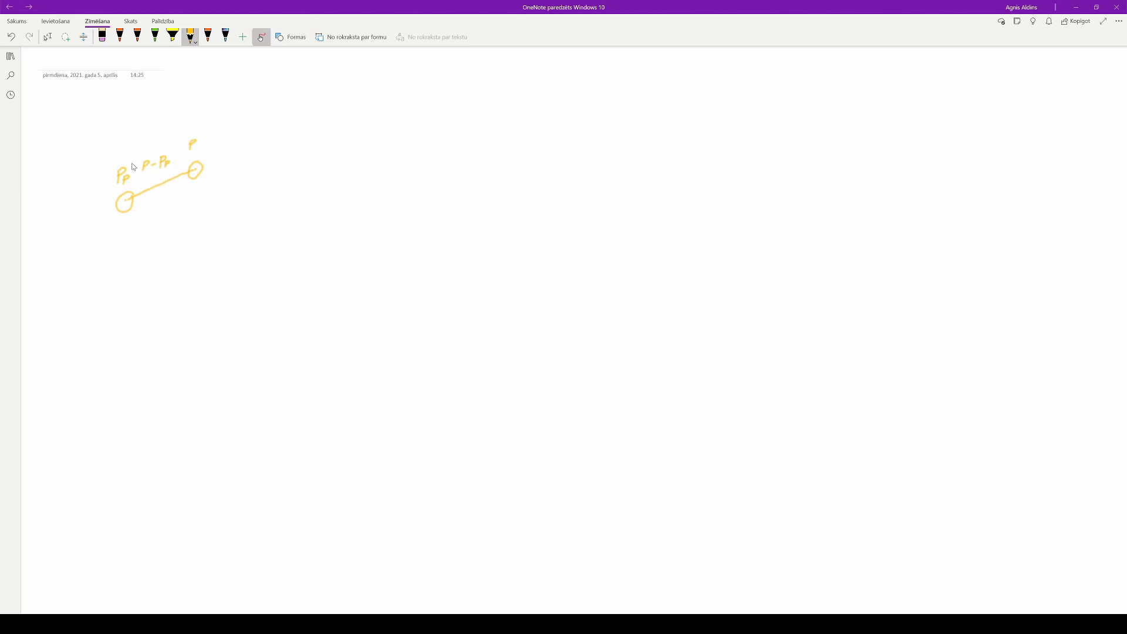
{"action": "mouse_move", "coordinate": [170, 188]}
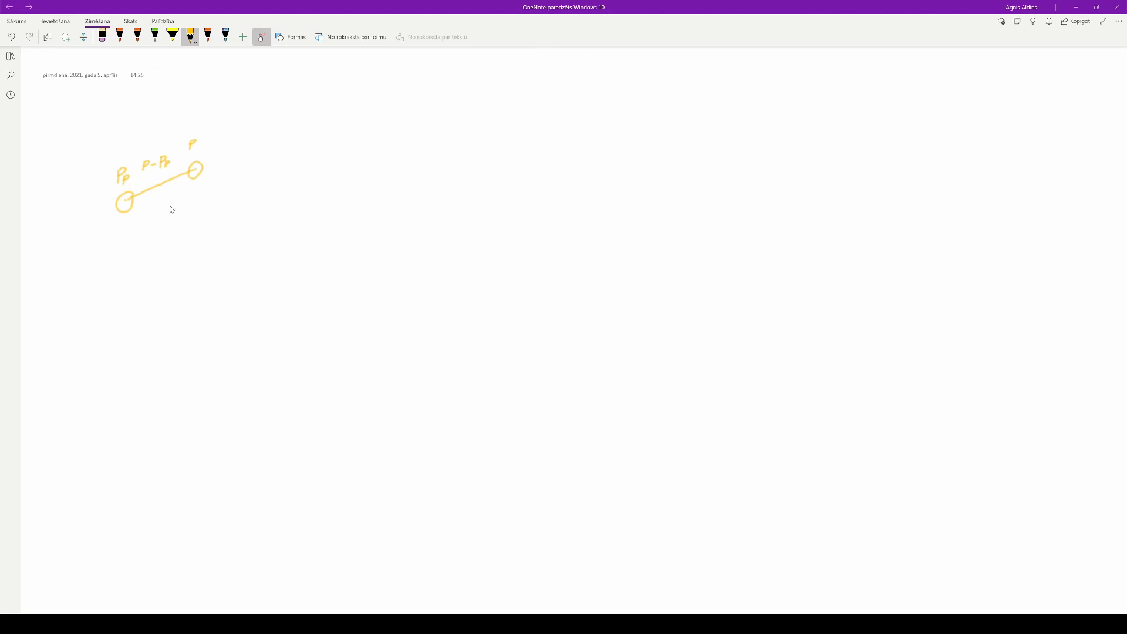
{"action": "mouse_move", "coordinate": [306, 151]}
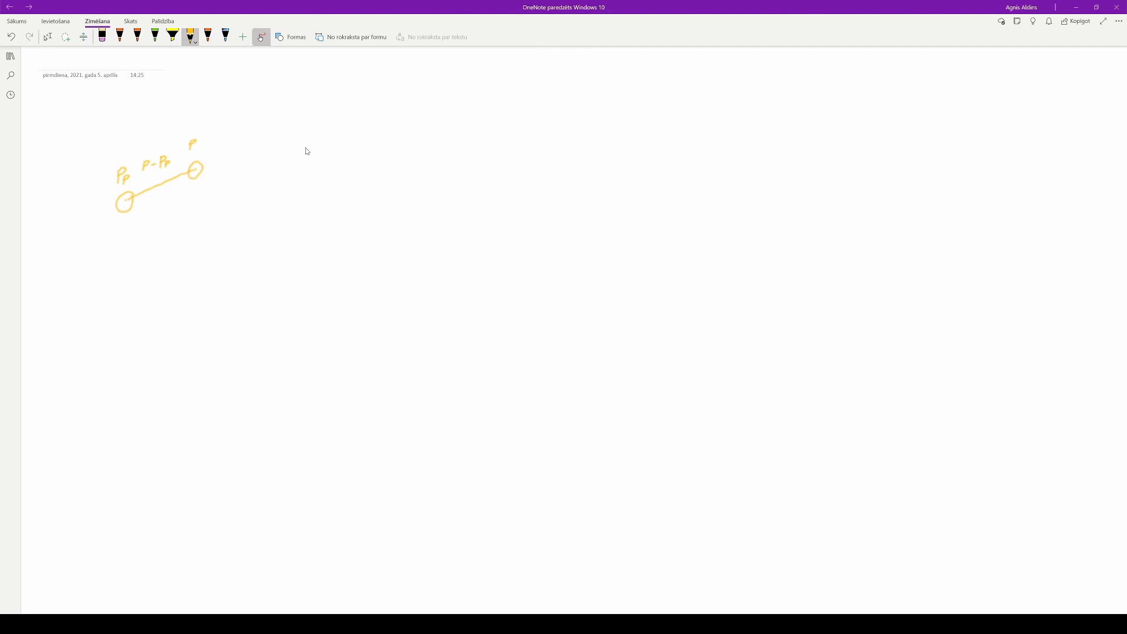
{"action": "mouse_move", "coordinate": [258, 131]}
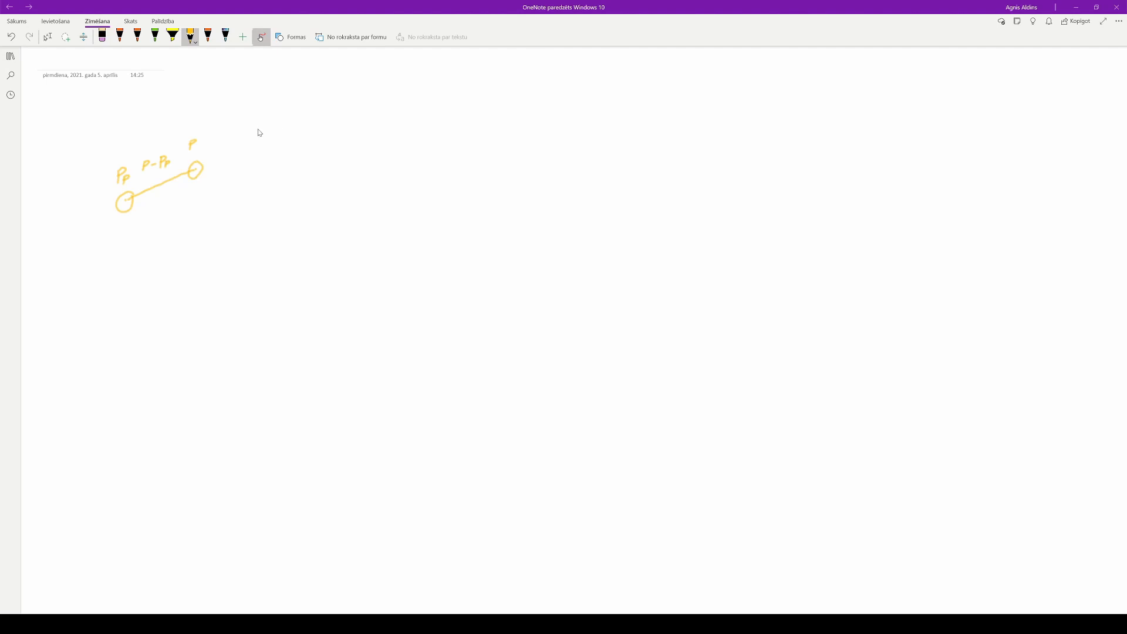
{"action": "mouse_move", "coordinate": [276, 136]}
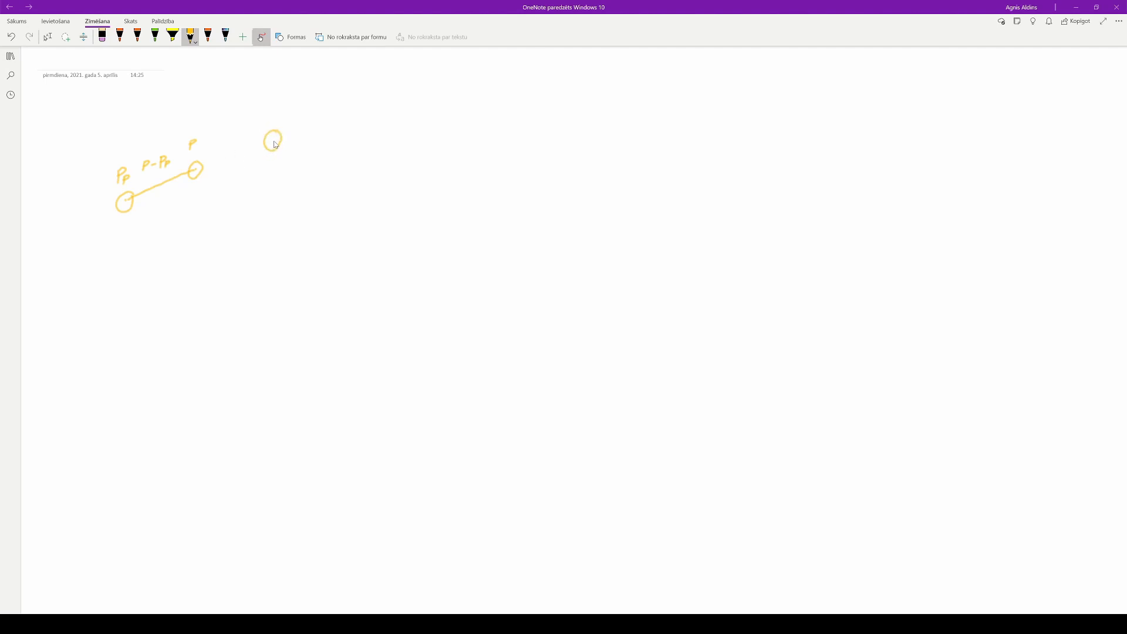
Step: Link the P circle to the new point with an arrowed line
{"action": "left_click_drag", "start_coordinate": [204, 170], "coordinate": [266, 144]}
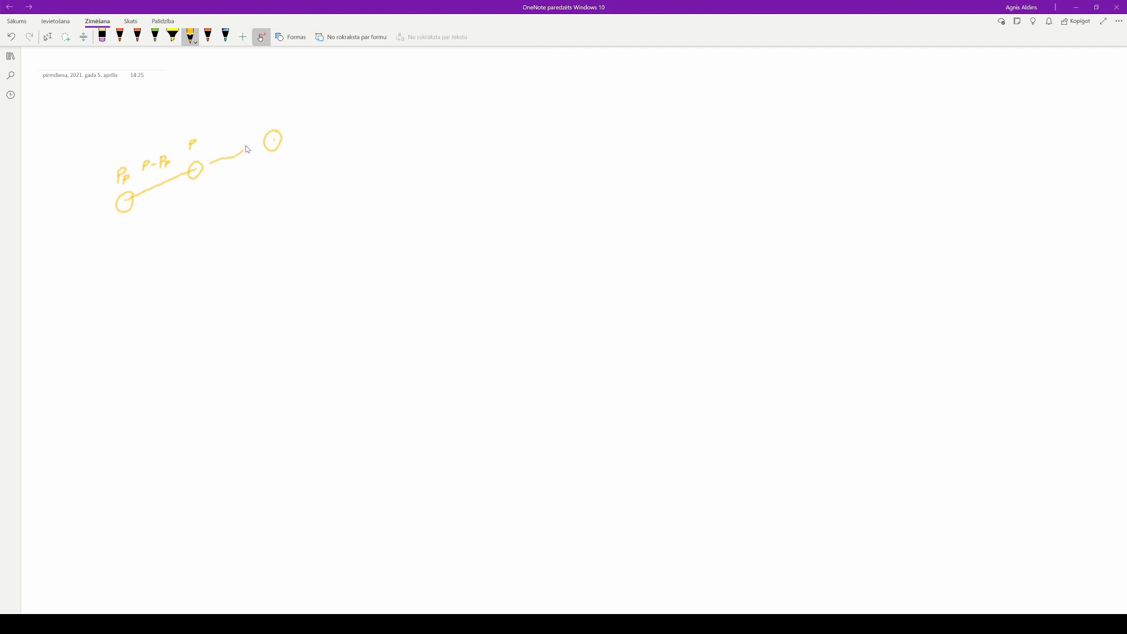
{"action": "left_click_drag", "start_coordinate": [247, 151], "coordinate": [223, 157]}
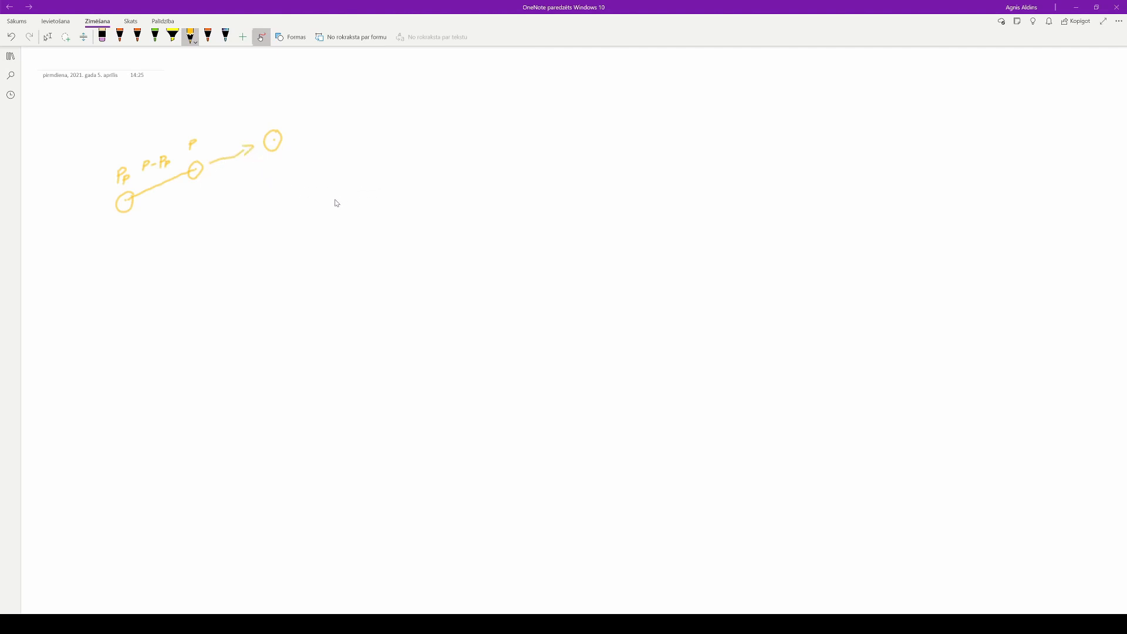
{"action": "mouse_move", "coordinate": [248, 227]}
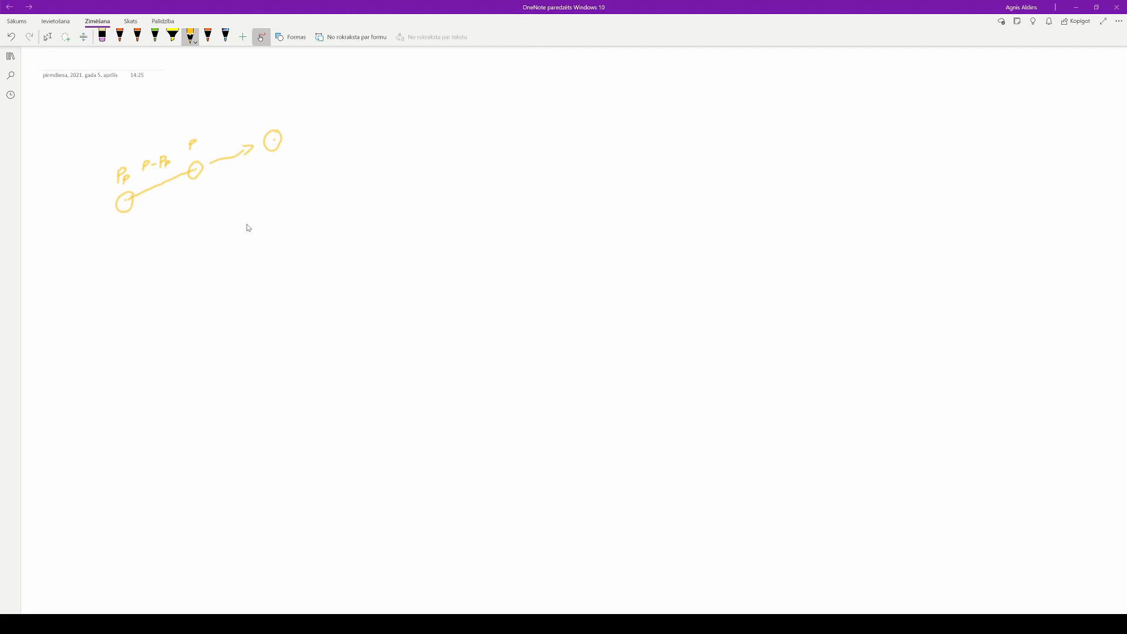
Step: Handwrite the velocity formula V = (P − Pp) below the diagram
{"action": "left_click_drag", "start_coordinate": [252, 215], "coordinate": [260, 224]}
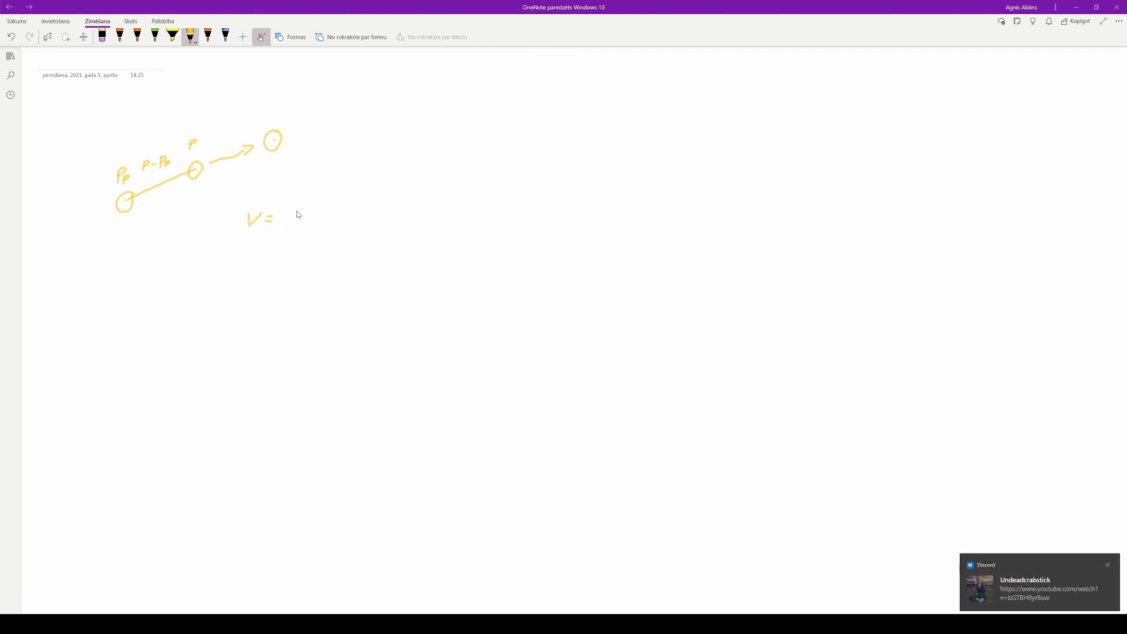
{"action": "left_click_drag", "start_coordinate": [294, 211], "coordinate": [297, 227]}
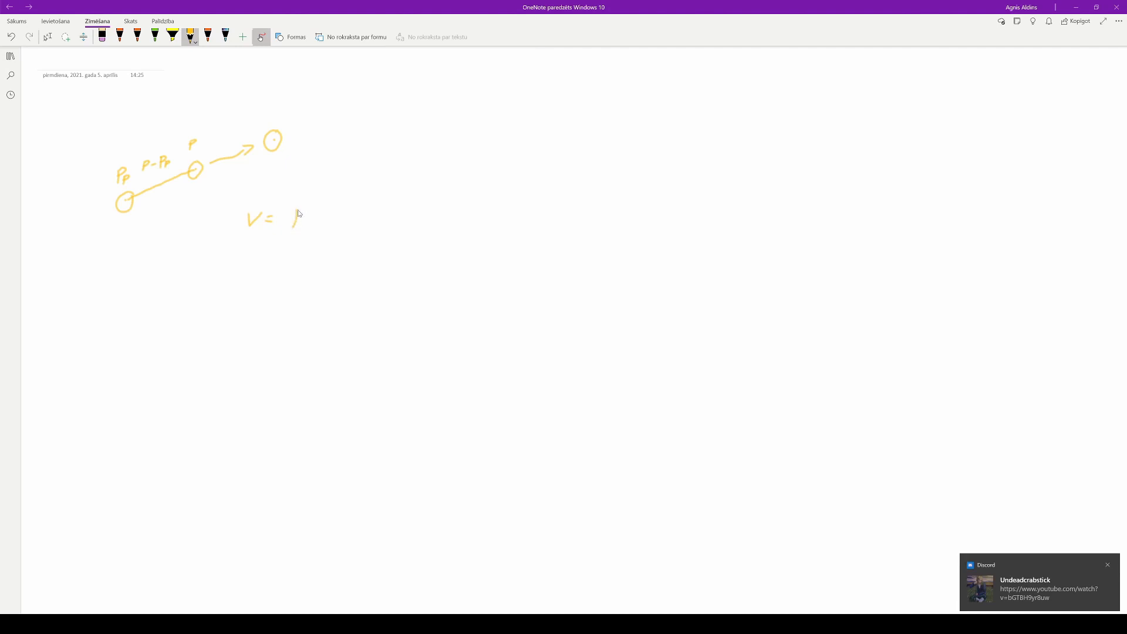
{"action": "left_click_drag", "start_coordinate": [294, 215], "coordinate": [320, 219]}
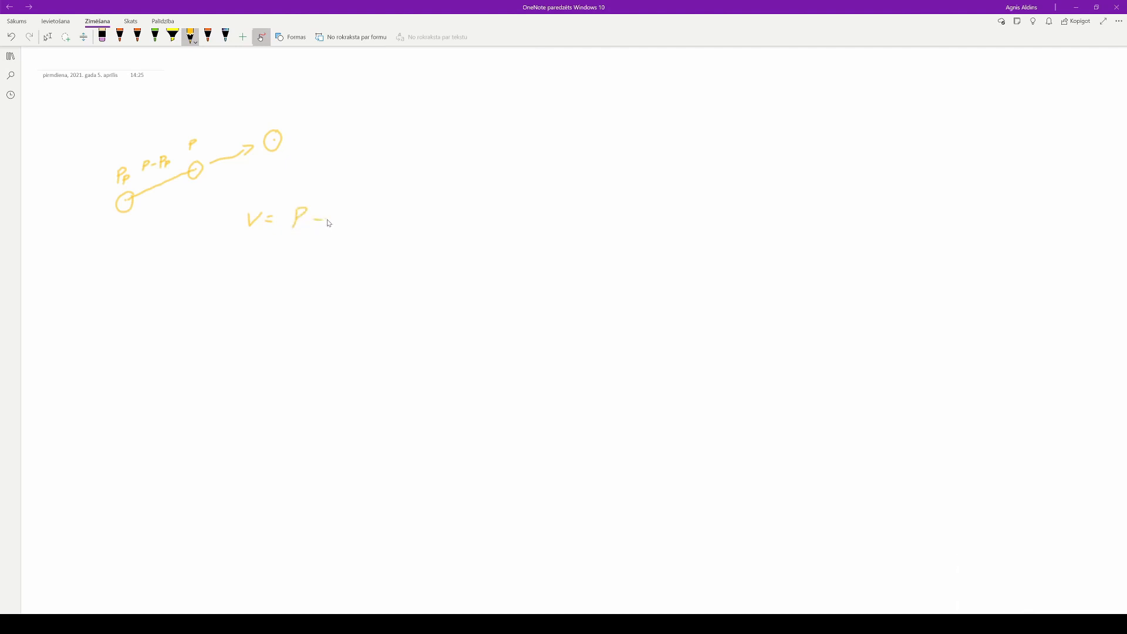
{"action": "left_click_drag", "start_coordinate": [334, 212], "coordinate": [345, 223]}
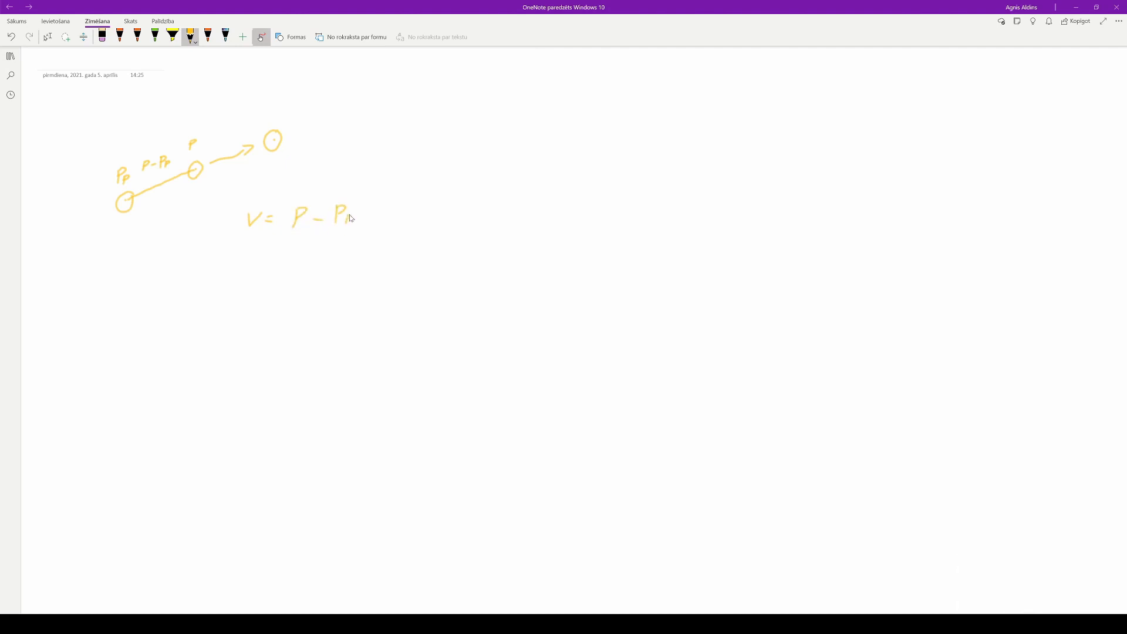
{"action": "left_click_drag", "start_coordinate": [286, 208], "coordinate": [286, 237]}
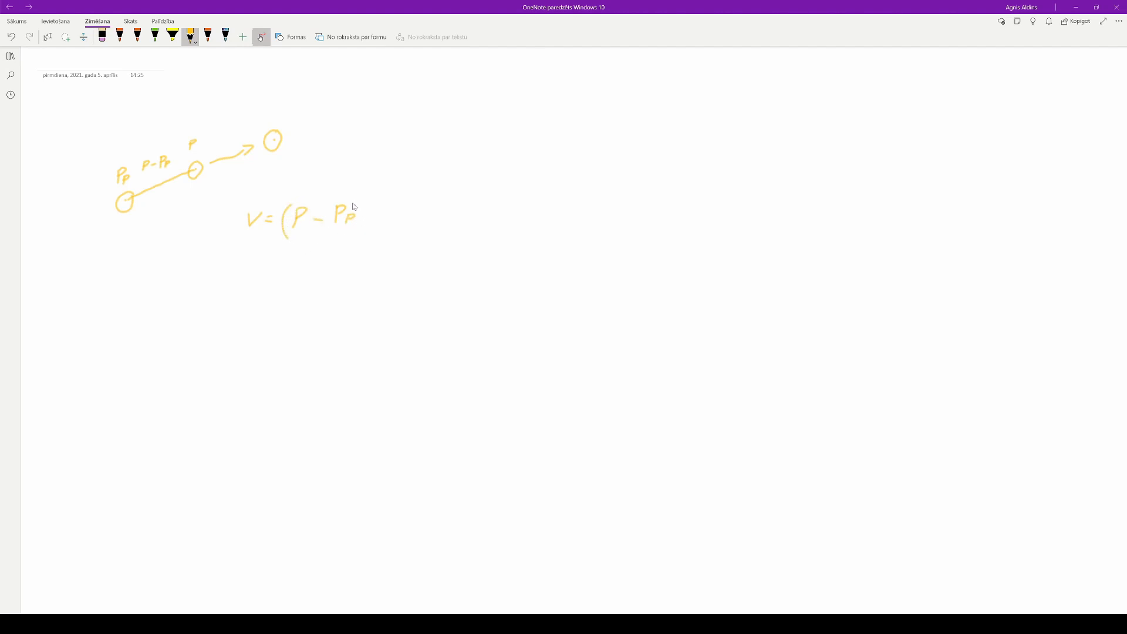
{"action": "left_click_drag", "start_coordinate": [359, 208], "coordinate": [359, 230]}
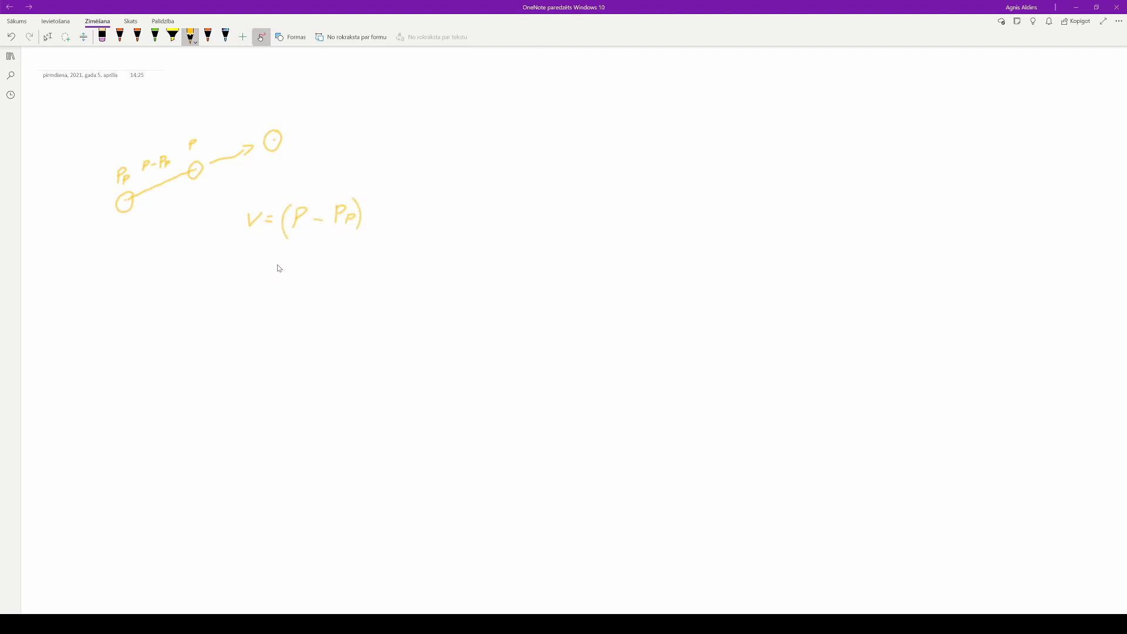
{"action": "mouse_move", "coordinate": [250, 254]}
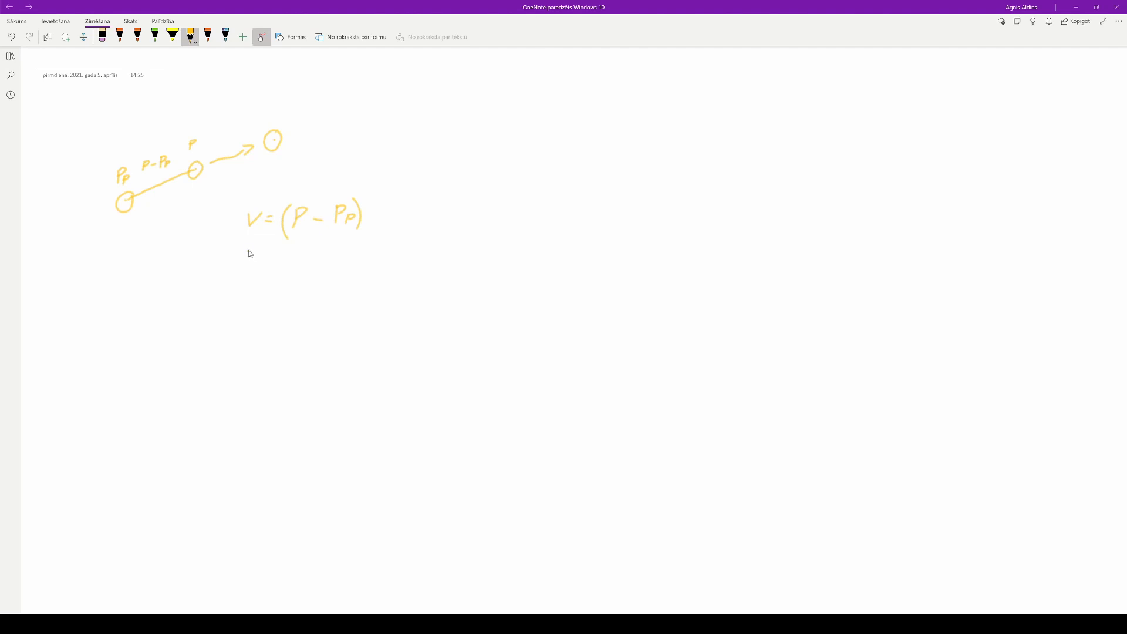
Step: Handwrite the new position formula Pn = V * DAMP + GRAV + P
{"action": "left_click_drag", "start_coordinate": [244, 252], "coordinate": [263, 270]}
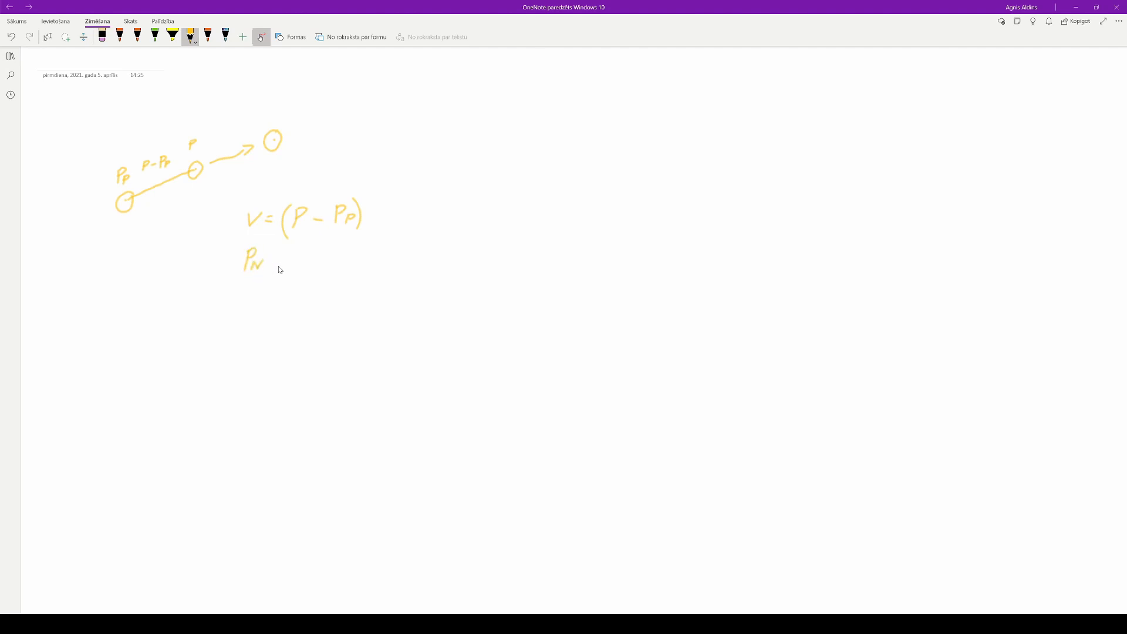
{"action": "left_click_drag", "start_coordinate": [280, 258], "coordinate": [288, 265]}
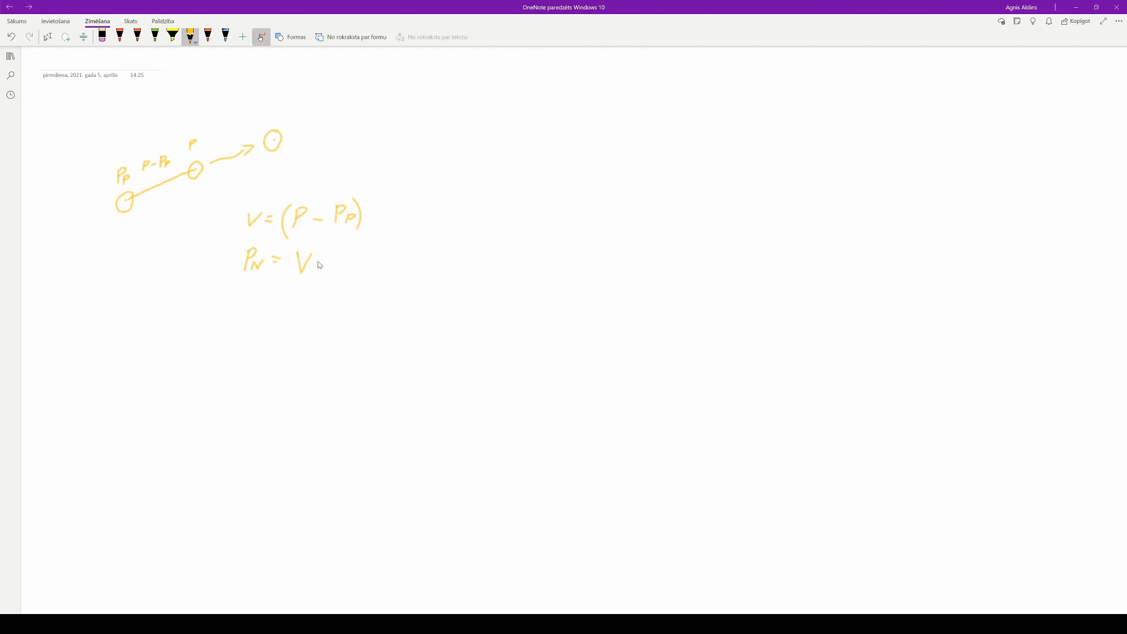
{"action": "left_click_drag", "start_coordinate": [314, 259], "coordinate": [324, 266]}
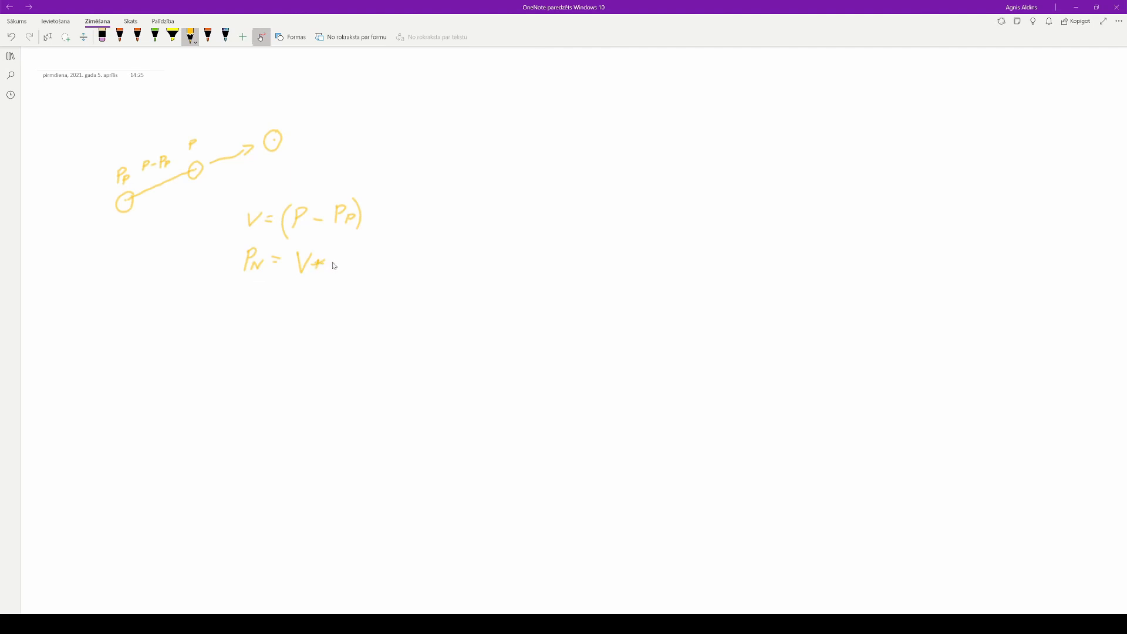
{"action": "mouse_move", "coordinate": [341, 268]}
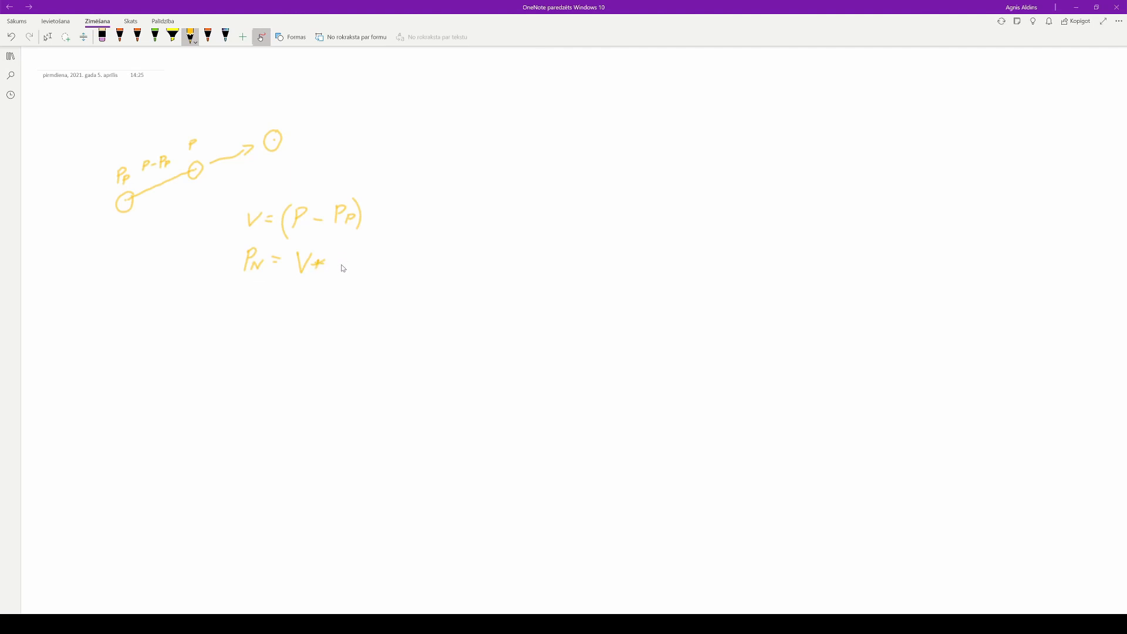
{"action": "left_click_drag", "start_coordinate": [333, 255], "coordinate": [343, 270]}
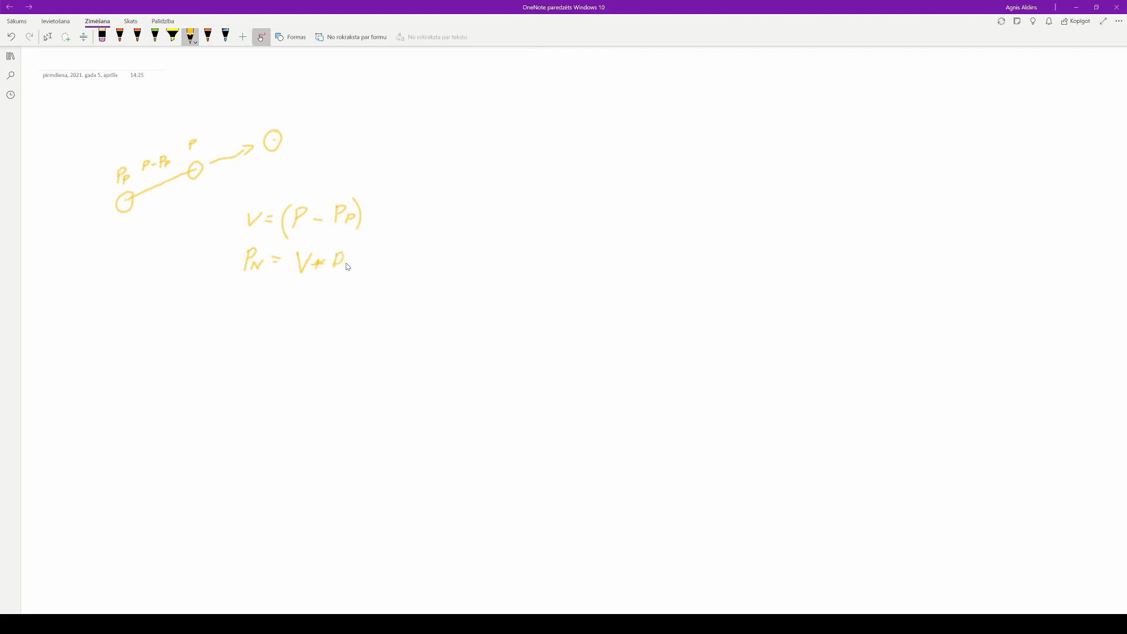
{"action": "left_click_drag", "start_coordinate": [334, 258], "coordinate": [377, 259]}
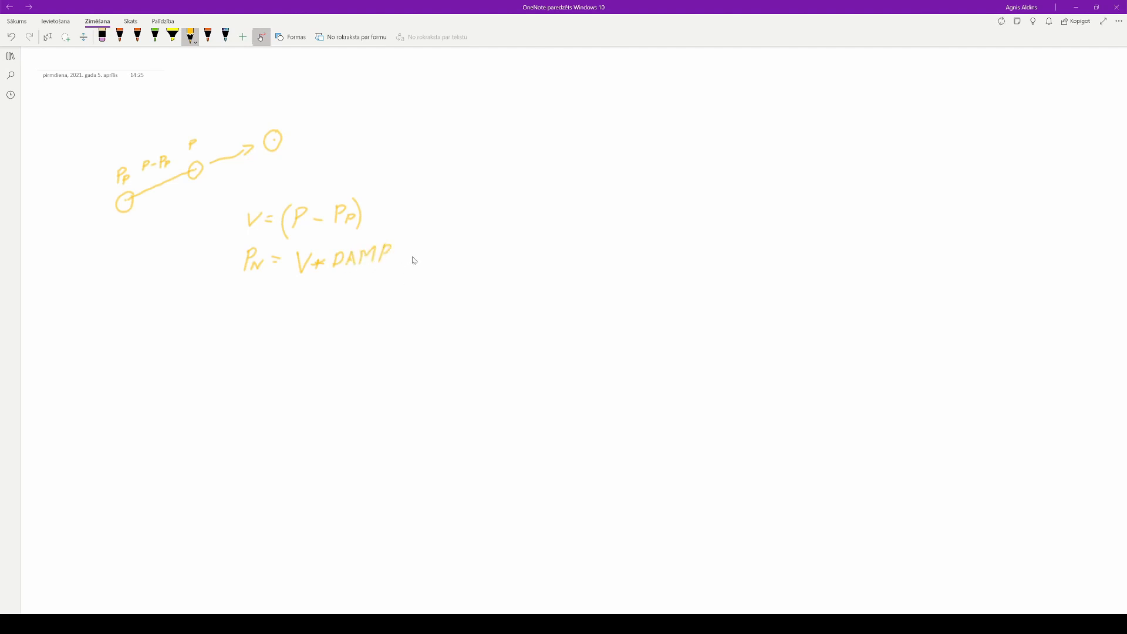
{"action": "left_click_drag", "start_coordinate": [407, 255], "coordinate": [413, 259]}
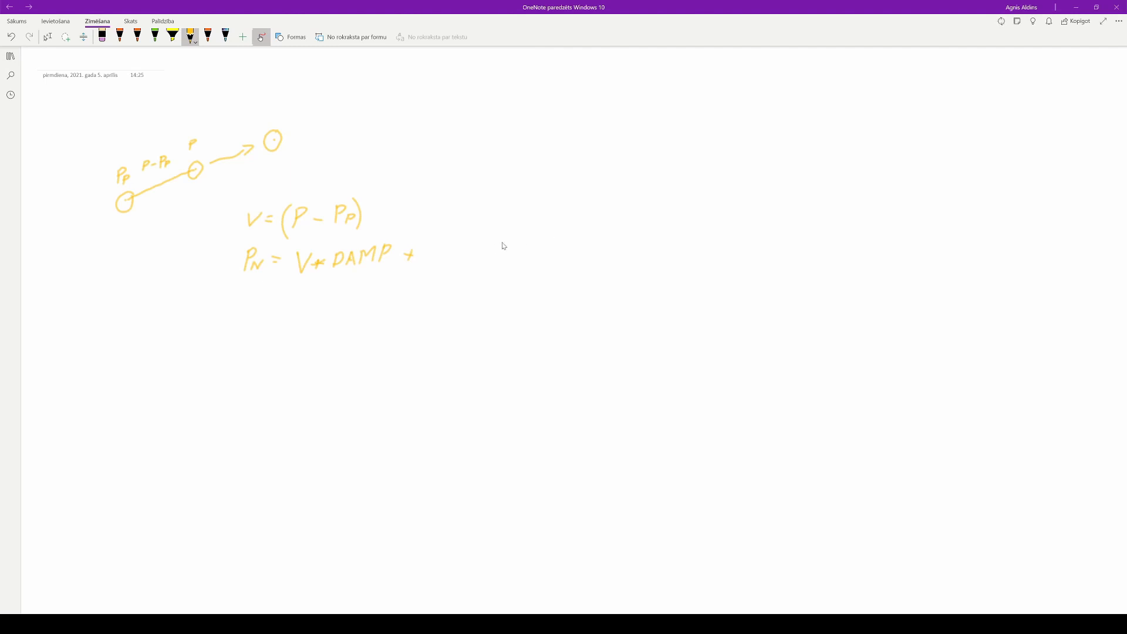
{"action": "left_click_drag", "start_coordinate": [425, 247], "coordinate": [439, 259]}
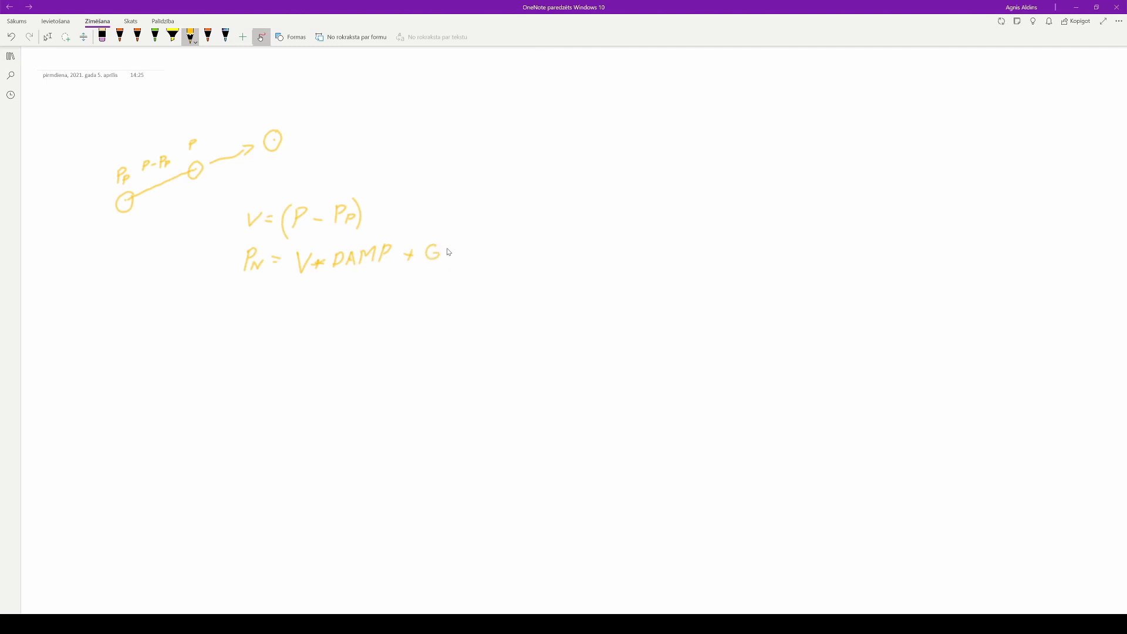
{"action": "left_click_drag", "start_coordinate": [432, 251], "coordinate": [471, 252]}
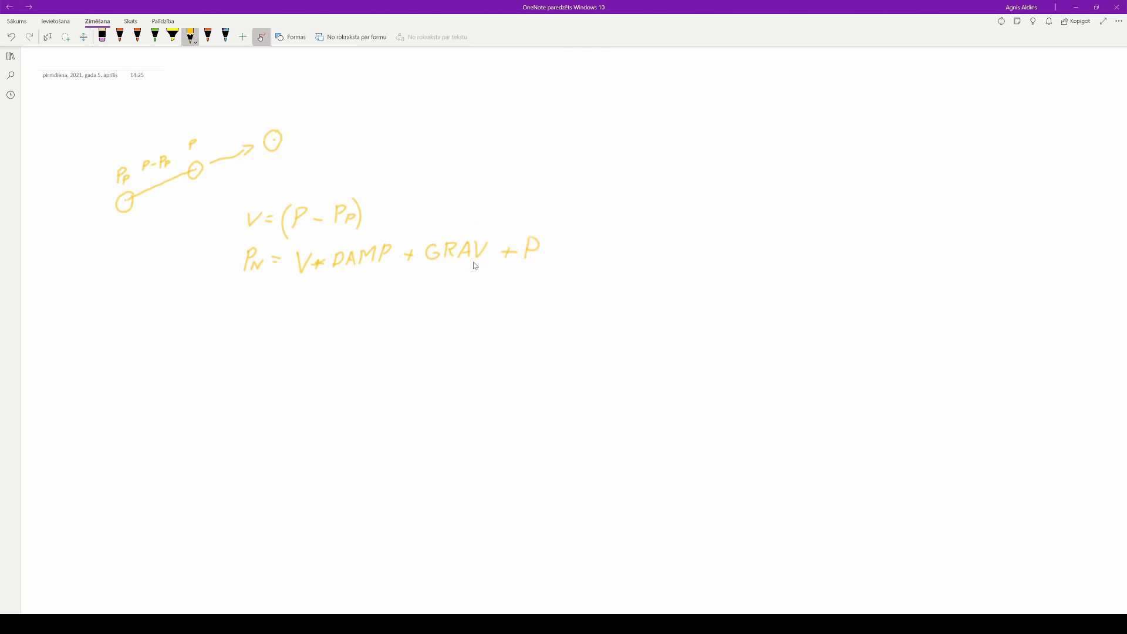
{"action": "mouse_move", "coordinate": [273, 141]}
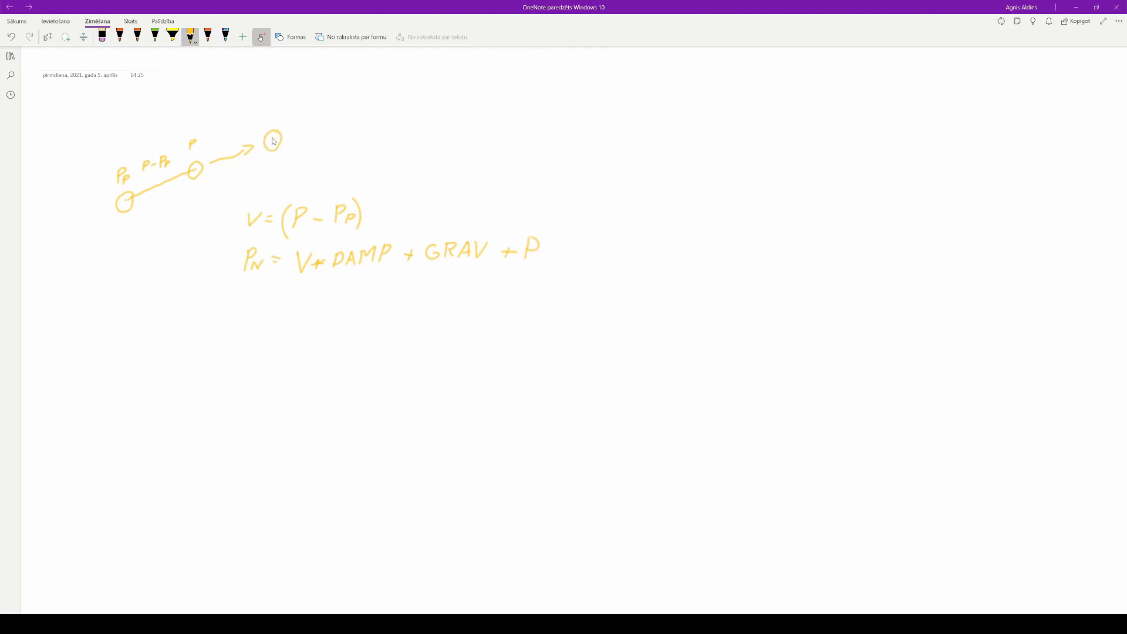
{"action": "mouse_move", "coordinate": [277, 143]}
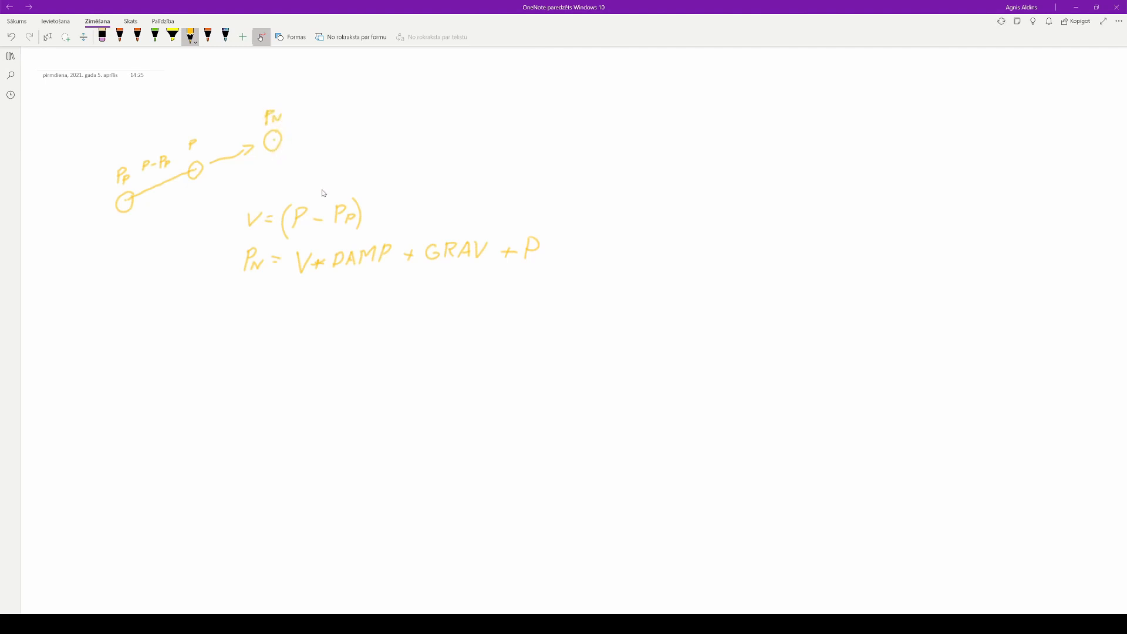
Step: Label the end point Pn2 and sketch neighbouring points Pn1 above and Pn3 below-right
{"action": "left_click_drag", "start_coordinate": [245, 65], "coordinate": [317, 180]}
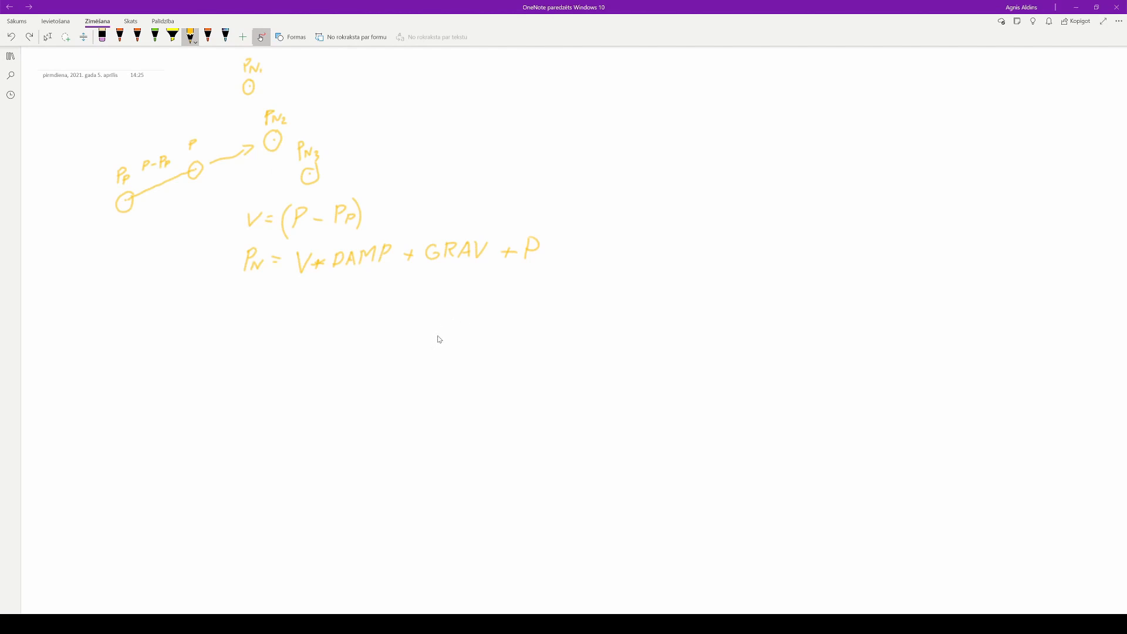
{"action": "mouse_move", "coordinate": [447, 333]}
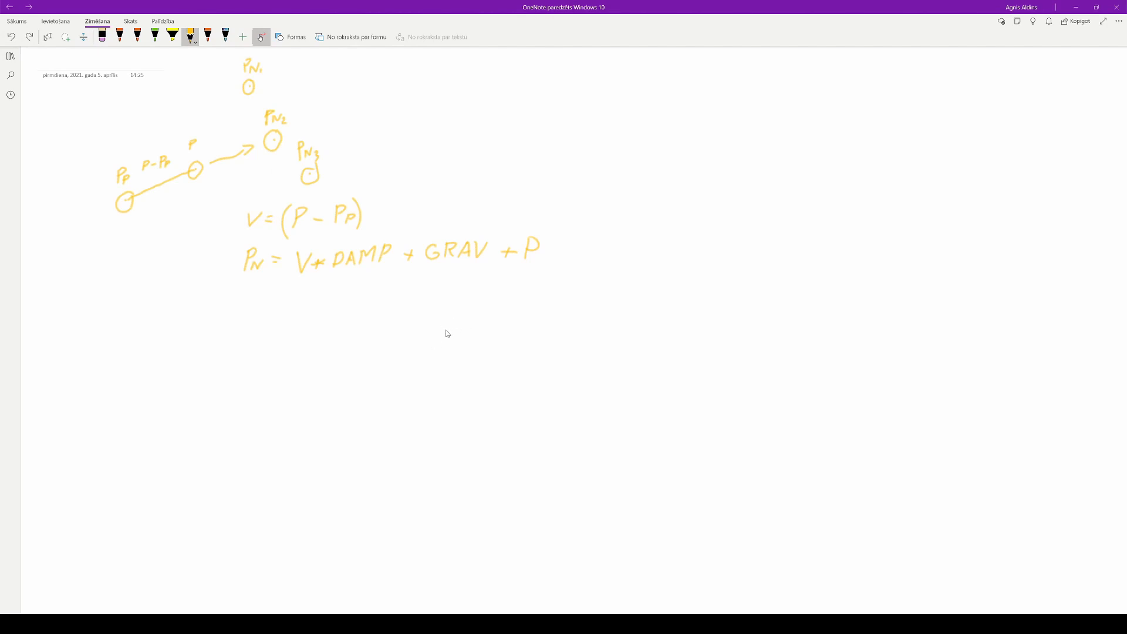
{"action": "mouse_move", "coordinate": [508, 278]}
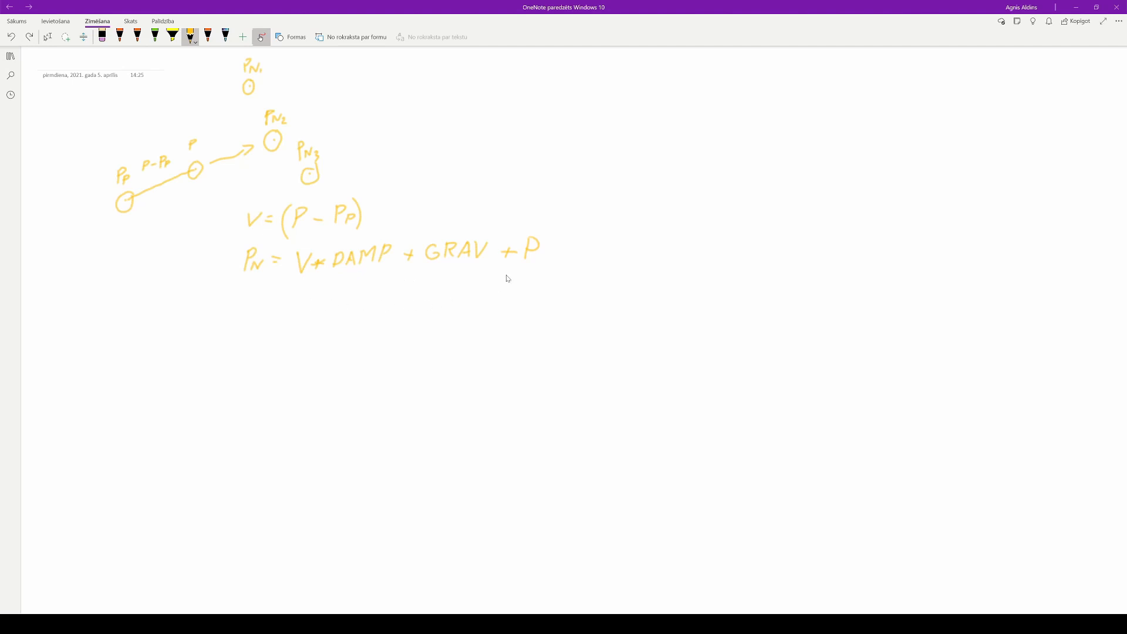
{"action": "mouse_move", "coordinate": [253, 217]}
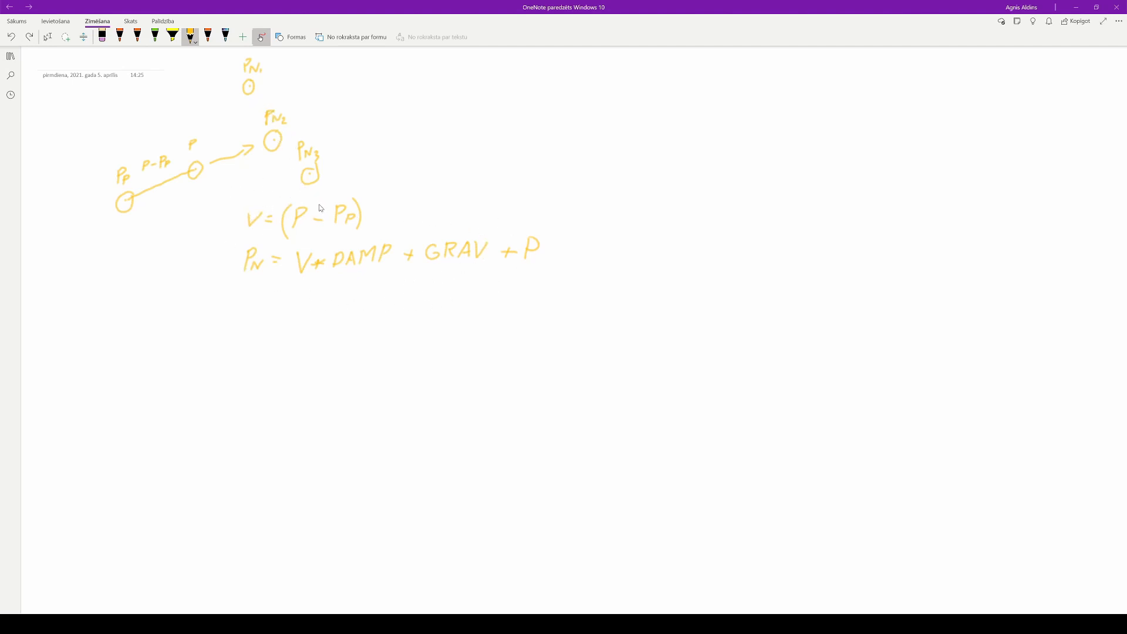
{"action": "mouse_move", "coordinate": [320, 211]}
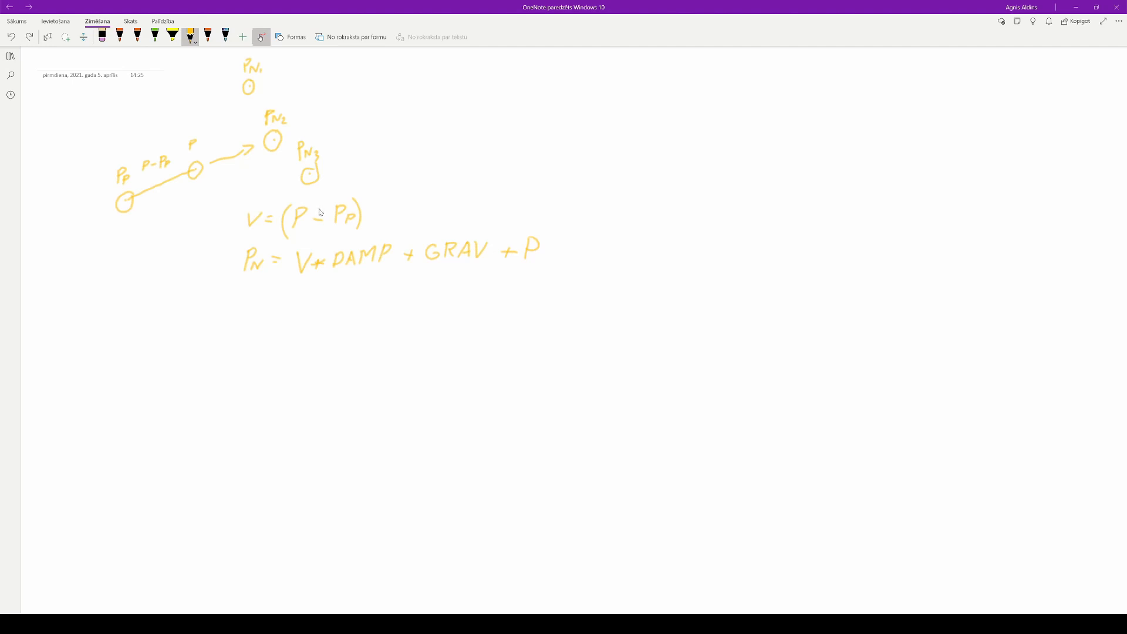
{"action": "mouse_move", "coordinate": [313, 205]}
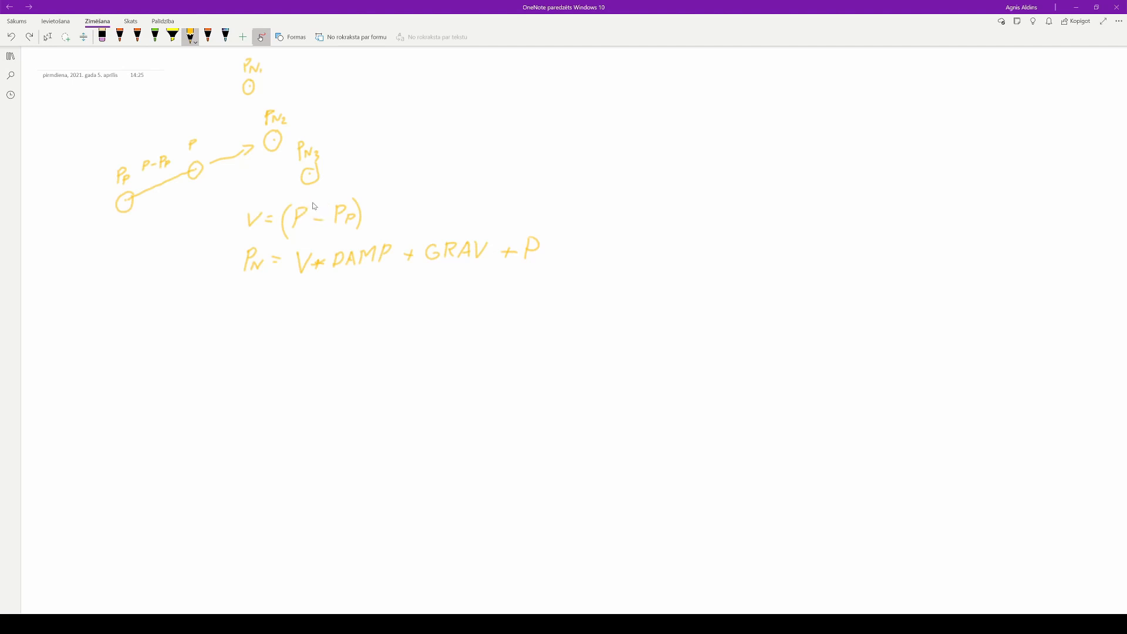
{"action": "mouse_move", "coordinate": [306, 181]}
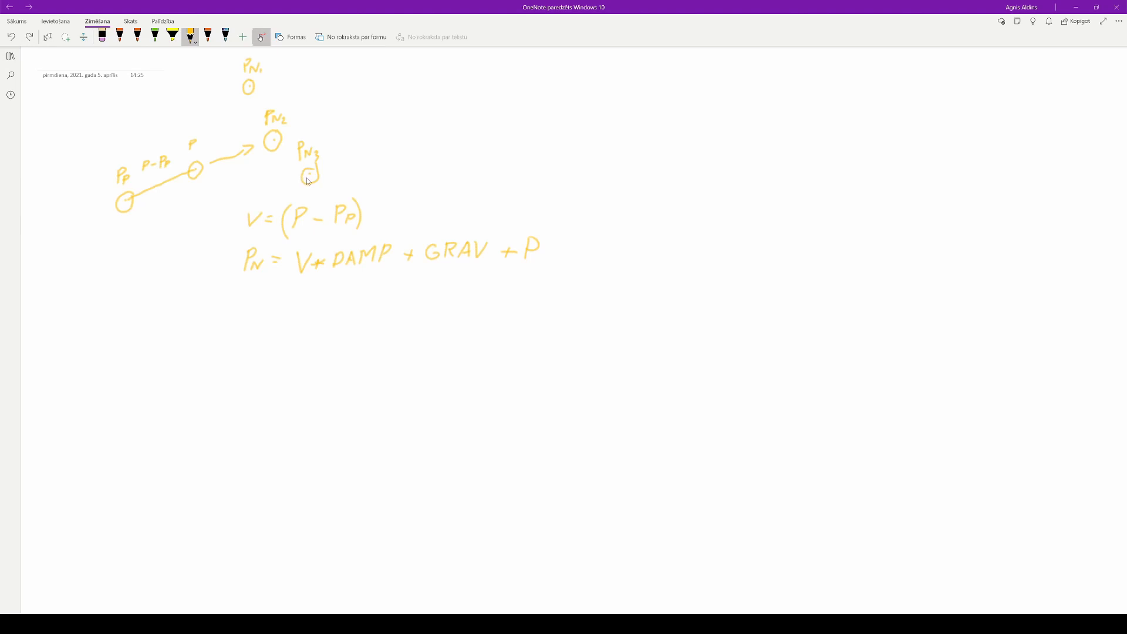
{"action": "mouse_move", "coordinate": [283, 145]}
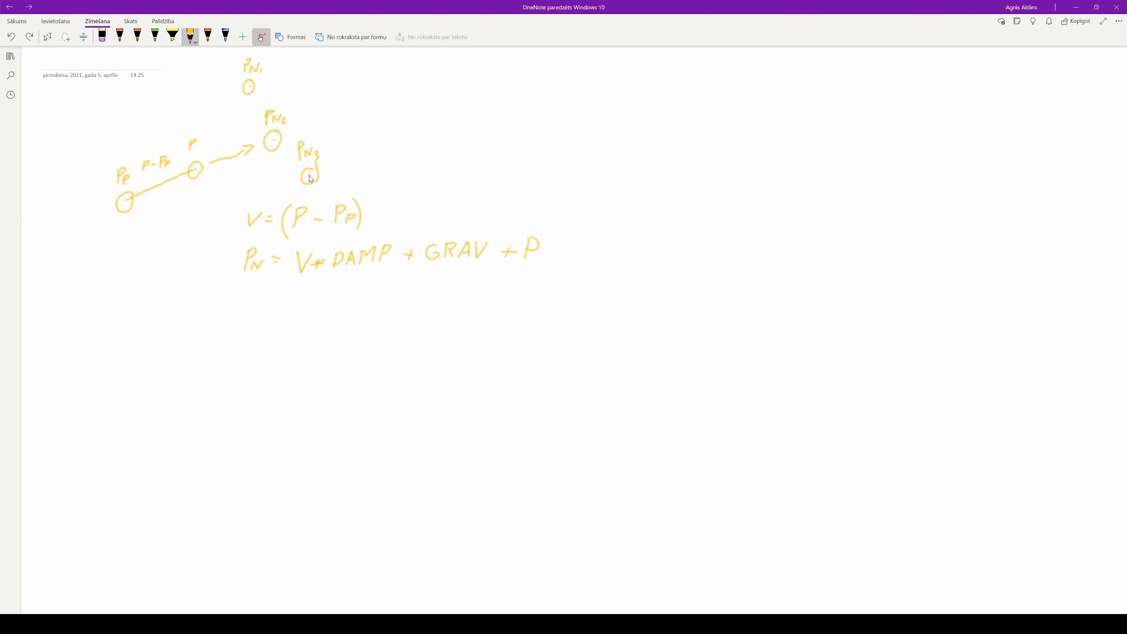
{"action": "mouse_move", "coordinate": [311, 183]}
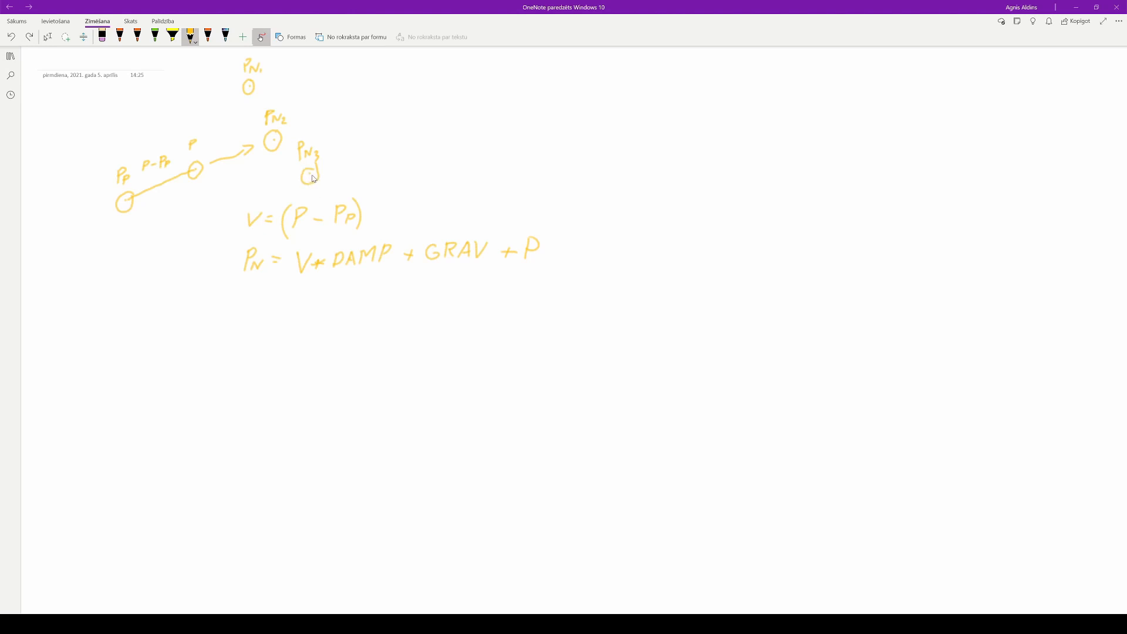
{"action": "left_click_drag", "start_coordinate": [247, 95], "coordinate": [270, 133]}
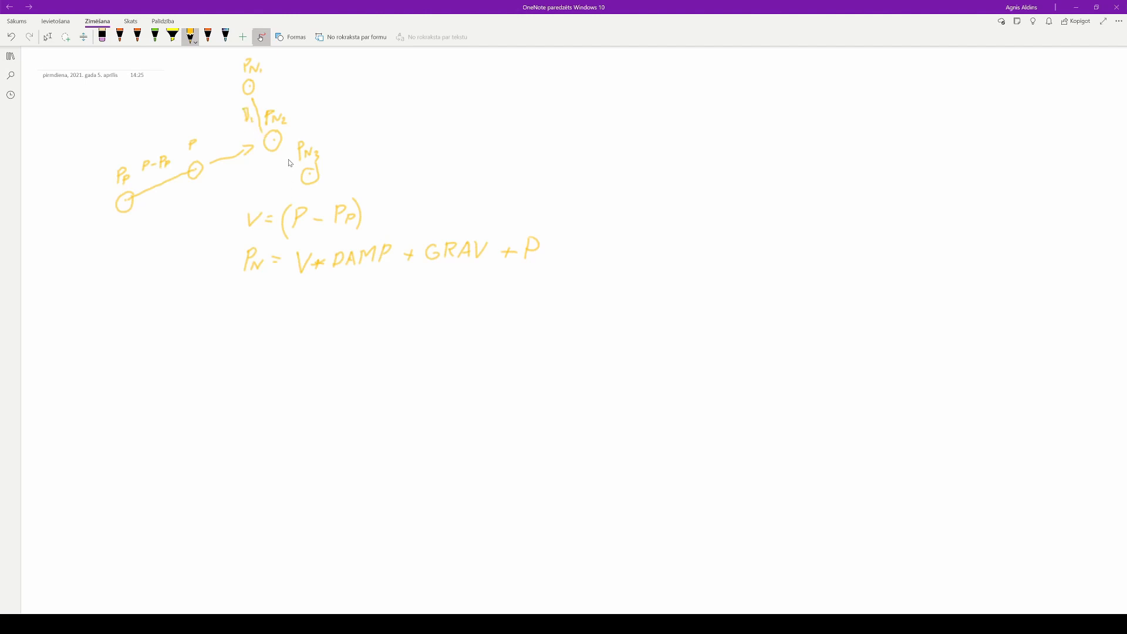
{"action": "left_click_drag", "start_coordinate": [276, 157], "coordinate": [278, 175]}
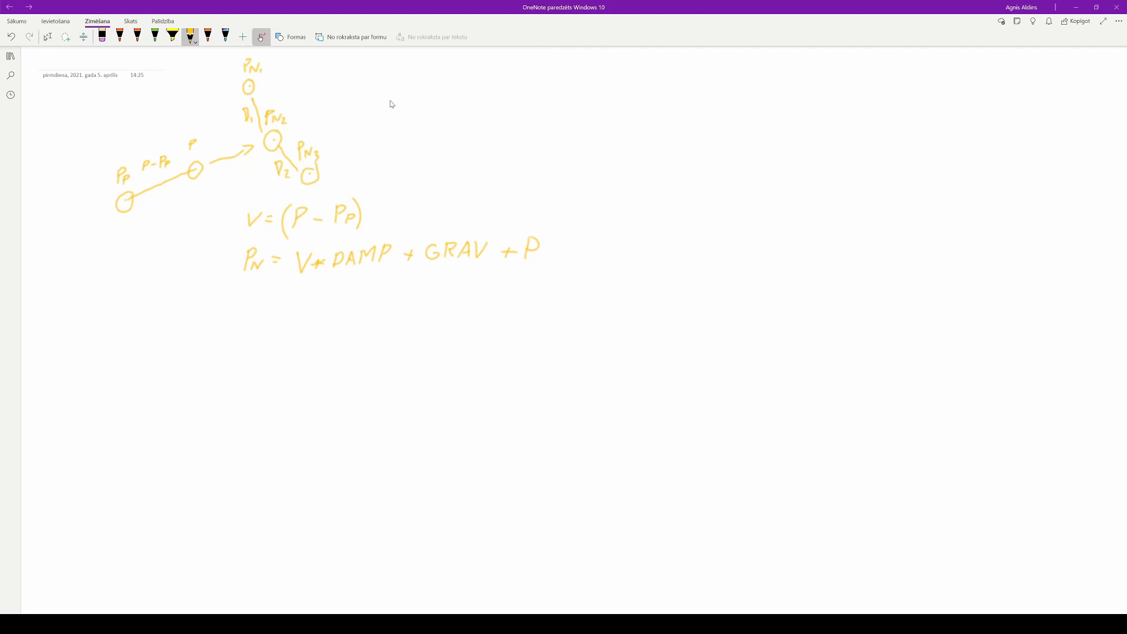
{"action": "mouse_move", "coordinate": [387, 110]}
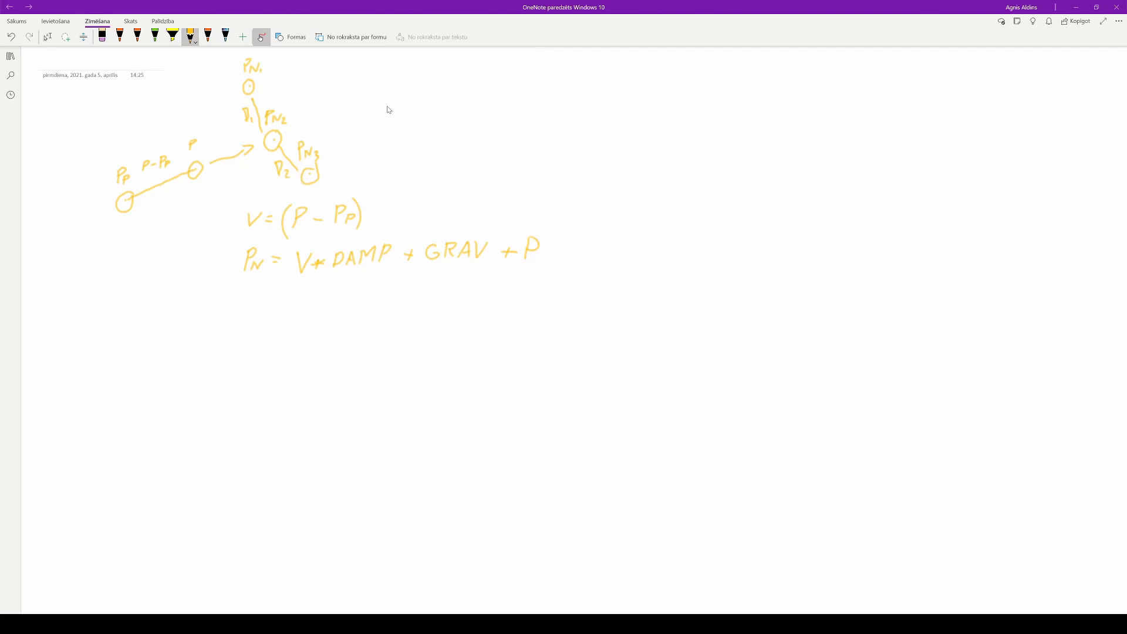
{"action": "mouse_move", "coordinate": [386, 106]}
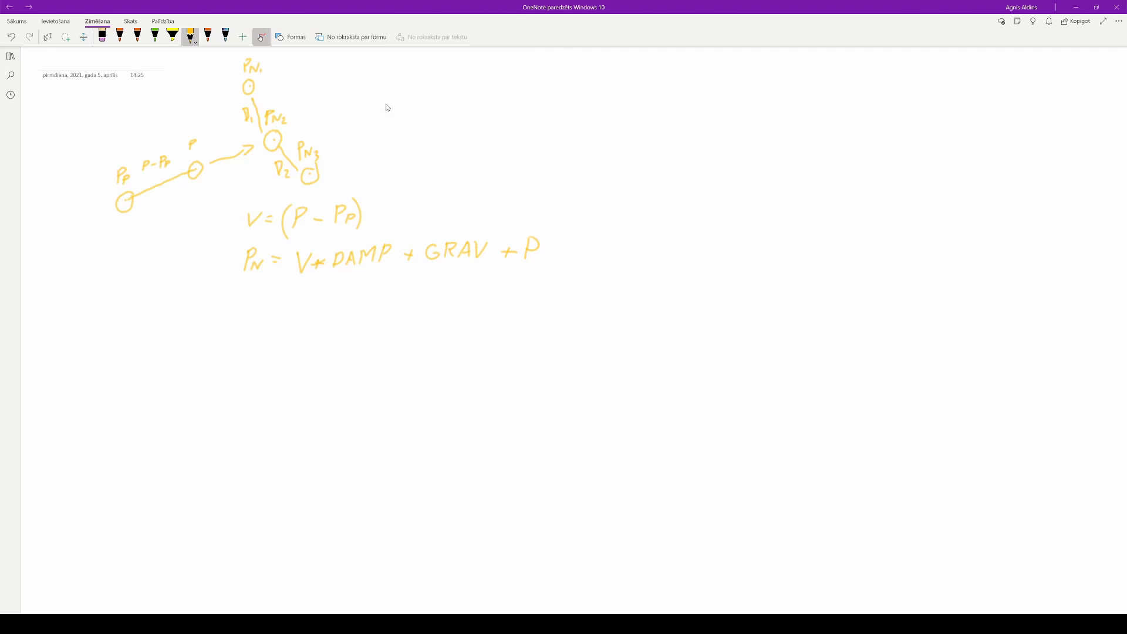
{"action": "mouse_move", "coordinate": [390, 112]}
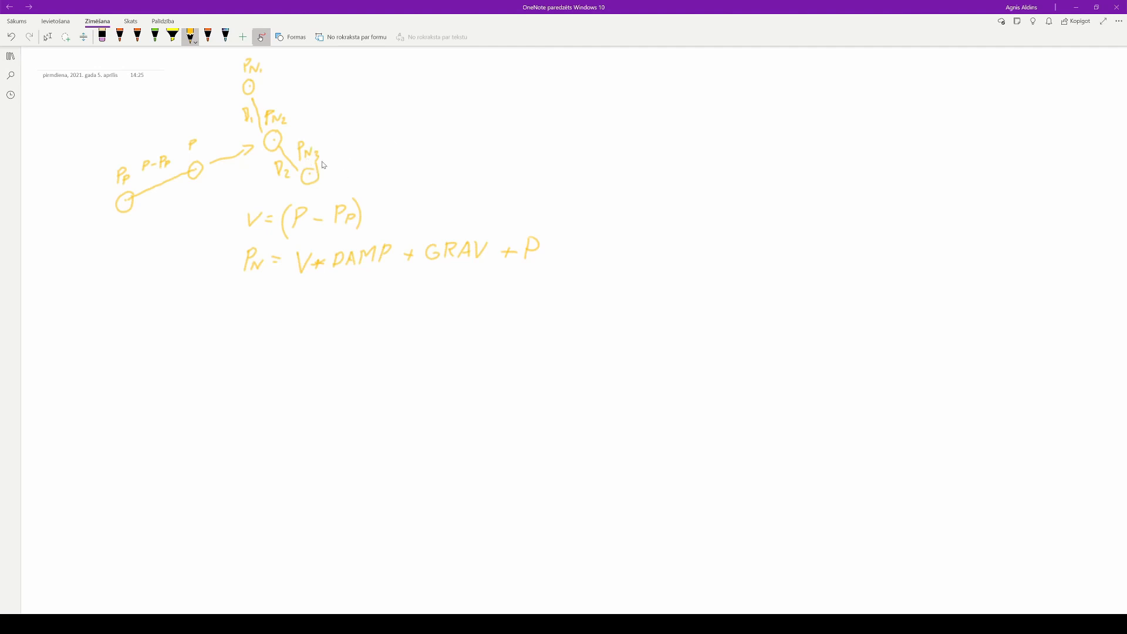
{"action": "mouse_move", "coordinate": [315, 175]}
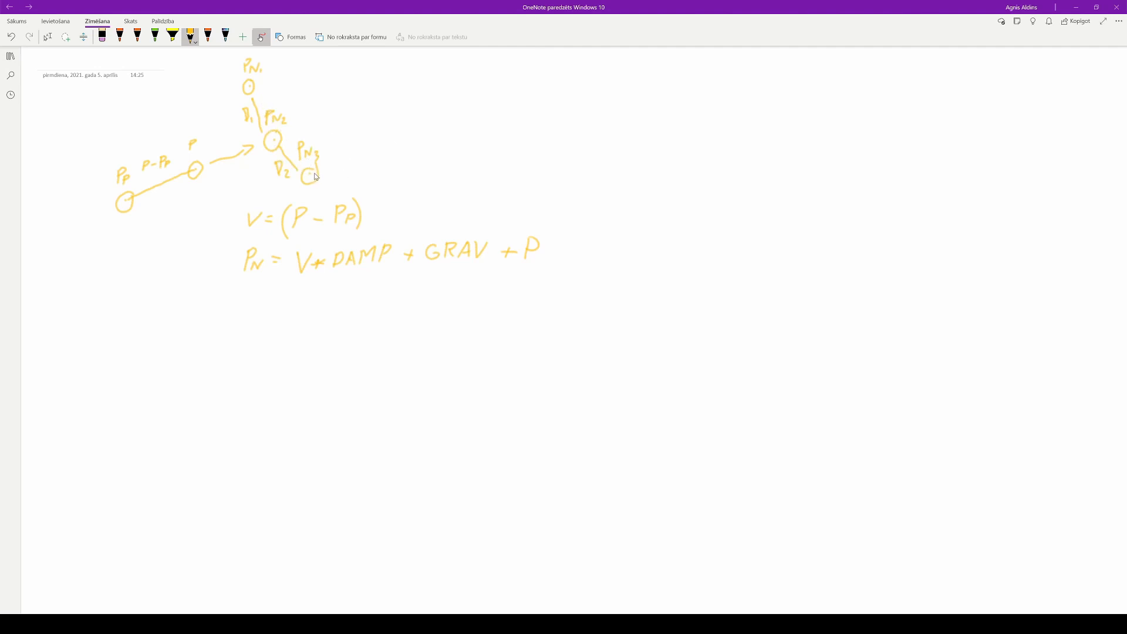
{"action": "mouse_move", "coordinate": [264, 95]}
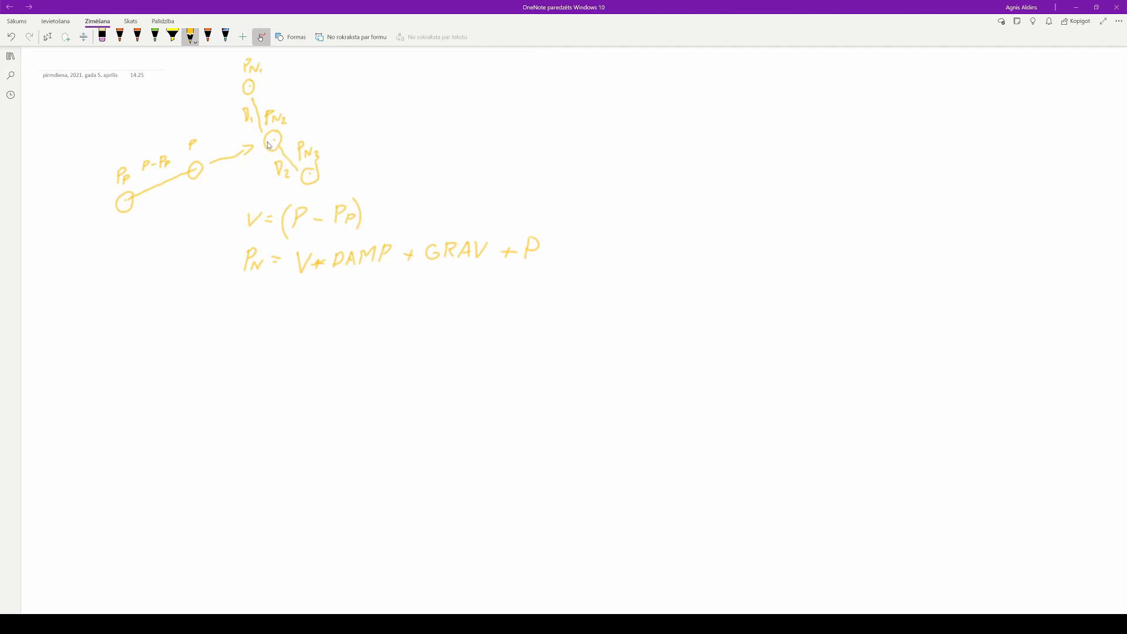
{"action": "mouse_move", "coordinate": [394, 163]}
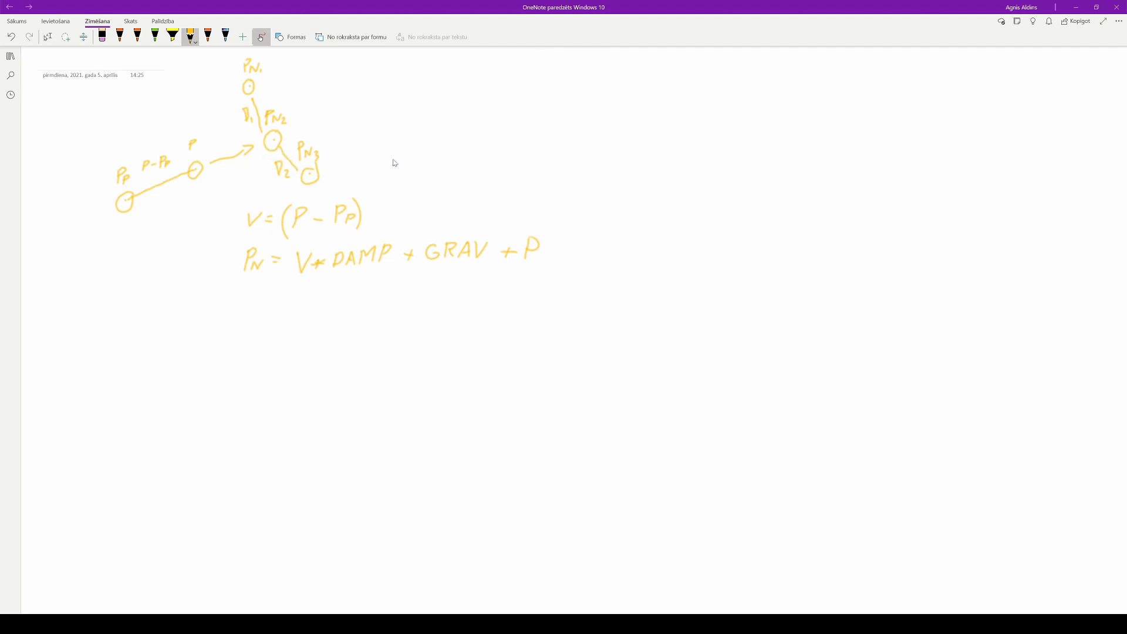
{"action": "mouse_move", "coordinate": [576, 117]}
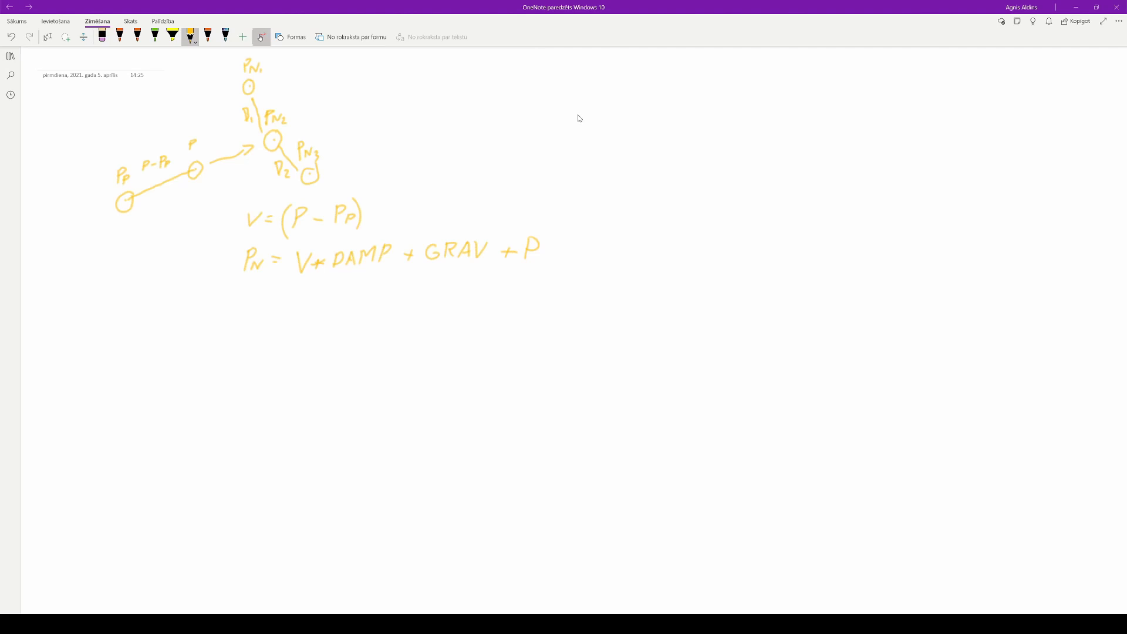
{"action": "mouse_move", "coordinate": [581, 116]}
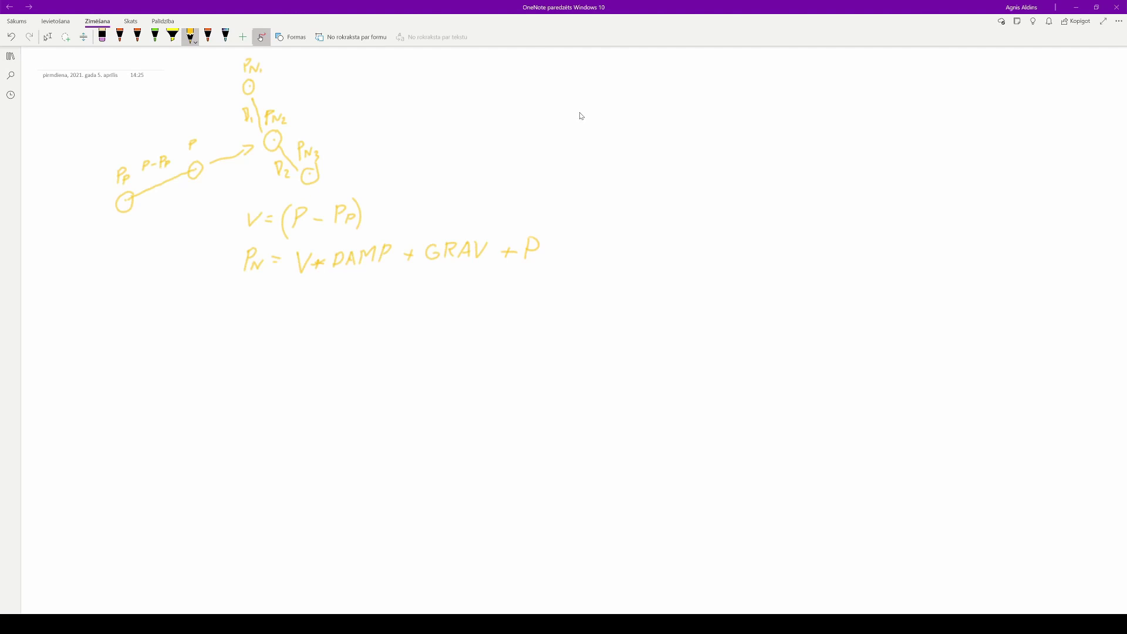
Step: Sketch a cloth patch outline and divide it into a grid of rows and columns
{"action": "left_click_drag", "start_coordinate": [575, 108], "coordinate": [636, 115]}
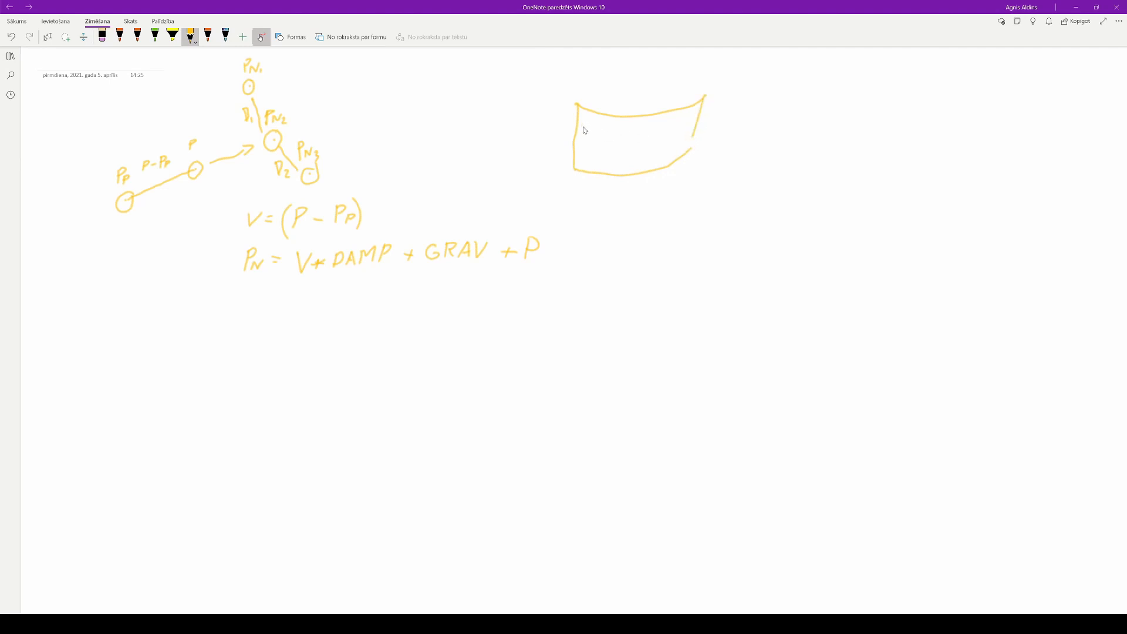
{"action": "left_click_drag", "start_coordinate": [579, 129], "coordinate": [697, 129]}
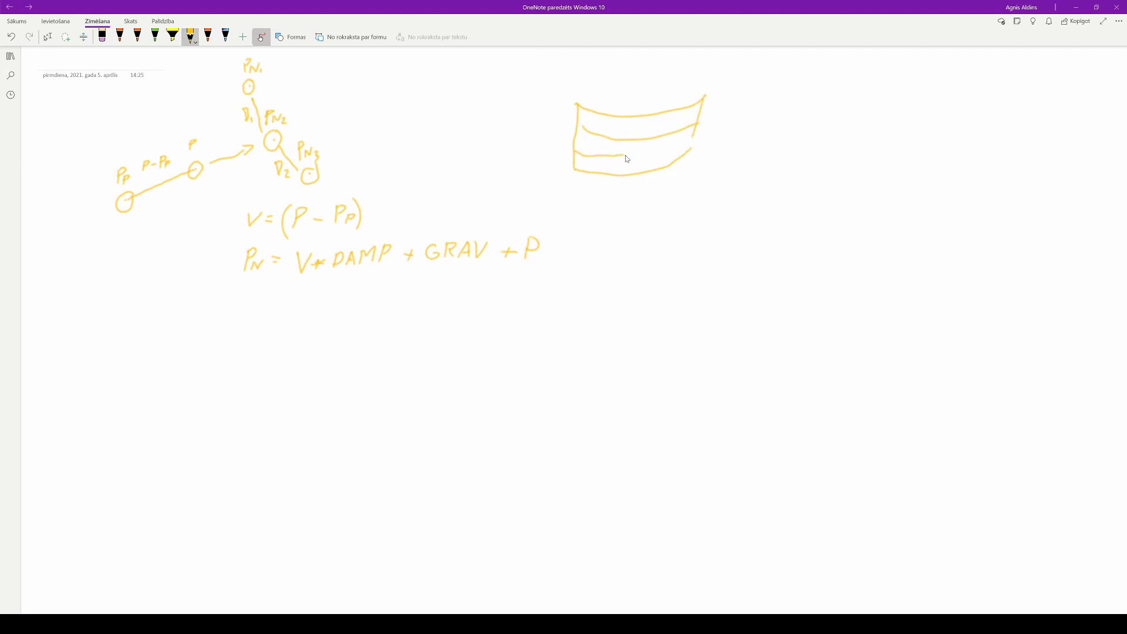
{"action": "left_click_drag", "start_coordinate": [575, 105], "coordinate": [575, 169]}
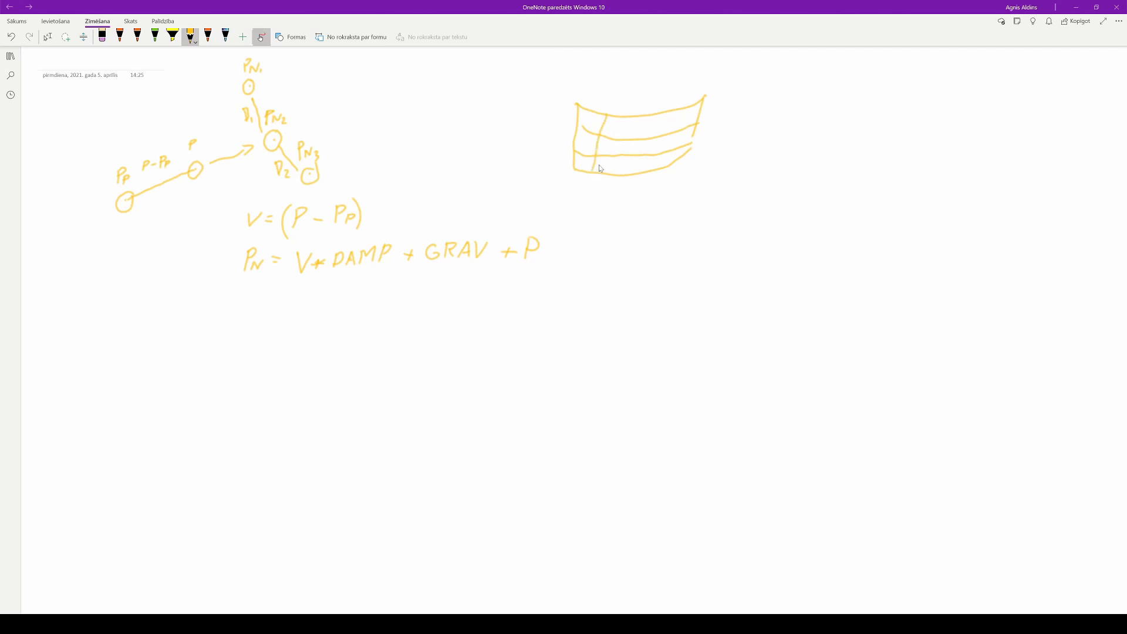
{"action": "left_click_drag", "start_coordinate": [614, 108], "coordinate": [618, 173]}
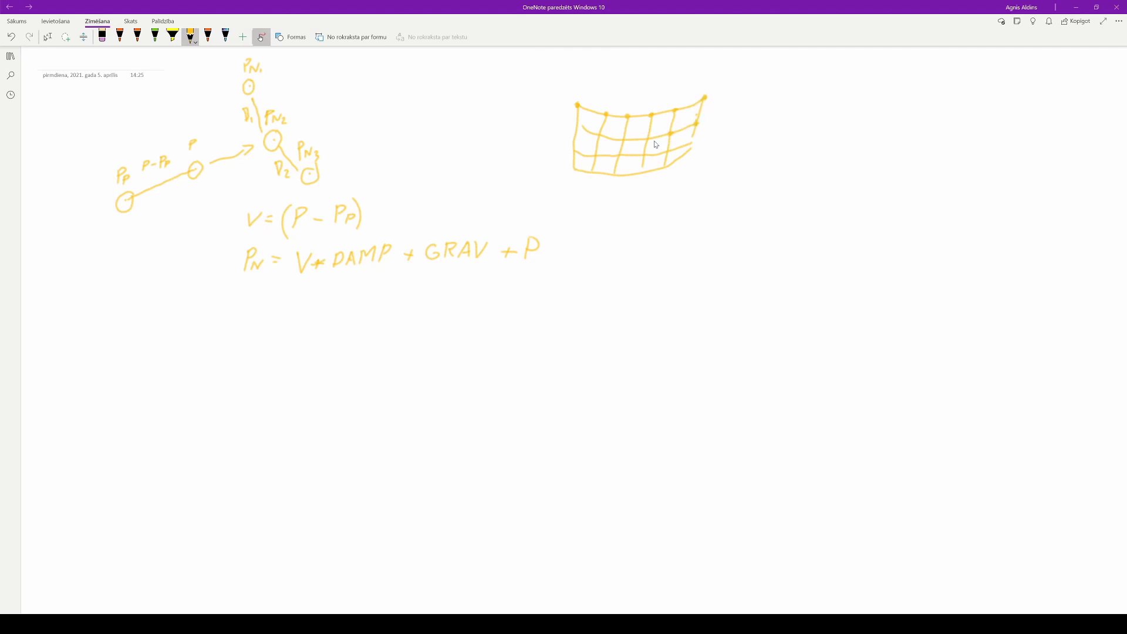
{"action": "mouse_move", "coordinate": [604, 139]}
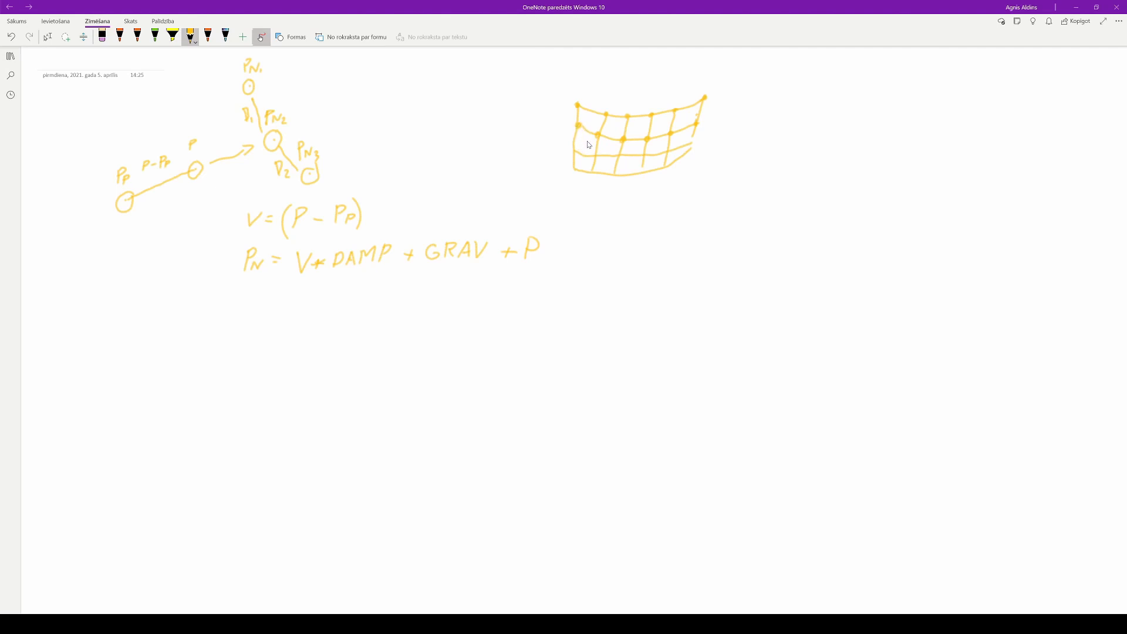
{"action": "mouse_move", "coordinate": [627, 121]}
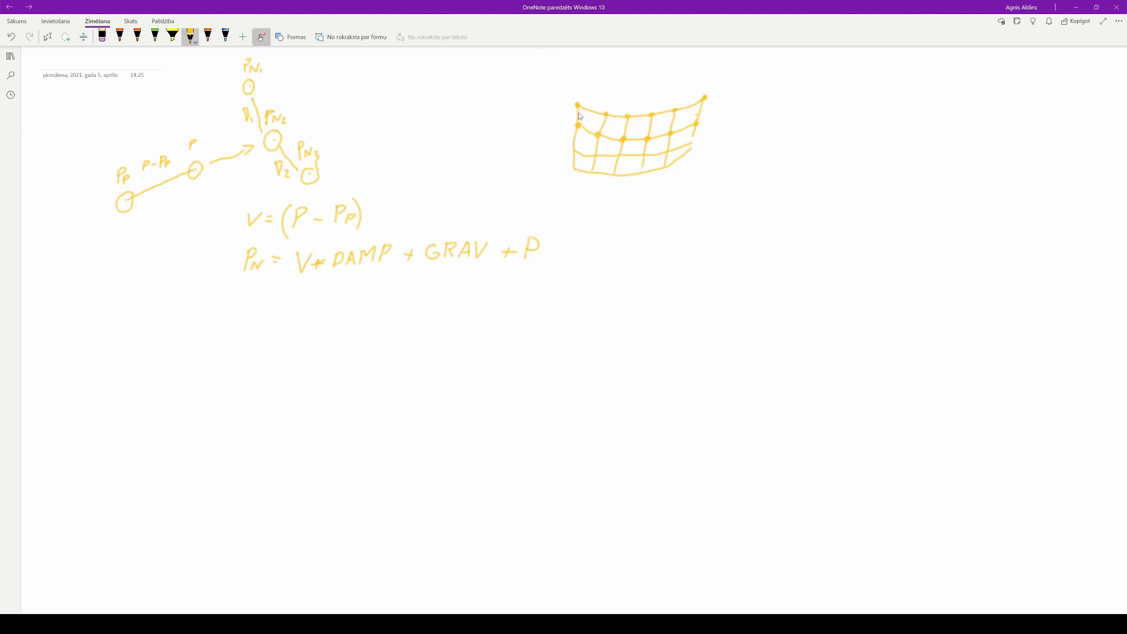
{"action": "mouse_move", "coordinate": [584, 108]}
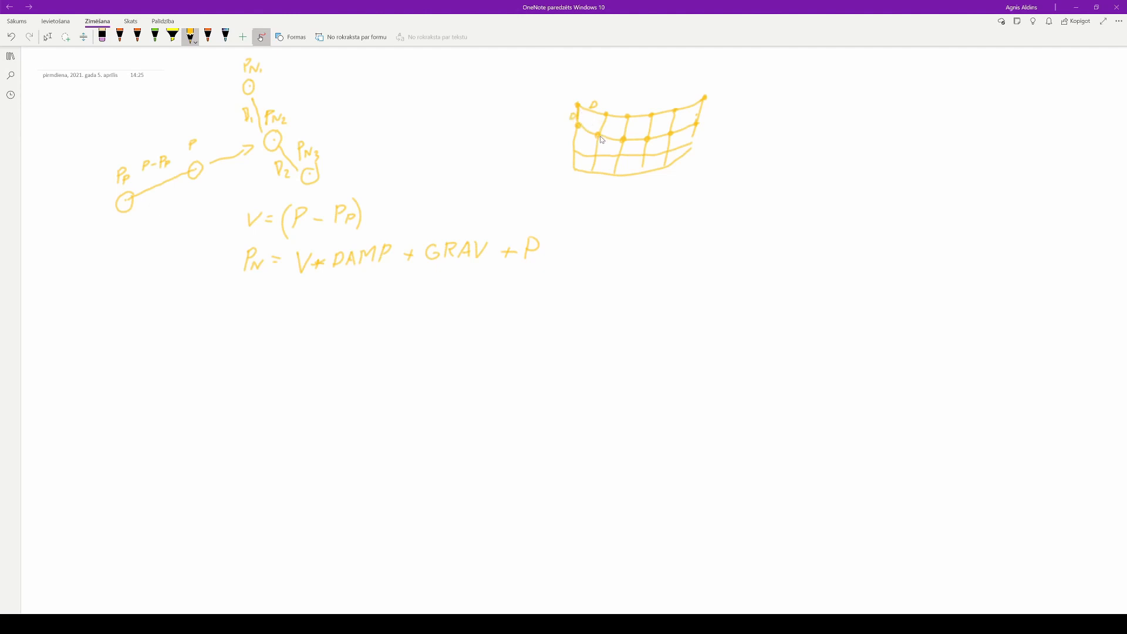
{"action": "mouse_move", "coordinate": [608, 128]}
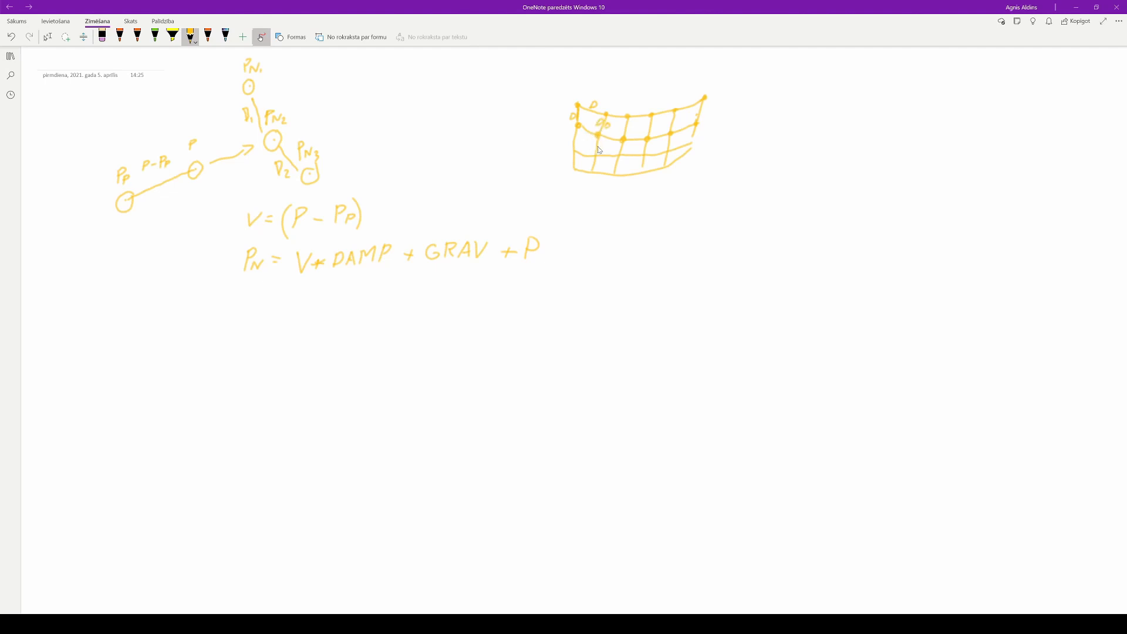
{"action": "mouse_move", "coordinate": [584, 109]}
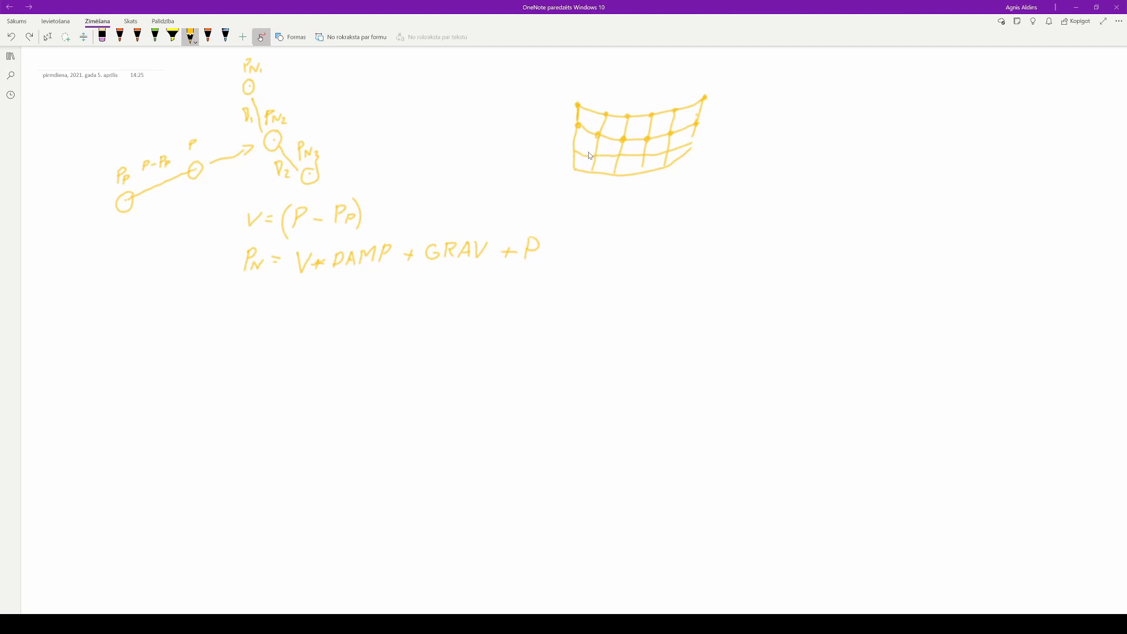
{"action": "mouse_move", "coordinate": [592, 153]}
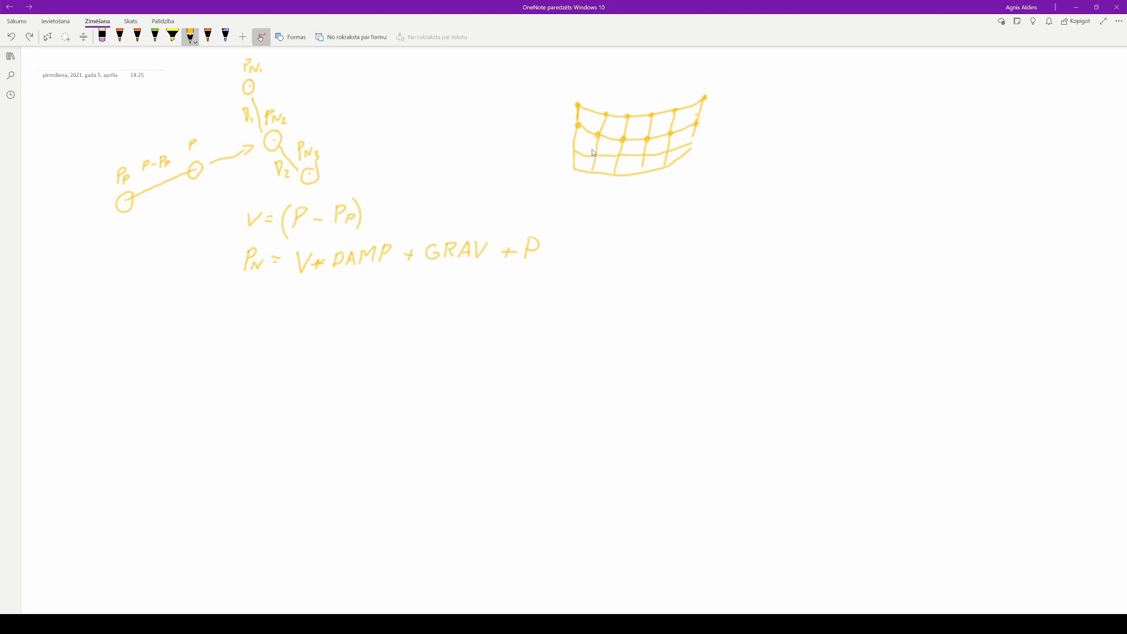
{"action": "mouse_move", "coordinate": [508, 108]}
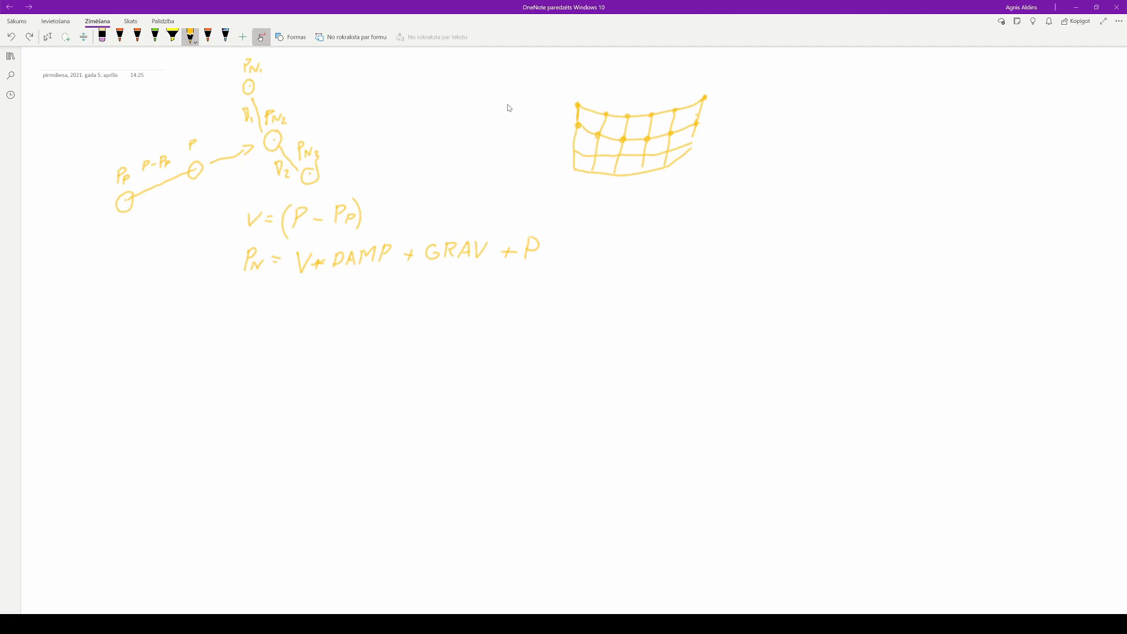
{"action": "mouse_move", "coordinate": [508, 109]}
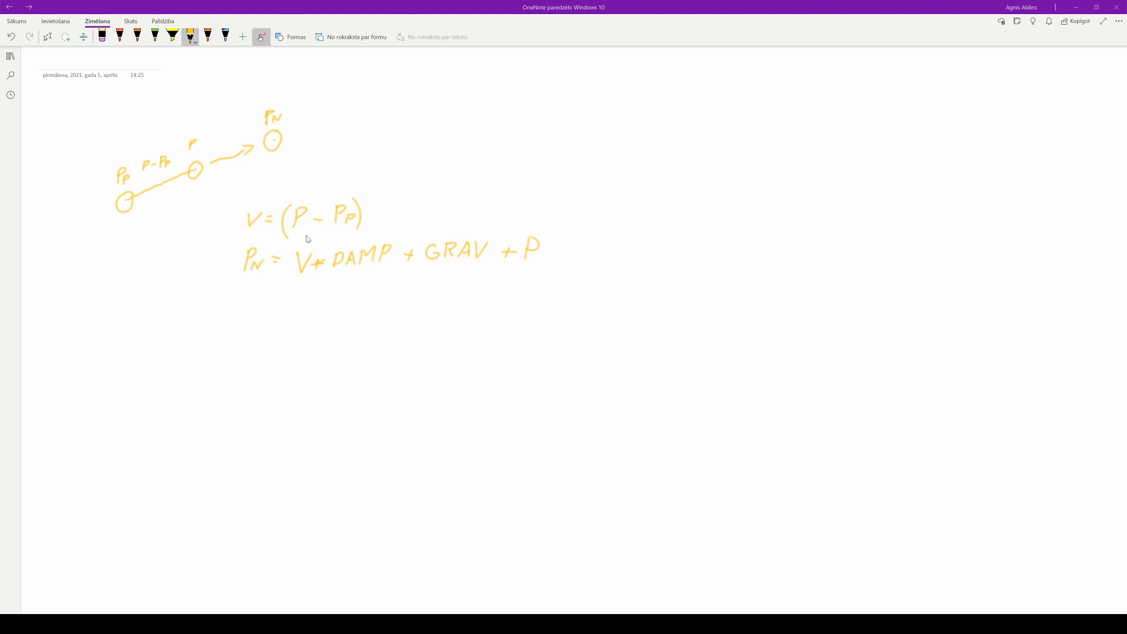
{"action": "mouse_move", "coordinate": [318, 236]}
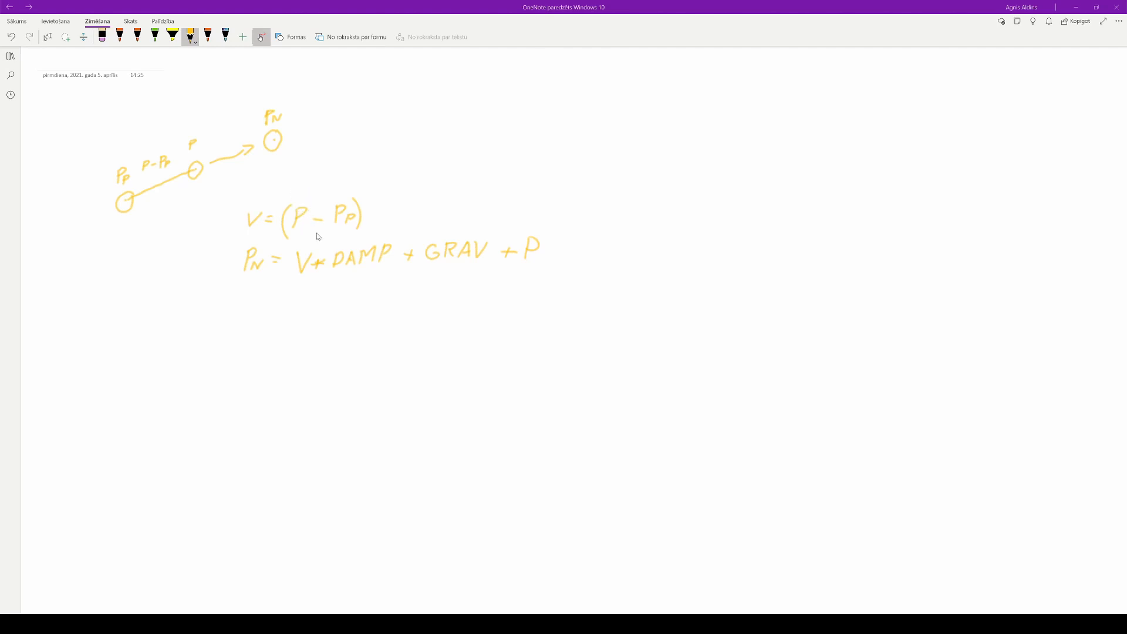
{"action": "mouse_move", "coordinate": [243, 90]}
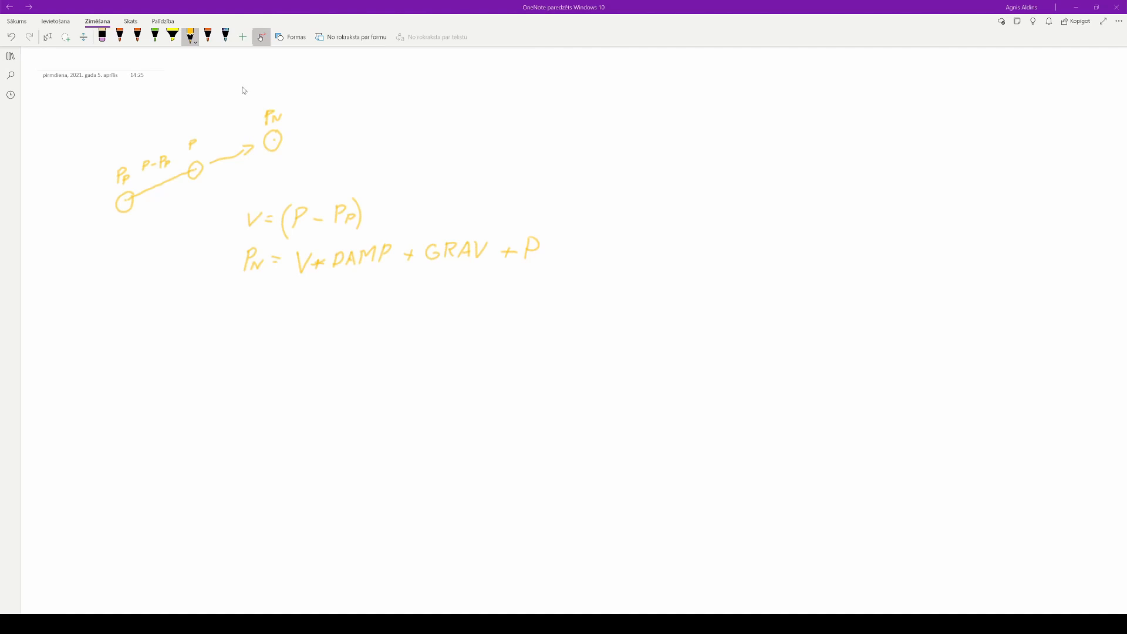
{"action": "mouse_move", "coordinate": [253, 85]}
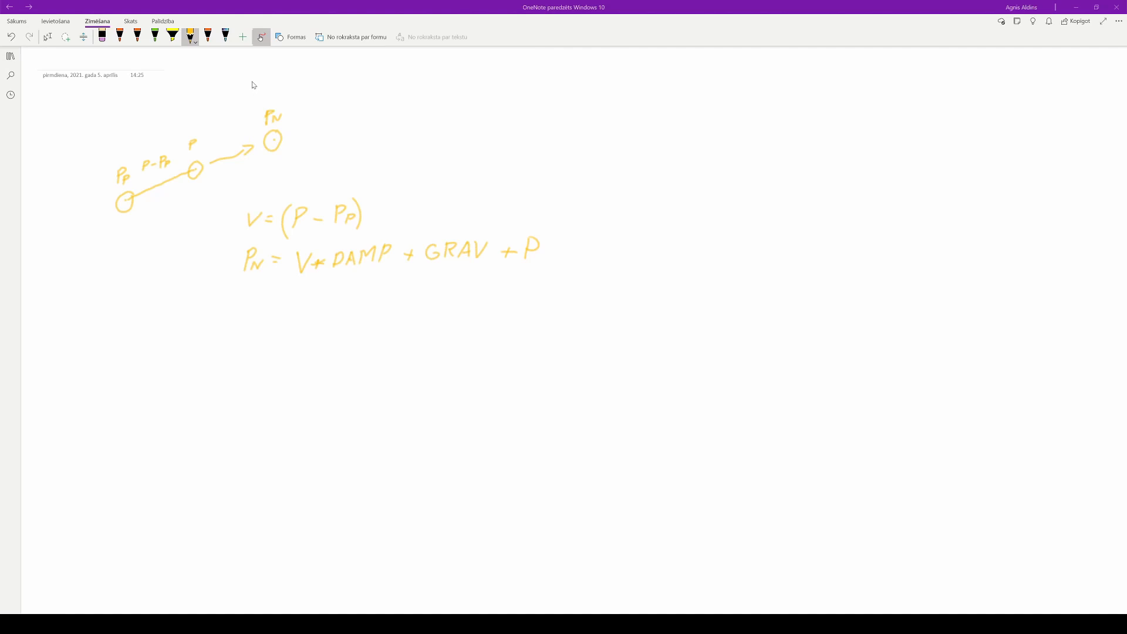
Step: Draw rope points PN1 and PN3 and connect each to PN2 with lines D1 and D2
{"action": "left_click_drag", "start_coordinate": [246, 81], "coordinate": [250, 92]}
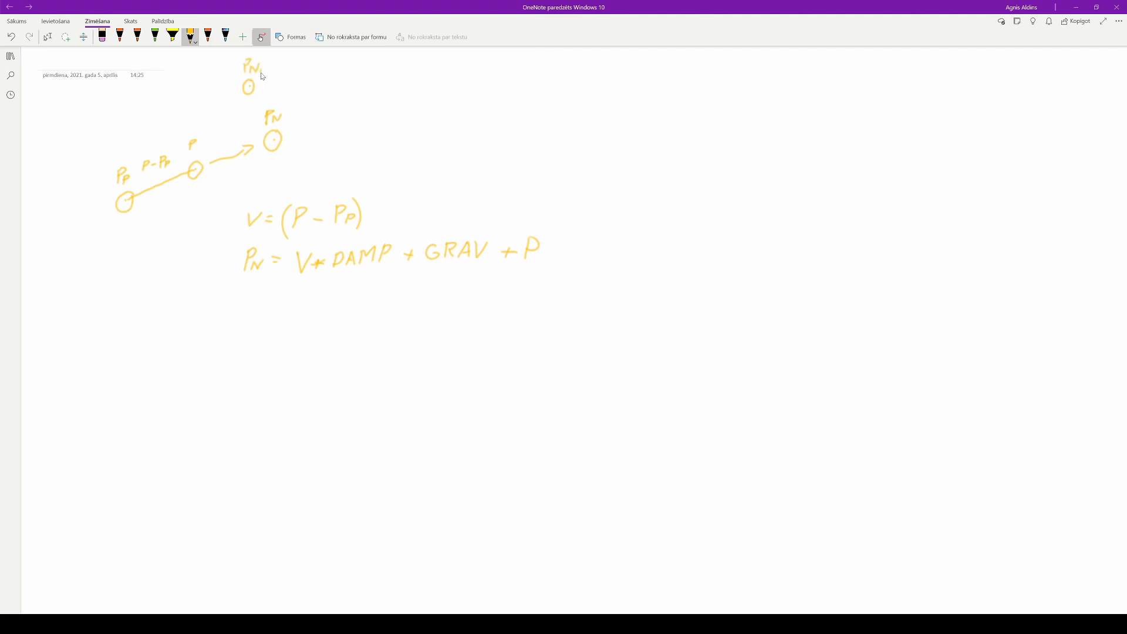
{"action": "mouse_move", "coordinate": [283, 121]}
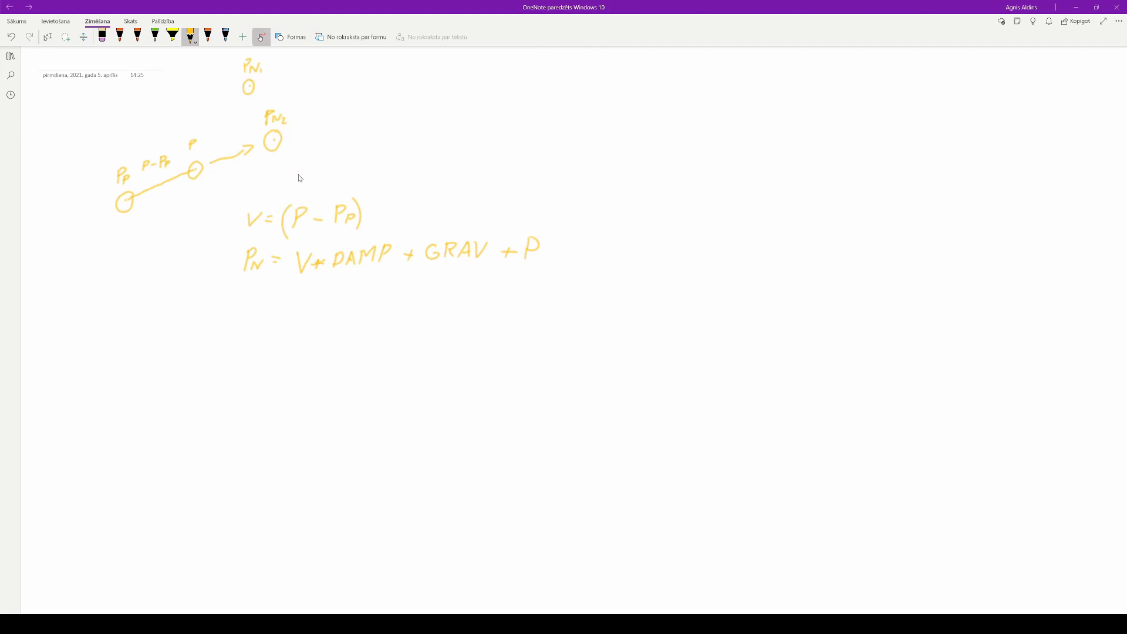
{"action": "left_click_drag", "start_coordinate": [301, 169], "coordinate": [316, 183]}
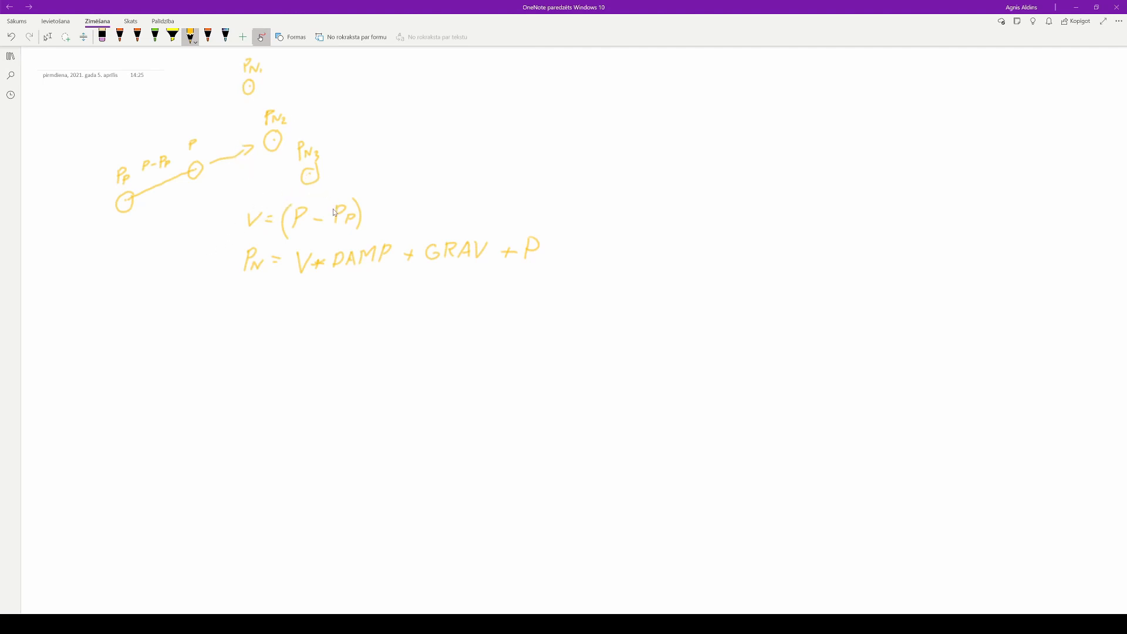
{"action": "mouse_move", "coordinate": [285, 166]}
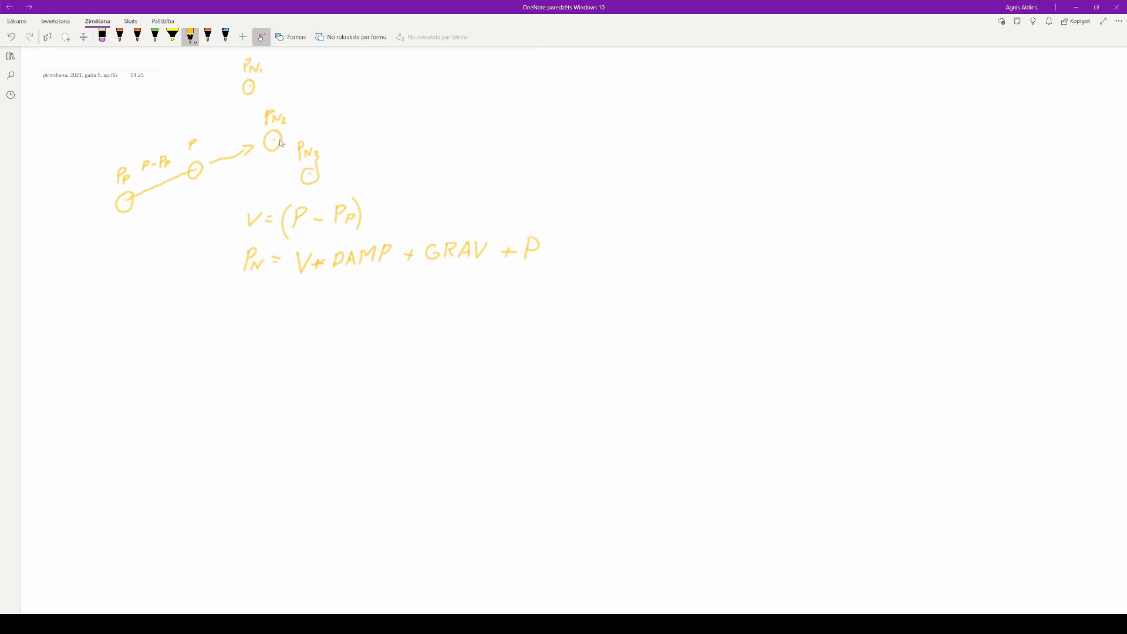
{"action": "mouse_move", "coordinate": [287, 158]}
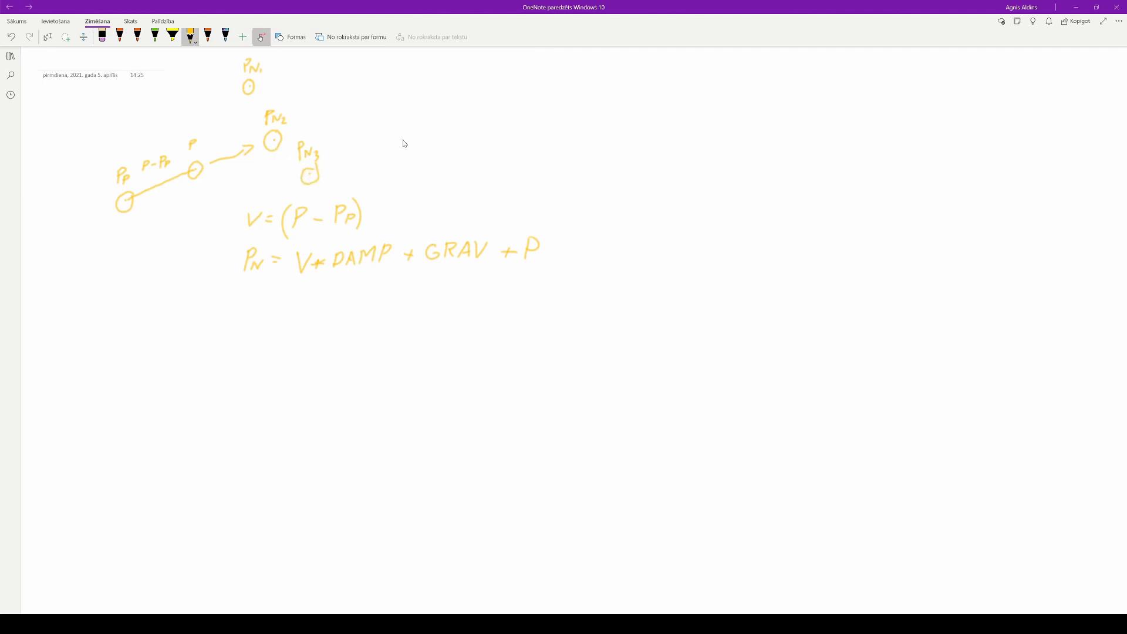
{"action": "mouse_move", "coordinate": [286, 157]}
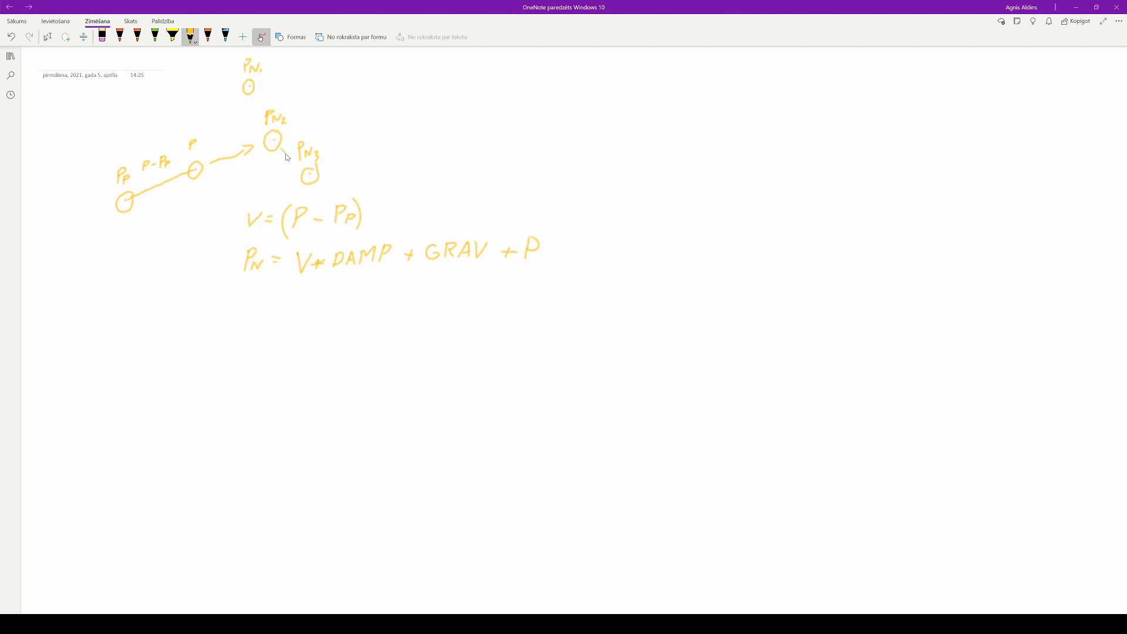
{"action": "left_click_drag", "start_coordinate": [279, 149], "coordinate": [296, 167]}
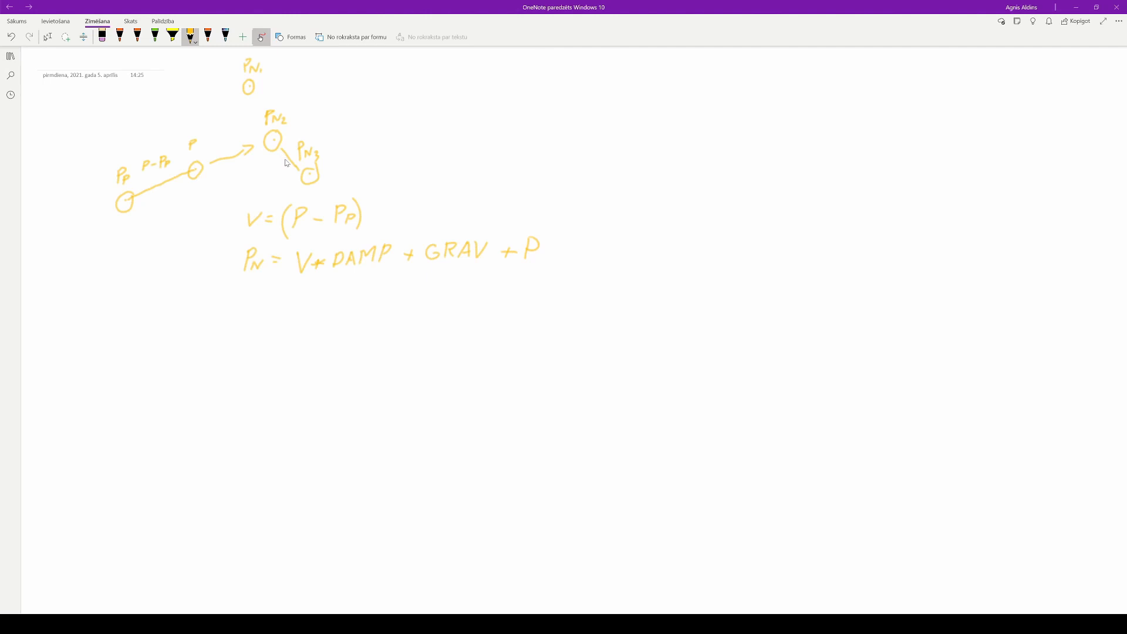
{"action": "mouse_move", "coordinate": [279, 165]}
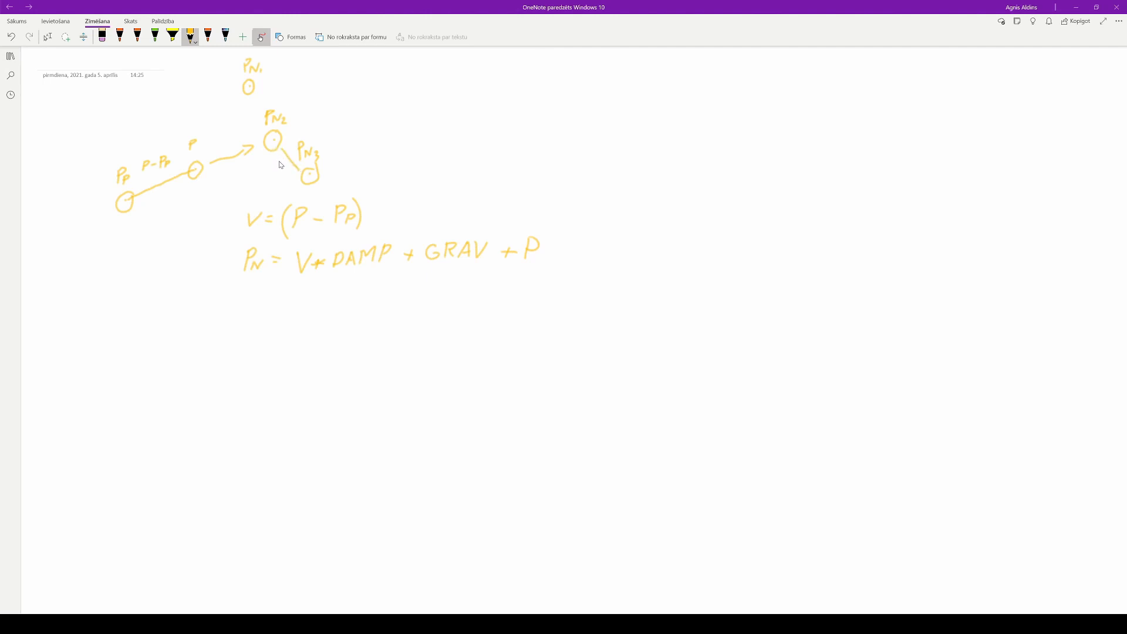
{"action": "left_click_drag", "start_coordinate": [251, 97], "coordinate": [271, 140]}
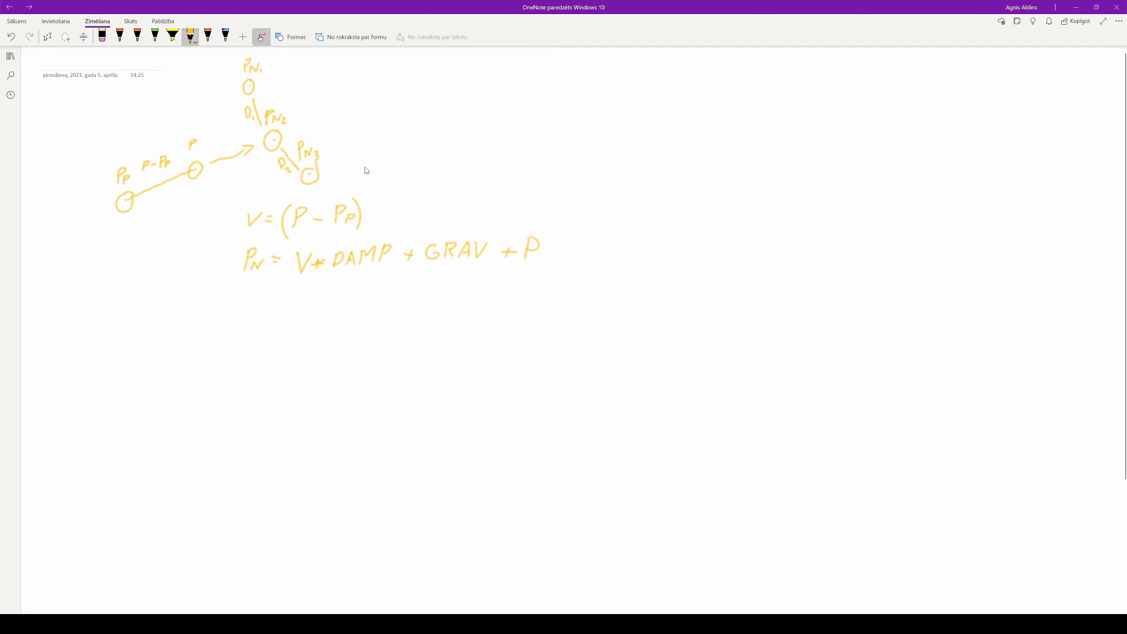
{"action": "mouse_move", "coordinate": [354, 169]}
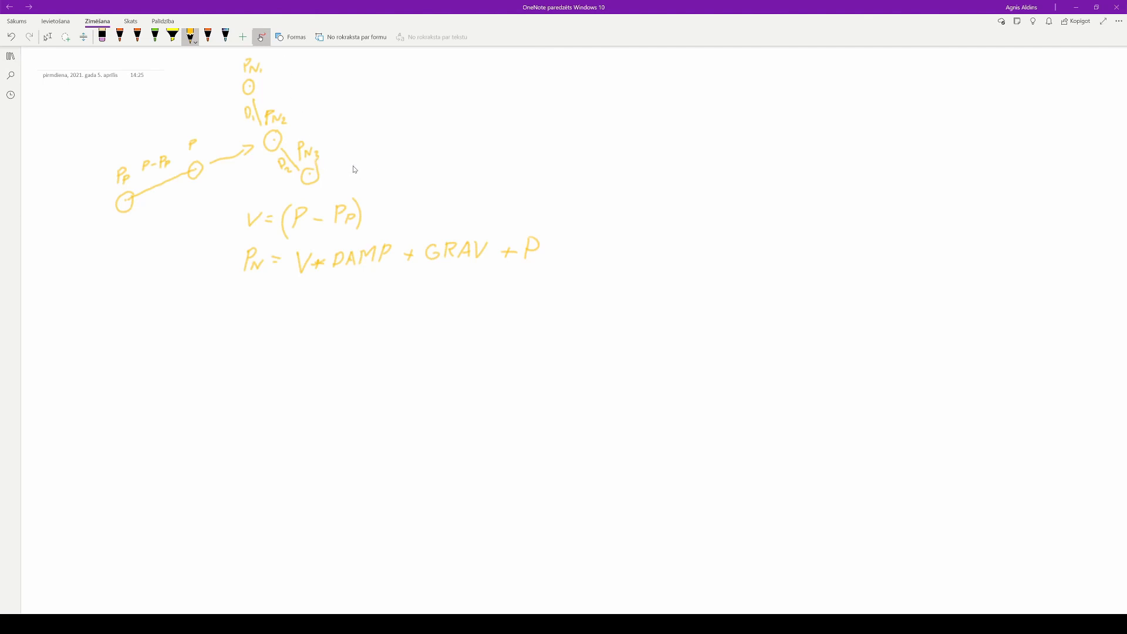
{"action": "mouse_move", "coordinate": [390, 307]}
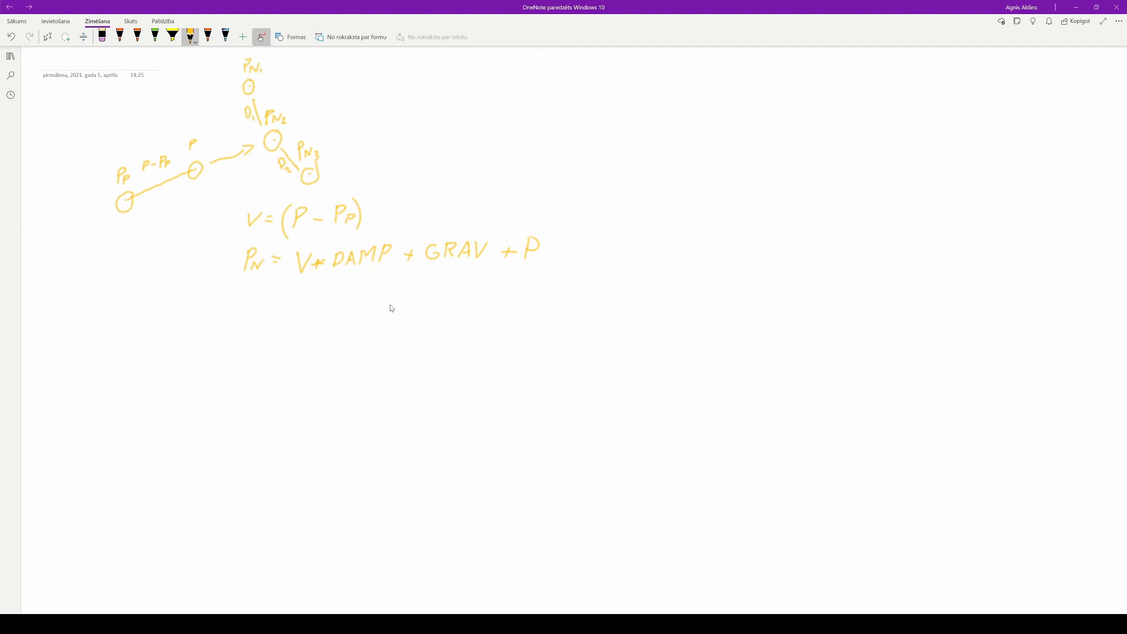
{"action": "mouse_move", "coordinate": [494, 266]}
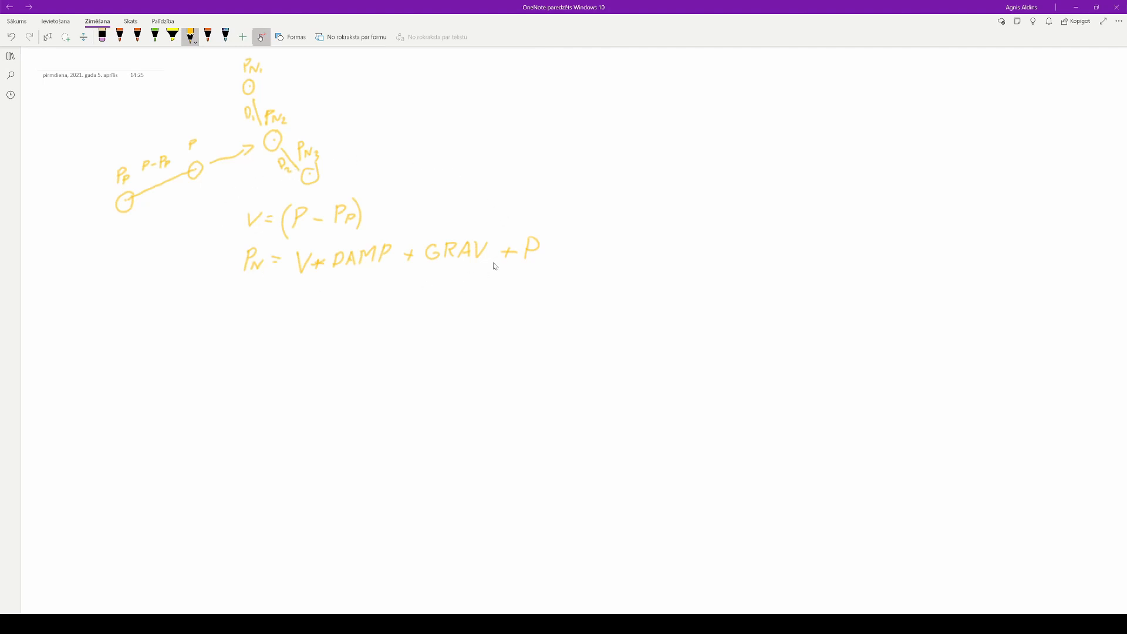
{"action": "mouse_move", "coordinate": [316, 161]}
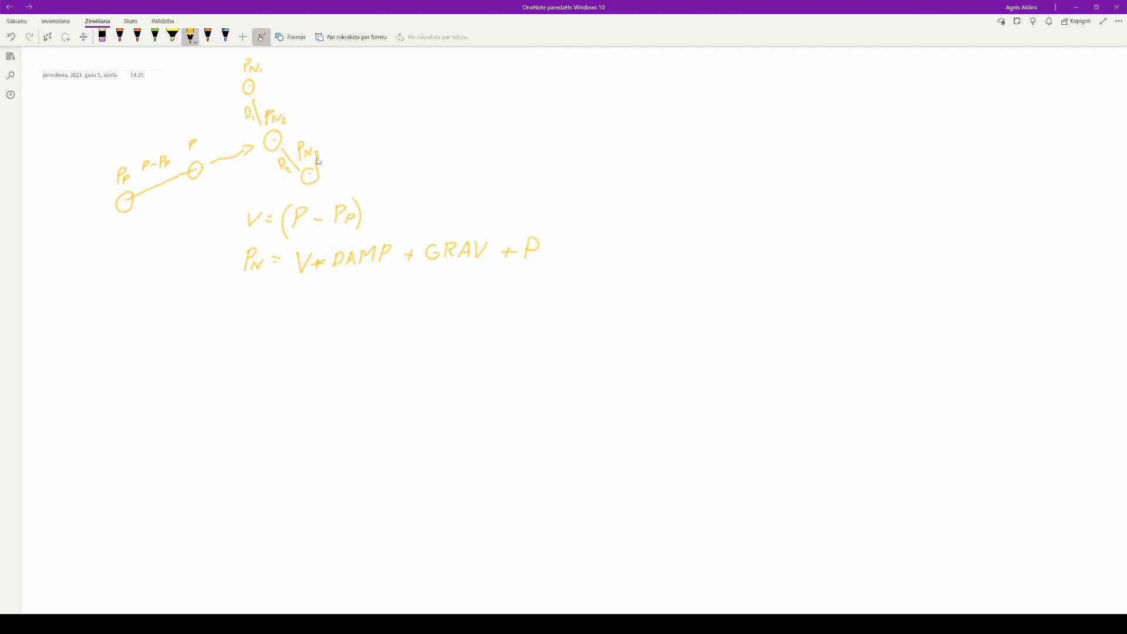
{"action": "mouse_move", "coordinate": [252, 82]}
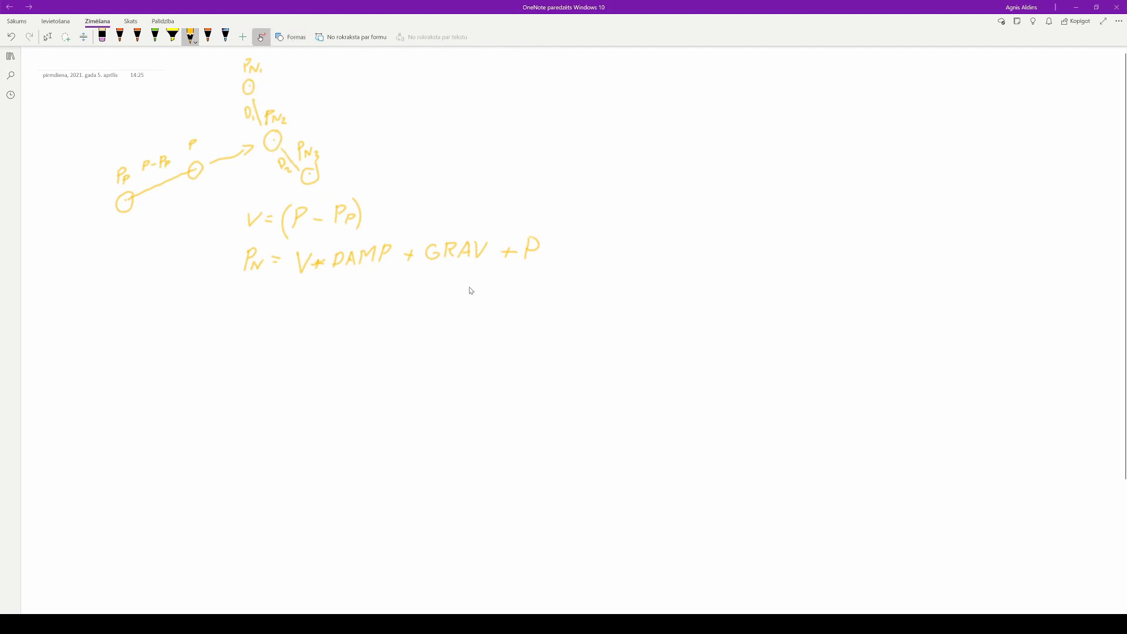
{"action": "mouse_move", "coordinate": [546, 308]}
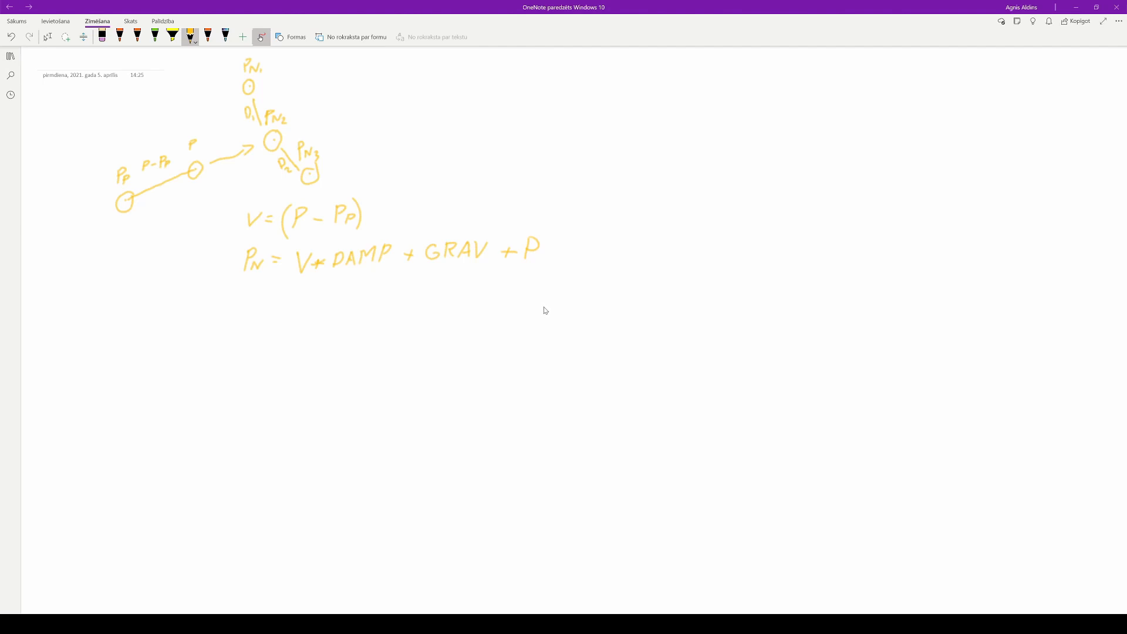
{"action": "mouse_move", "coordinate": [540, 272]}
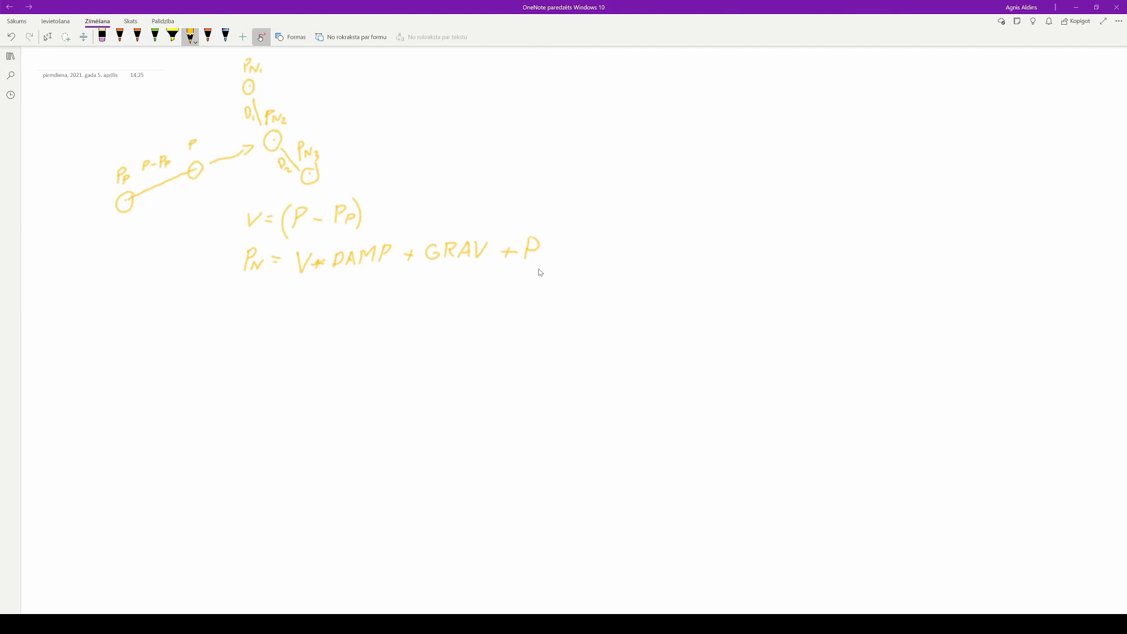
{"action": "mouse_move", "coordinate": [324, 196]}
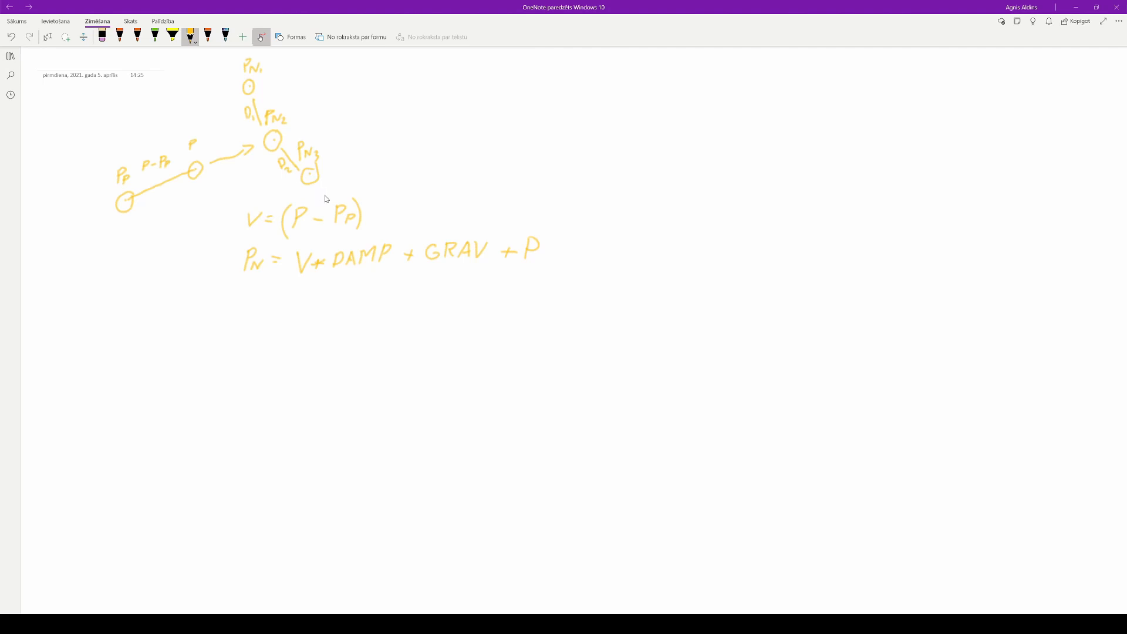
Step: Sketch a cloth grid of connected points and draw three circles for a new rope
{"action": "left_click_drag", "start_coordinate": [575, 100], "coordinate": [705, 173]}
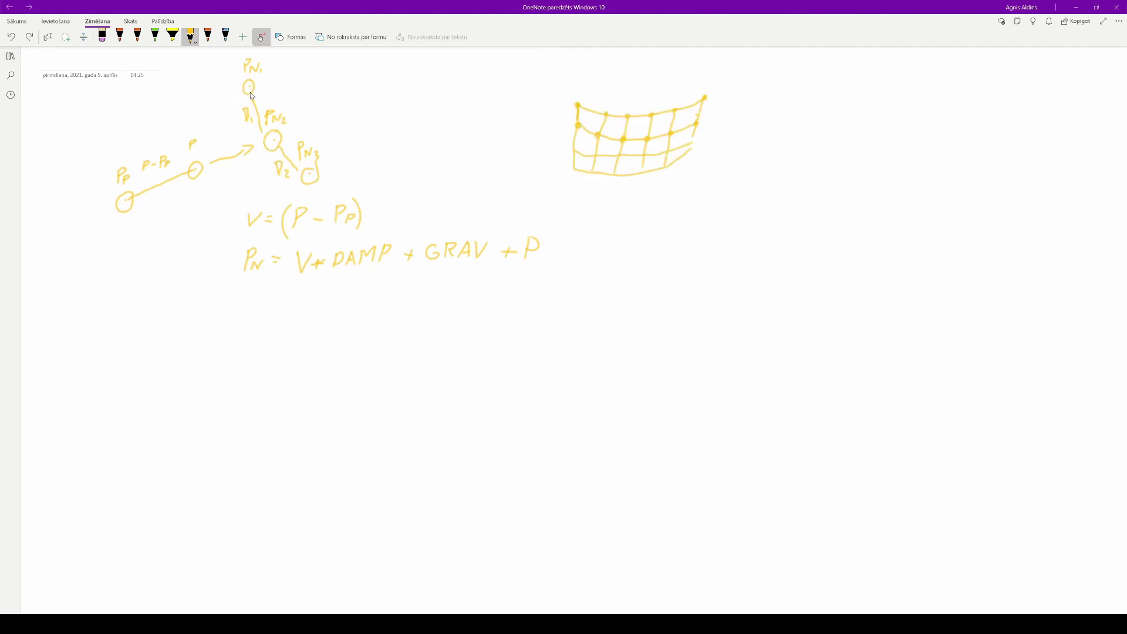
{"action": "mouse_move", "coordinate": [351, 385]}
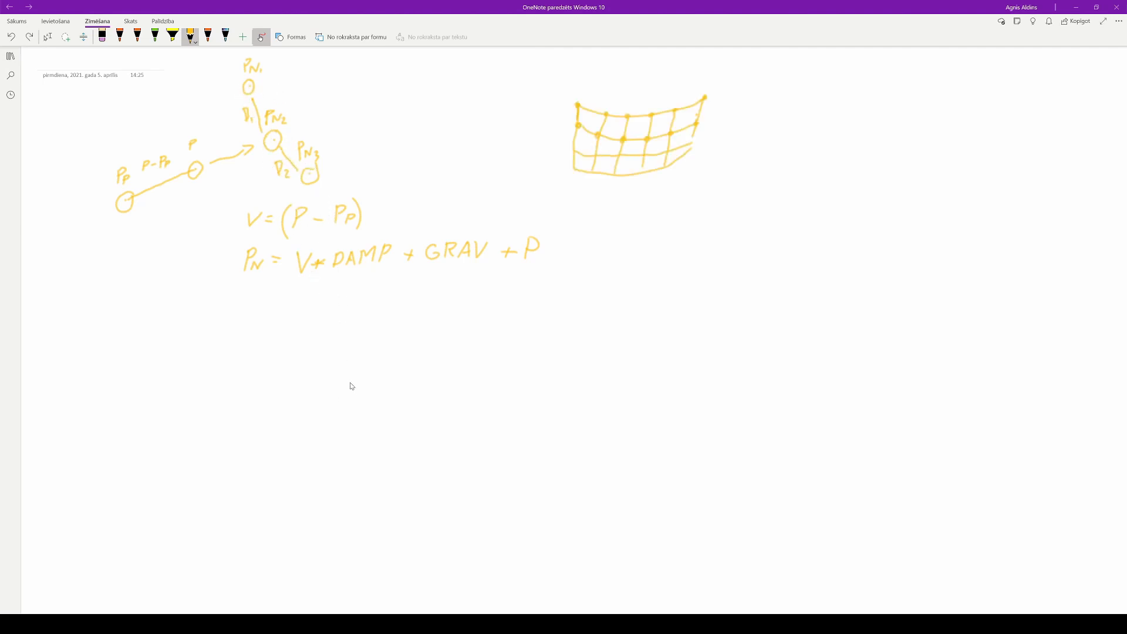
{"action": "mouse_move", "coordinate": [356, 386]}
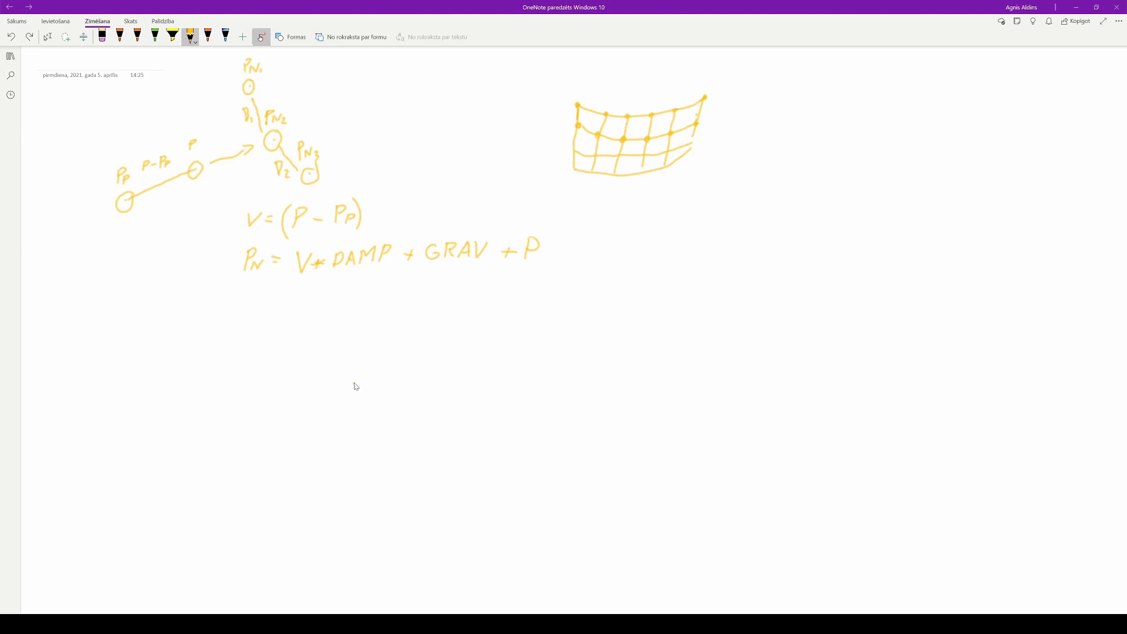
{"action": "left_click_drag", "start_coordinate": [338, 388], "coordinate": [354, 393]}
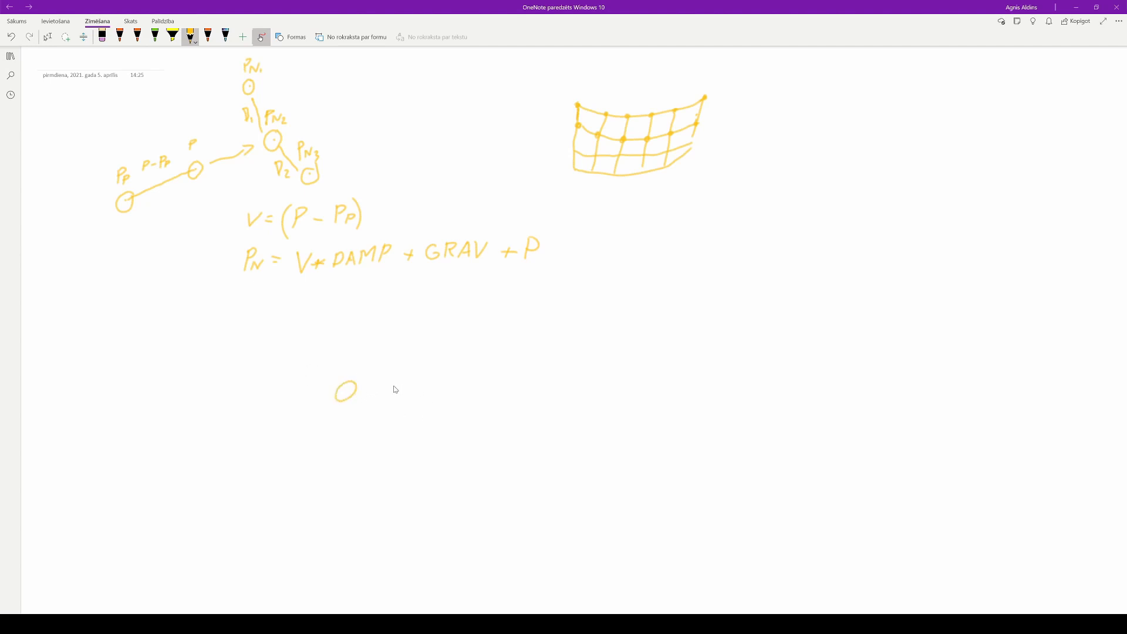
{"action": "left_click_drag", "start_coordinate": [396, 383], "coordinate": [410, 394]}
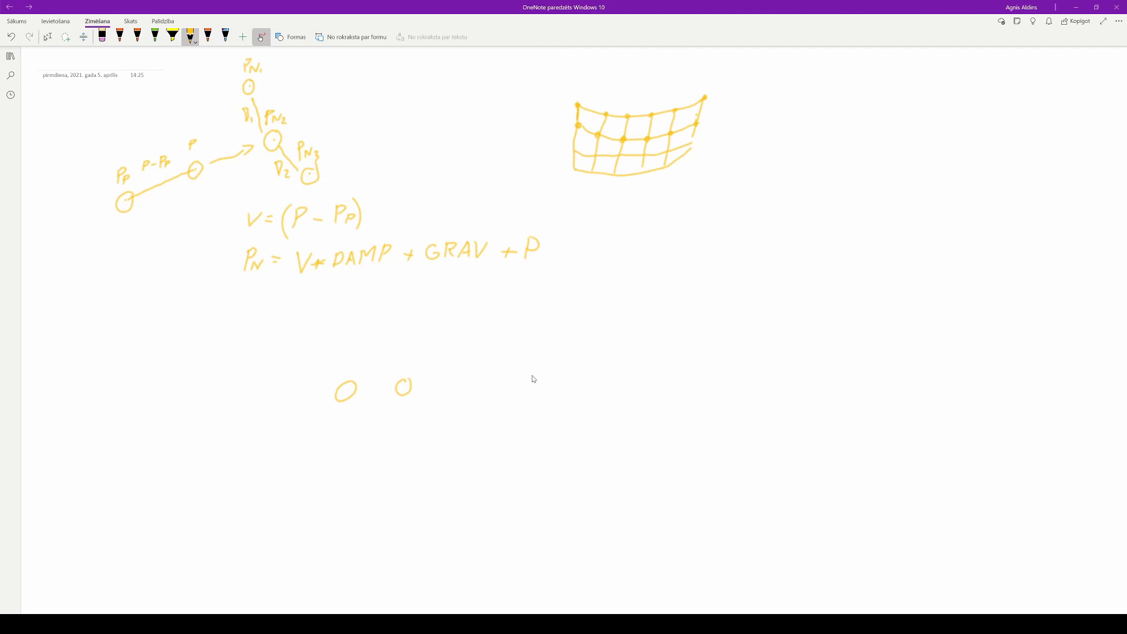
{"action": "left_click_drag", "start_coordinate": [521, 374], "coordinate": [532, 385]}
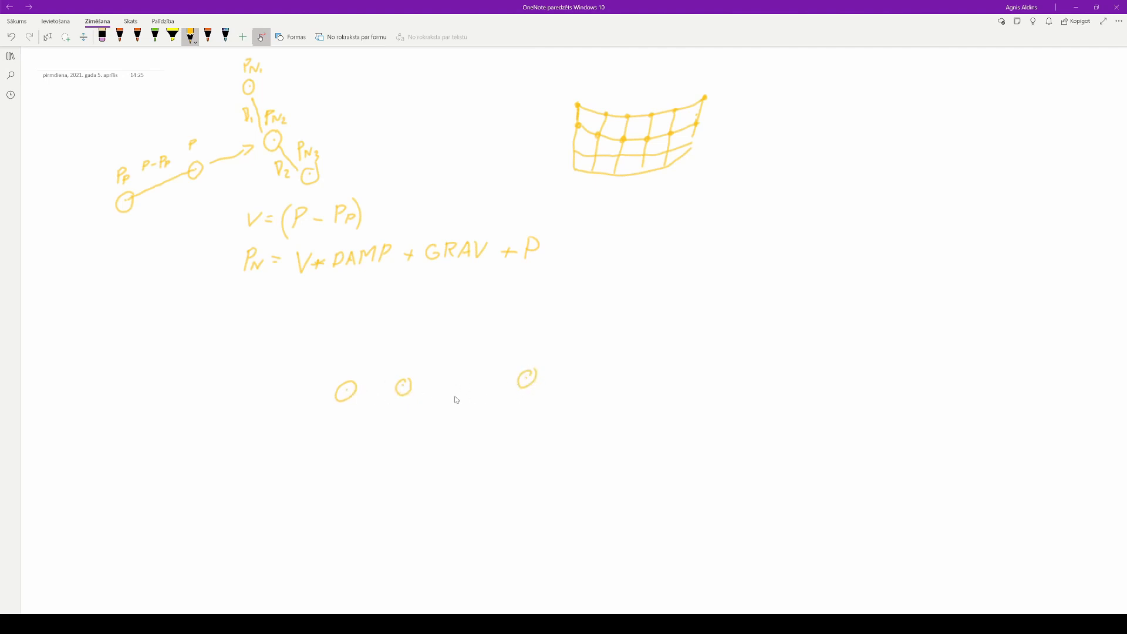
Step: Join the three points with segments of length 2 and 6, labelled D1, D2, with D=4
{"action": "left_click_drag", "start_coordinate": [356, 390], "coordinate": [402, 387]}
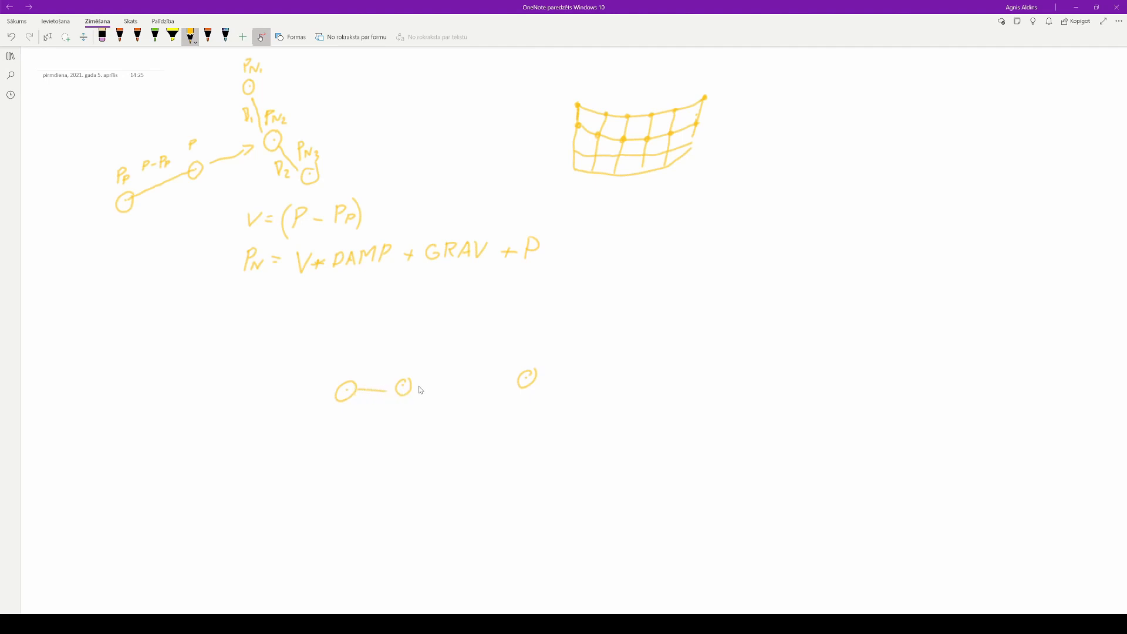
{"action": "left_click_drag", "start_coordinate": [415, 384], "coordinate": [500, 384]}
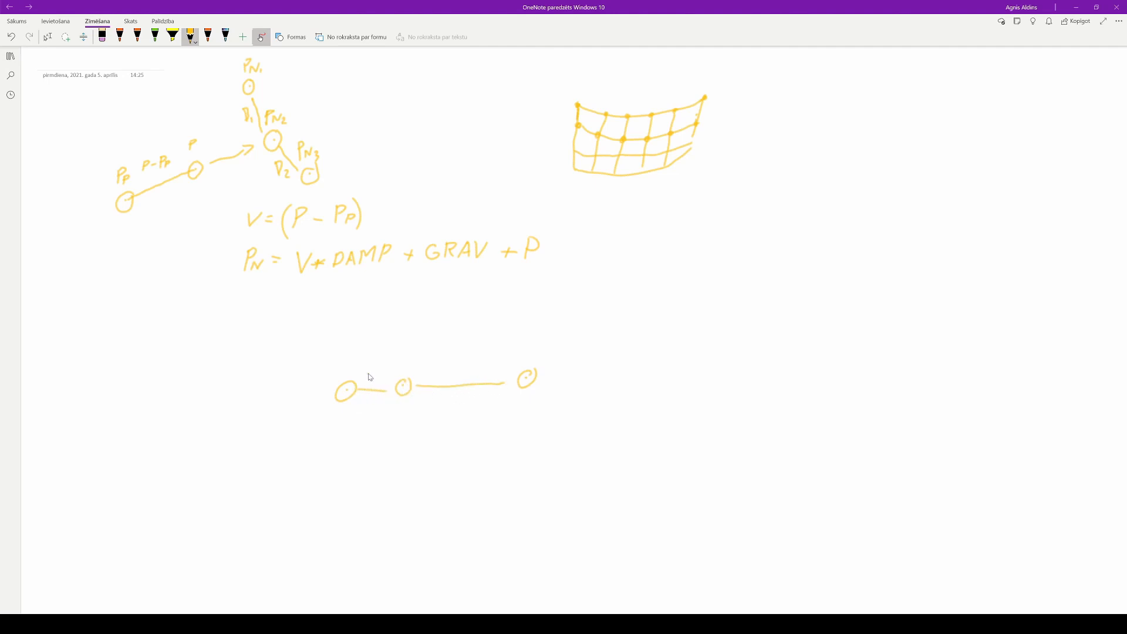
{"action": "left_click_drag", "start_coordinate": [374, 378], "coordinate": [460, 371]}
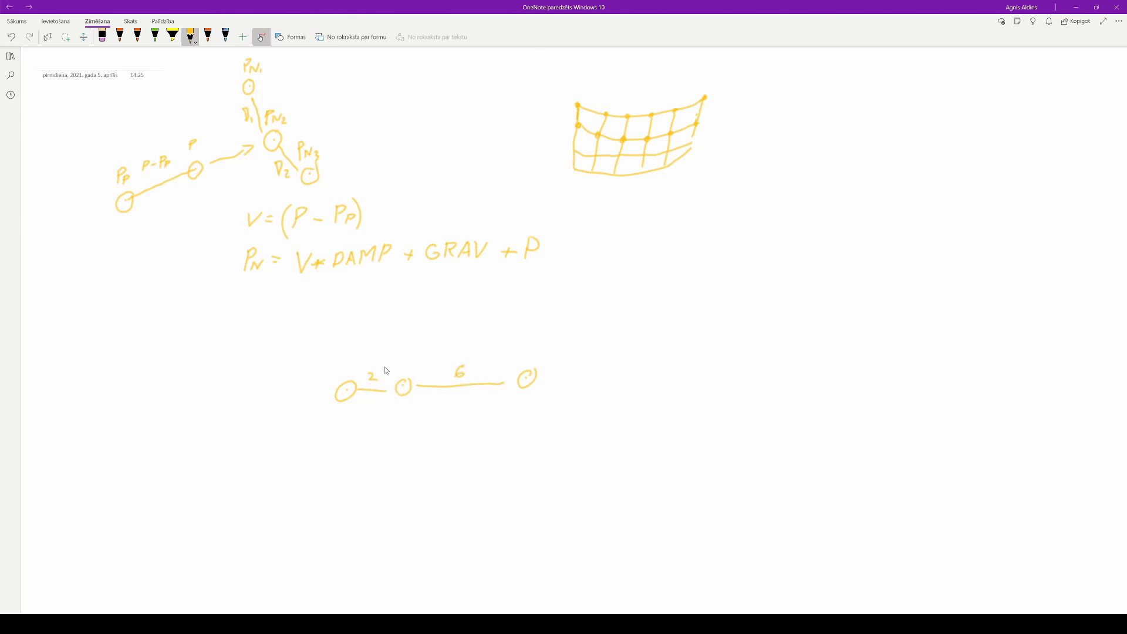
{"action": "mouse_move", "coordinate": [375, 393]}
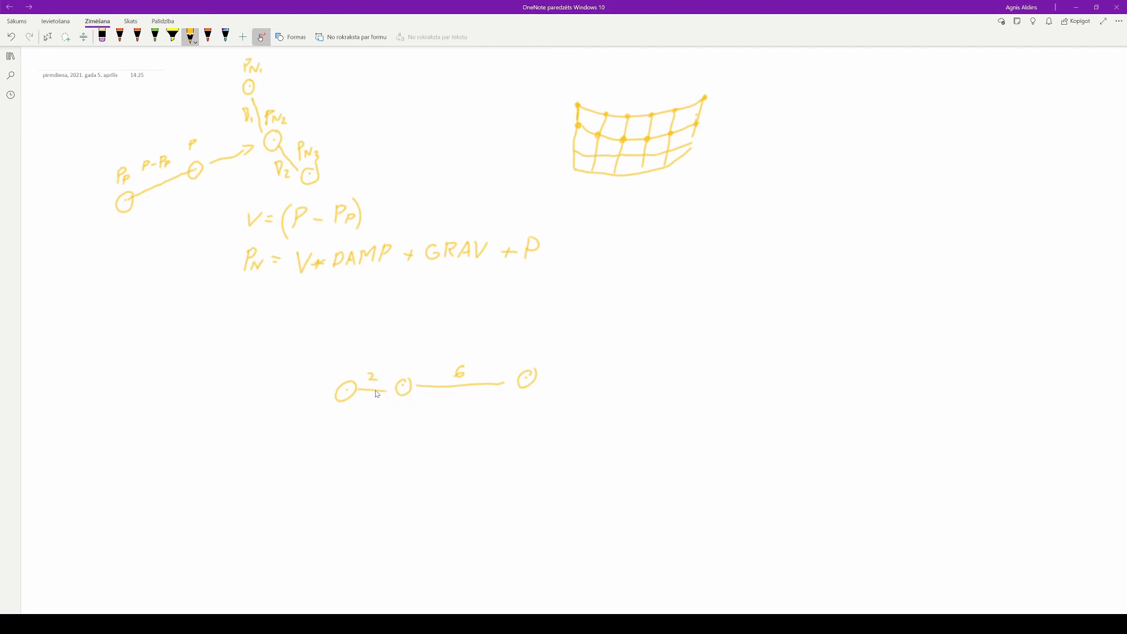
{"action": "left_click_drag", "start_coordinate": [338, 320], "coordinate": [349, 334]}
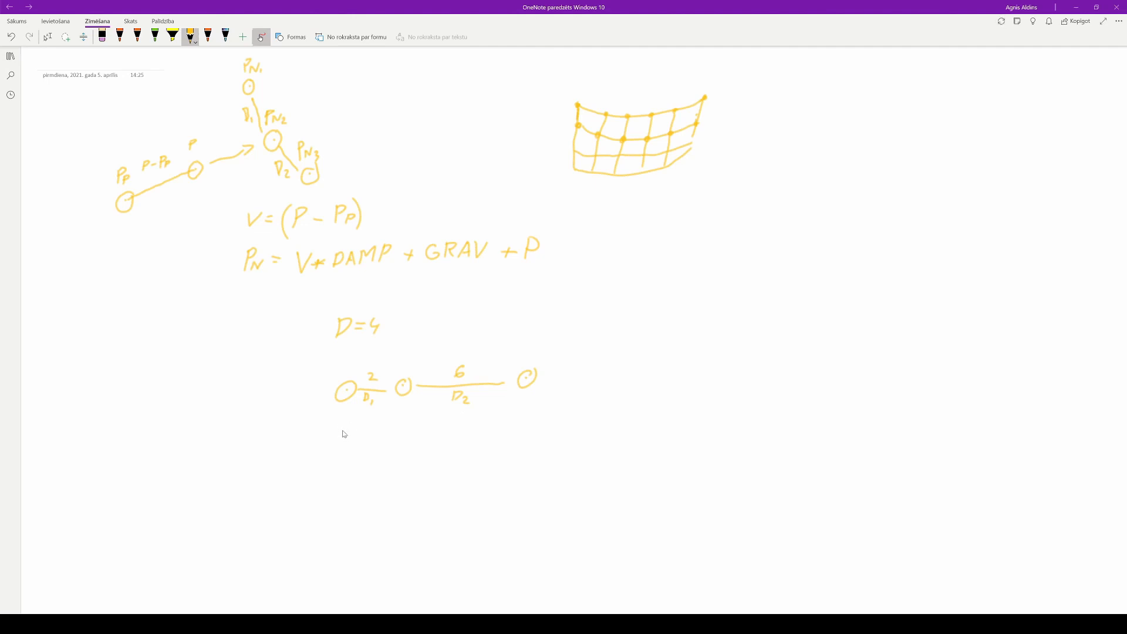
{"action": "mouse_move", "coordinate": [372, 393]}
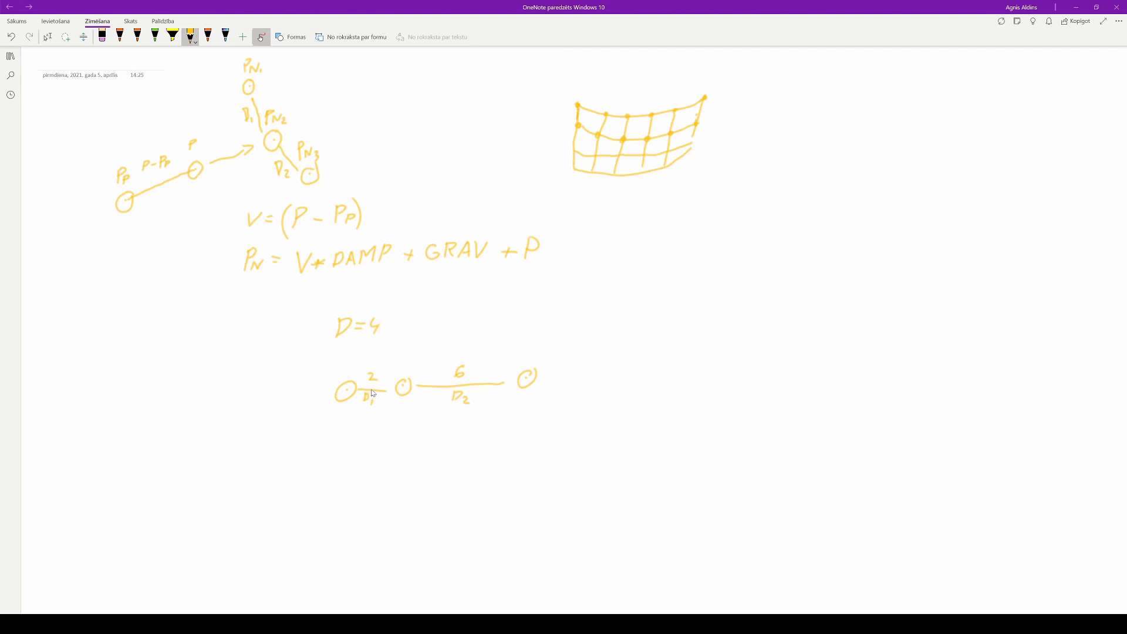
{"action": "mouse_move", "coordinate": [403, 390]}
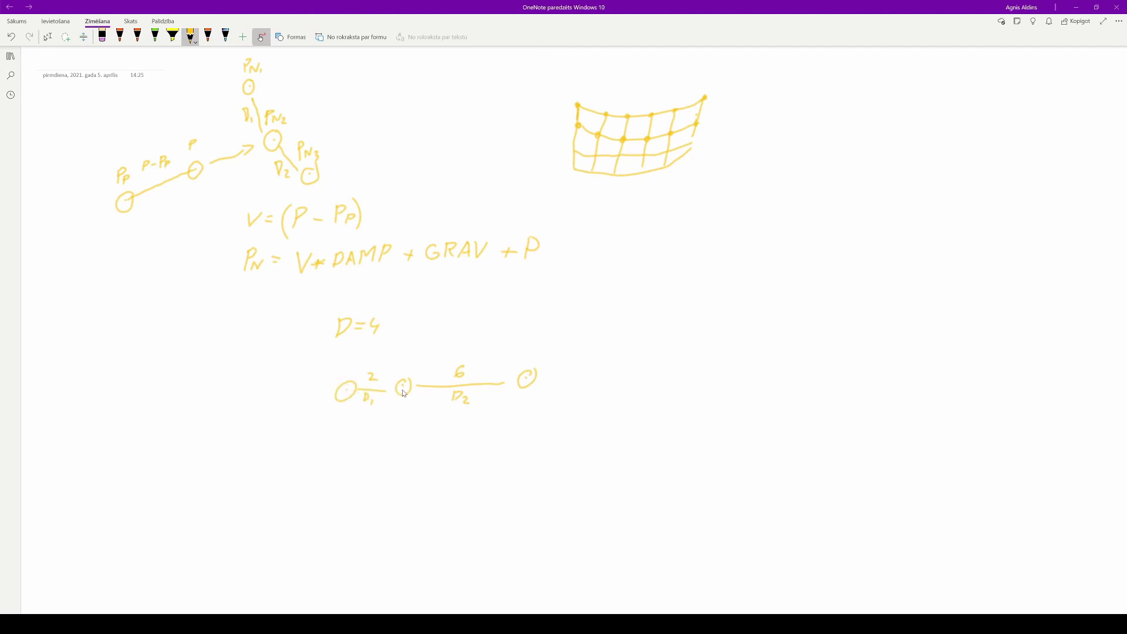
{"action": "mouse_move", "coordinate": [369, 333]}
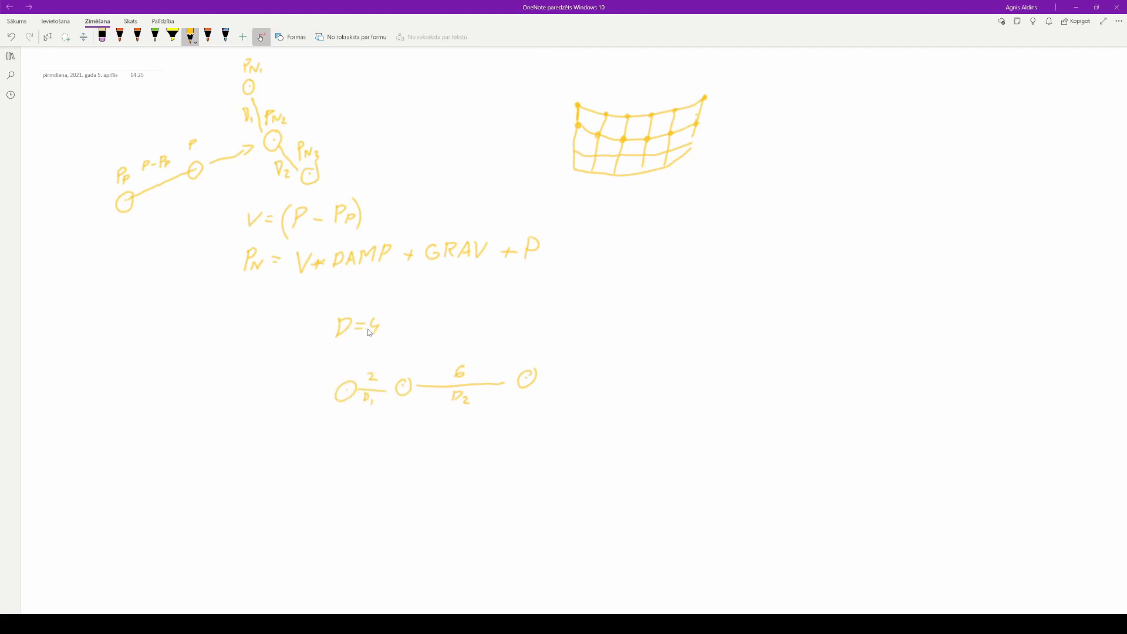
{"action": "mouse_move", "coordinate": [373, 399]}
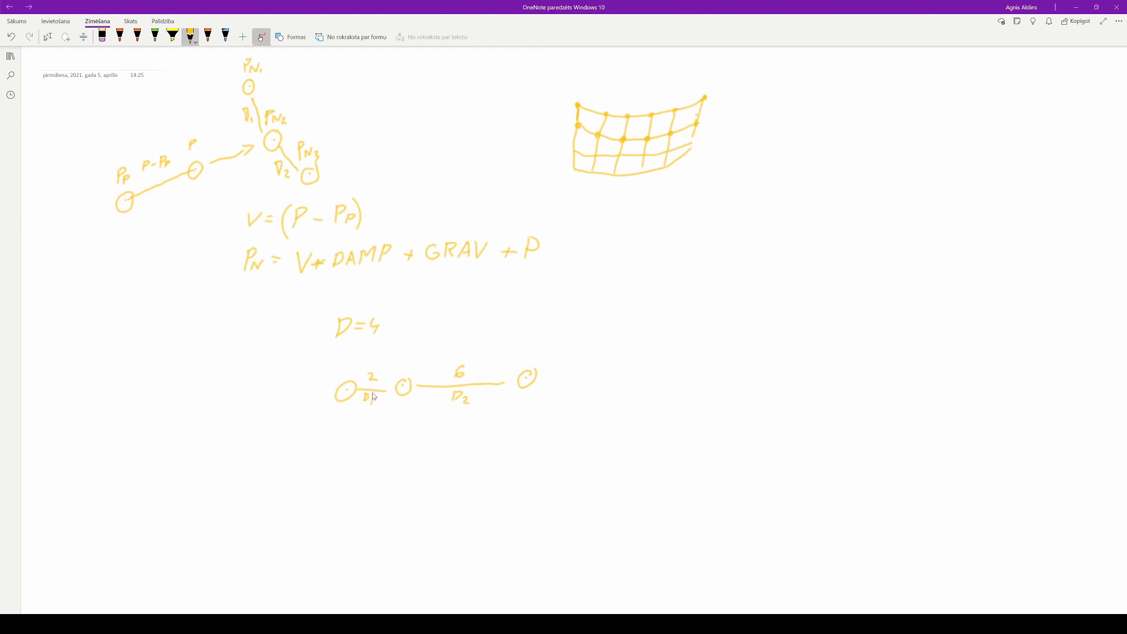
{"action": "mouse_move", "coordinate": [385, 391]}
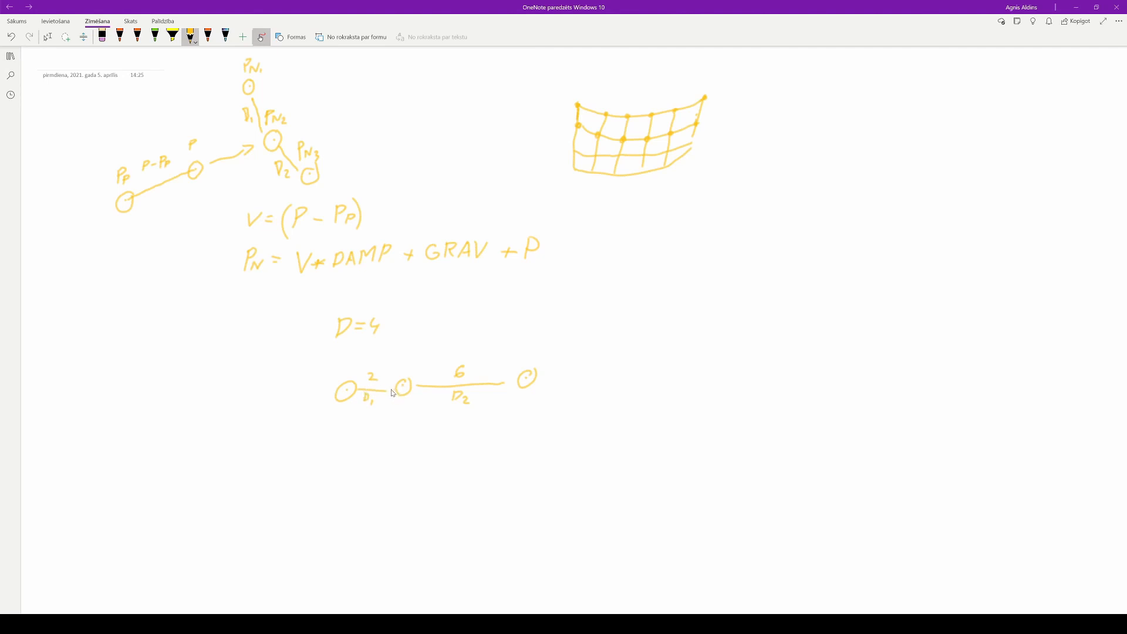
{"action": "mouse_move", "coordinate": [345, 443]}
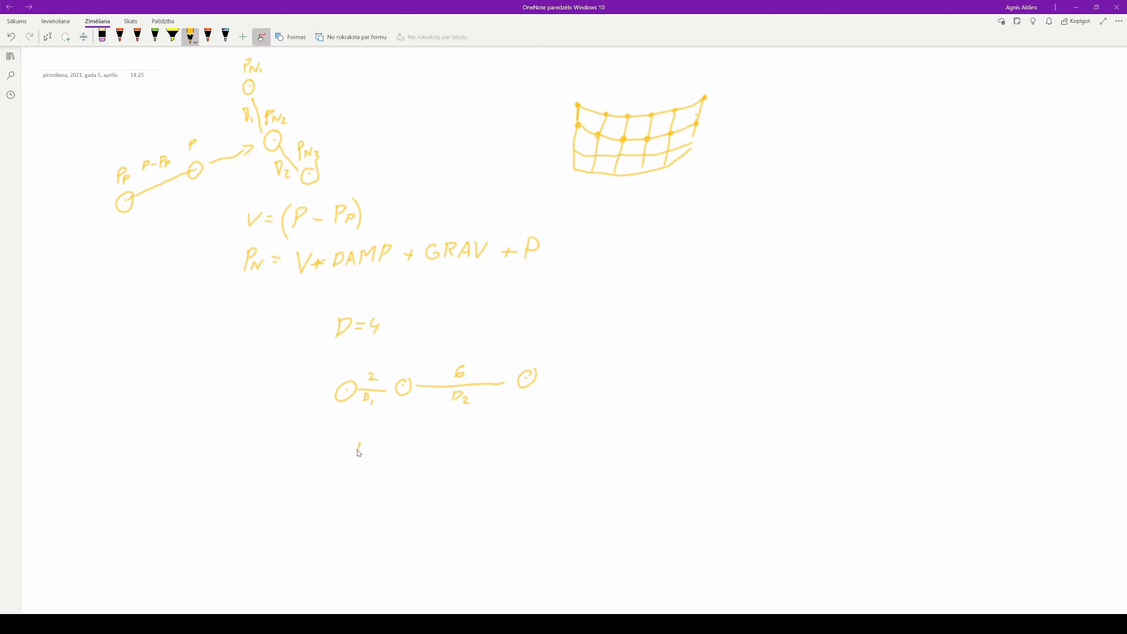
Step: Handwrite Dif1 = D − D1 = 2 beneath the three-point rope sketch
{"action": "left_click_drag", "start_coordinate": [356, 444], "coordinate": [366, 456]}
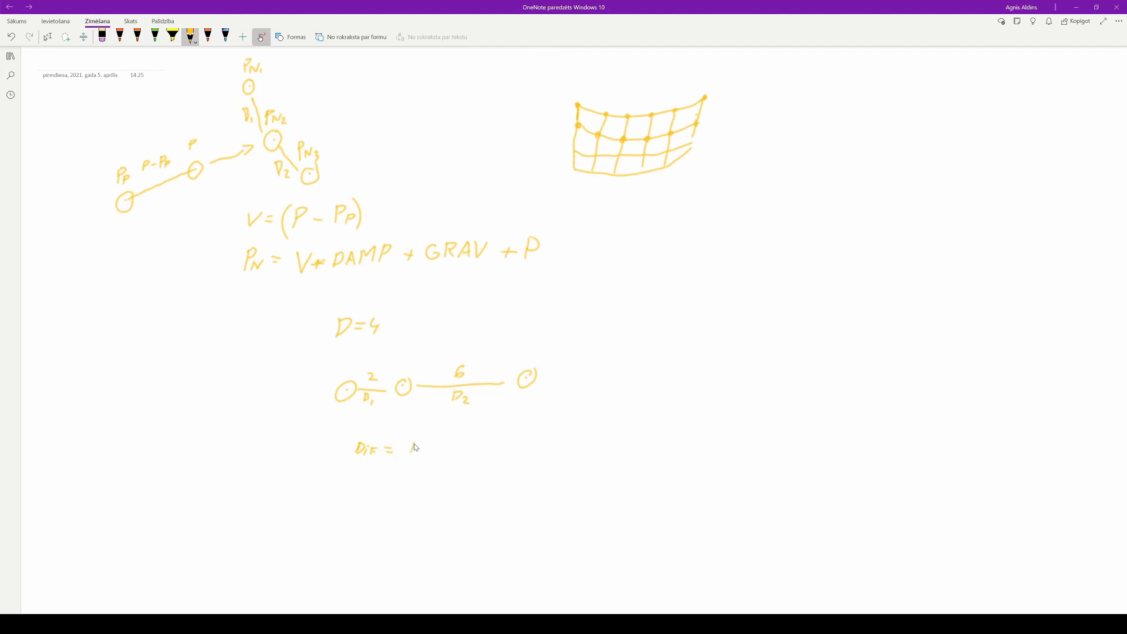
{"action": "left_click_drag", "start_coordinate": [410, 447], "coordinate": [442, 447]}
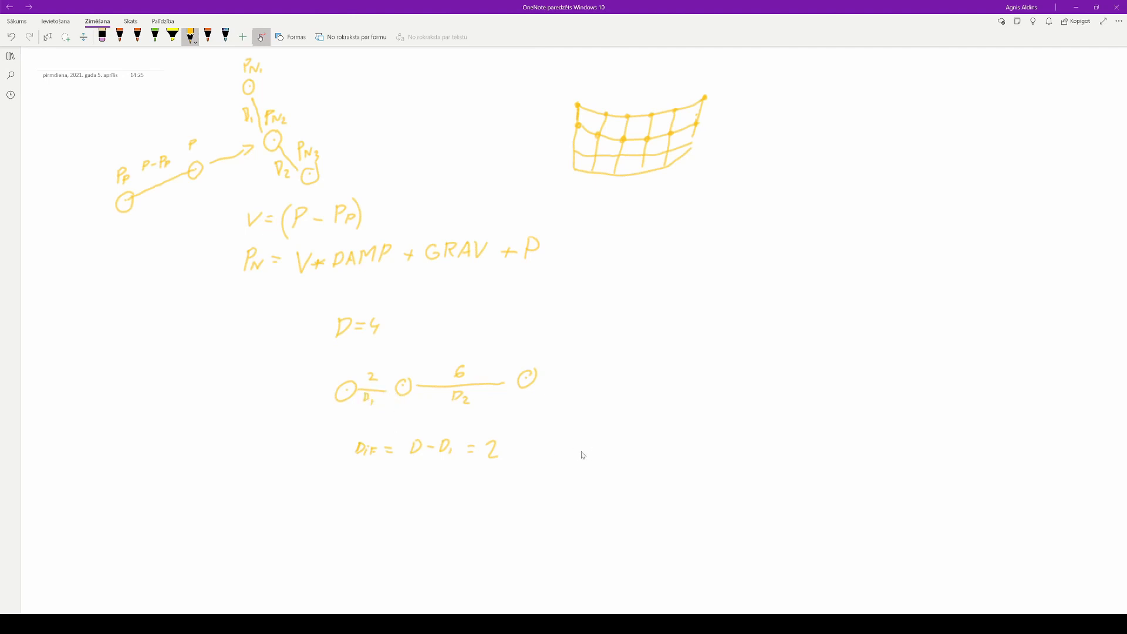
{"action": "mouse_move", "coordinate": [383, 396]}
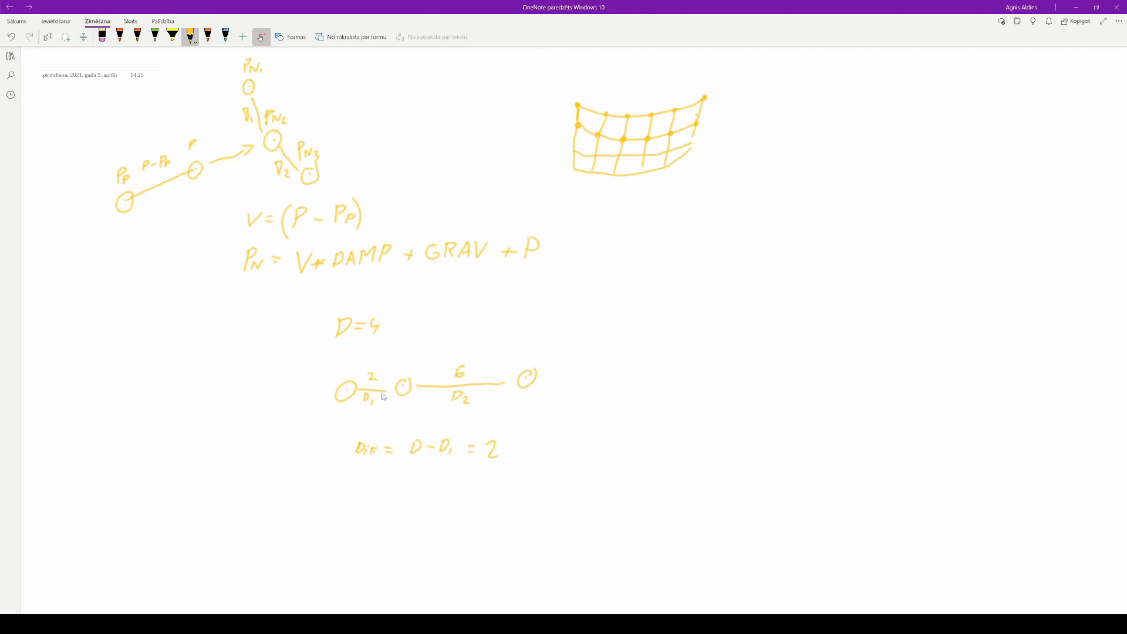
{"action": "mouse_move", "coordinate": [354, 376]}
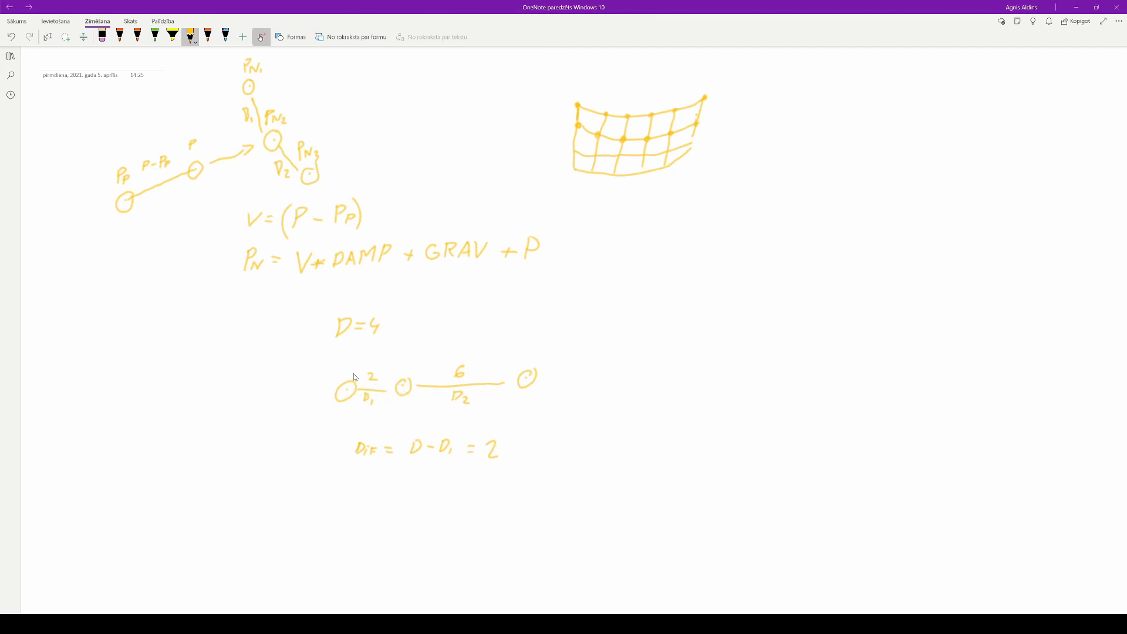
{"action": "mouse_move", "coordinate": [356, 391]}
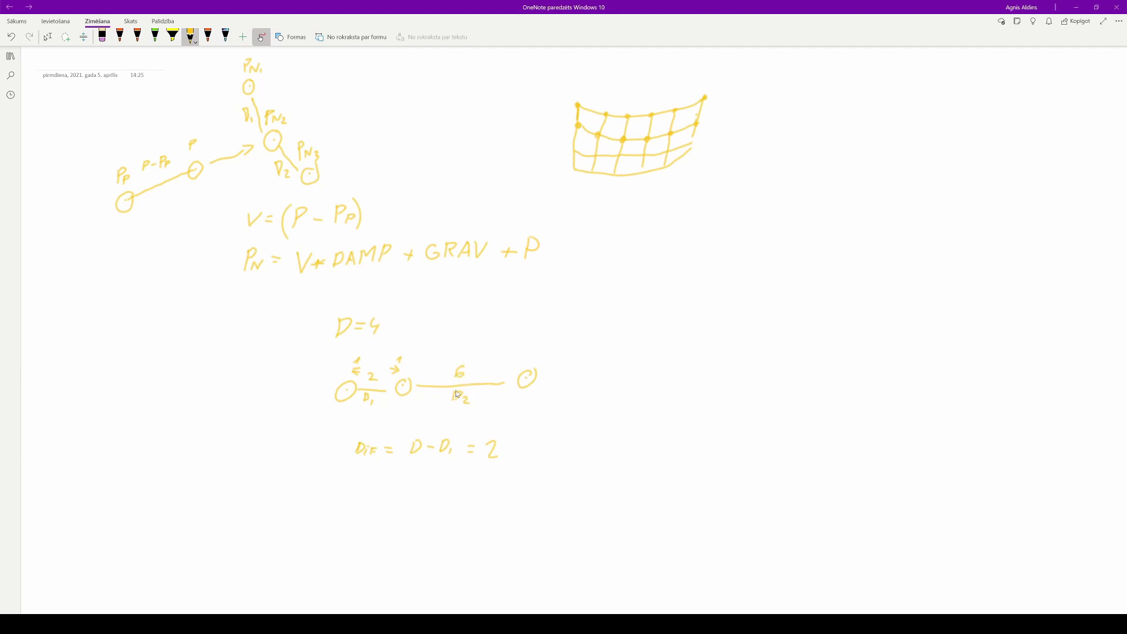
{"action": "mouse_move", "coordinate": [371, 455]}
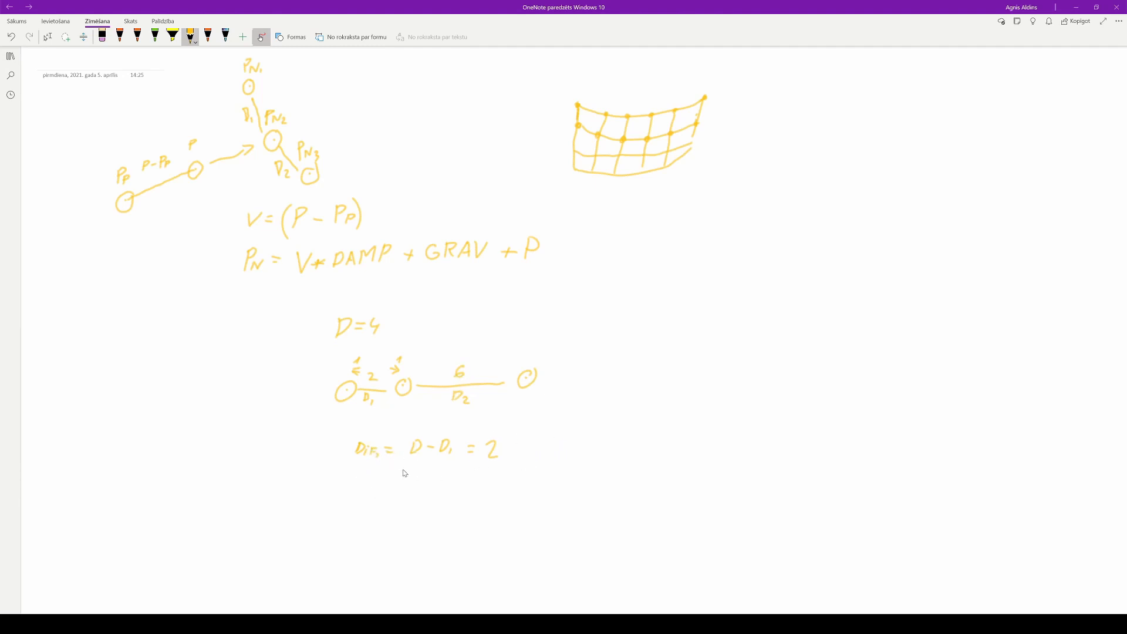
Step: Write DIF2 = D − D2 = −2 under DIF1 and append /2 to both results
{"action": "left_click_drag", "start_coordinate": [354, 474], "coordinate": [359, 480]}
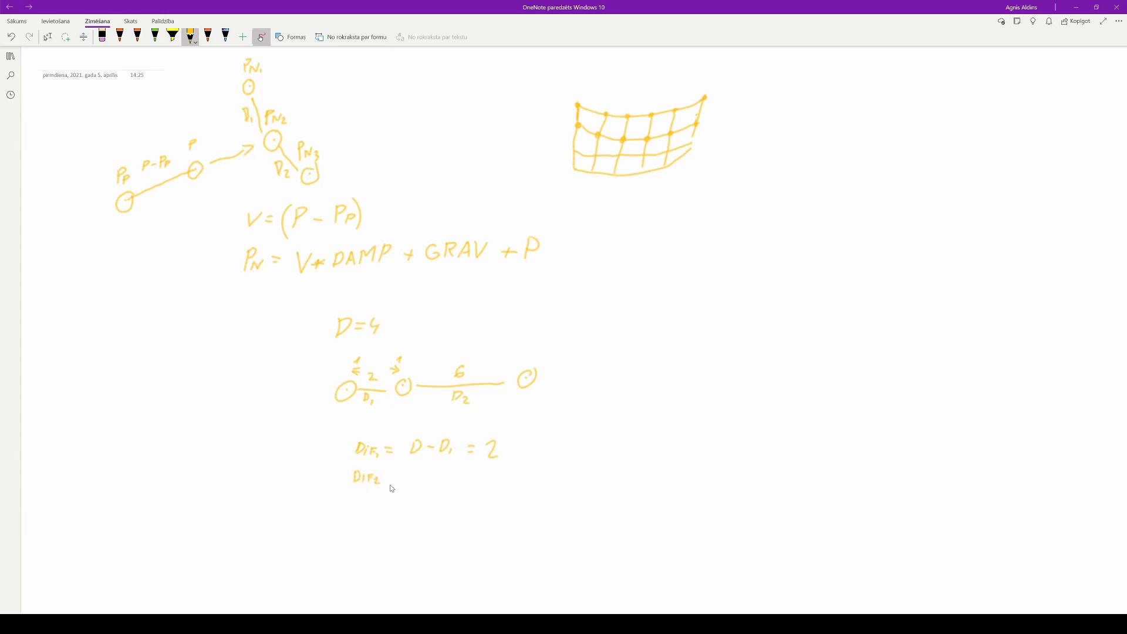
{"action": "left_click_drag", "start_coordinate": [385, 475], "coordinate": [395, 474]}
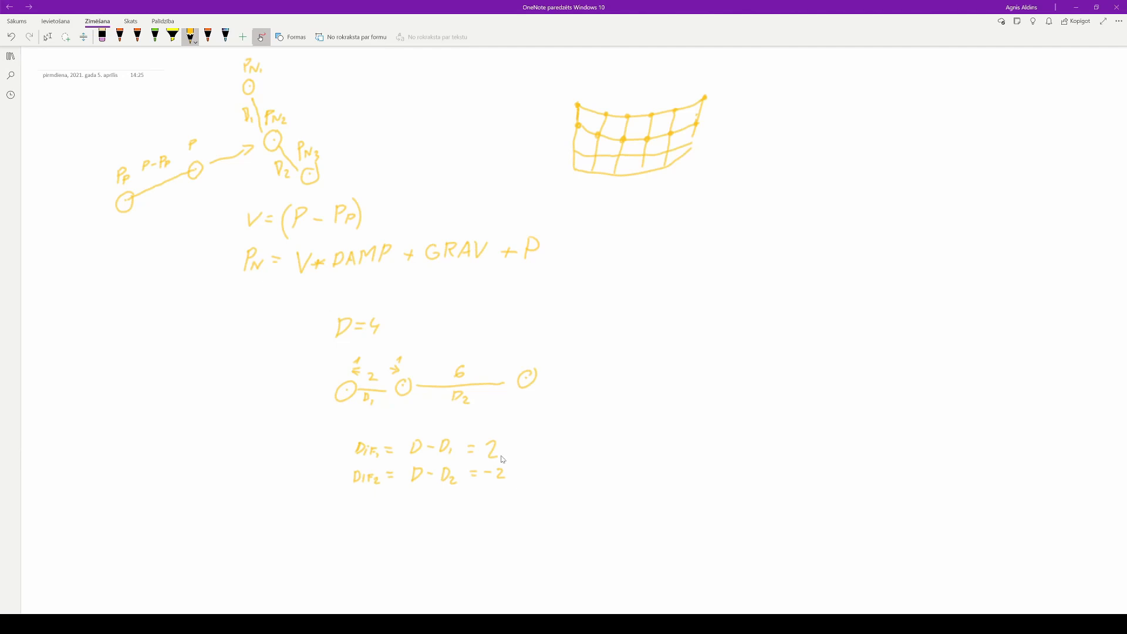
{"action": "left_click_drag", "start_coordinate": [498, 457], "coordinate": [510, 442]}
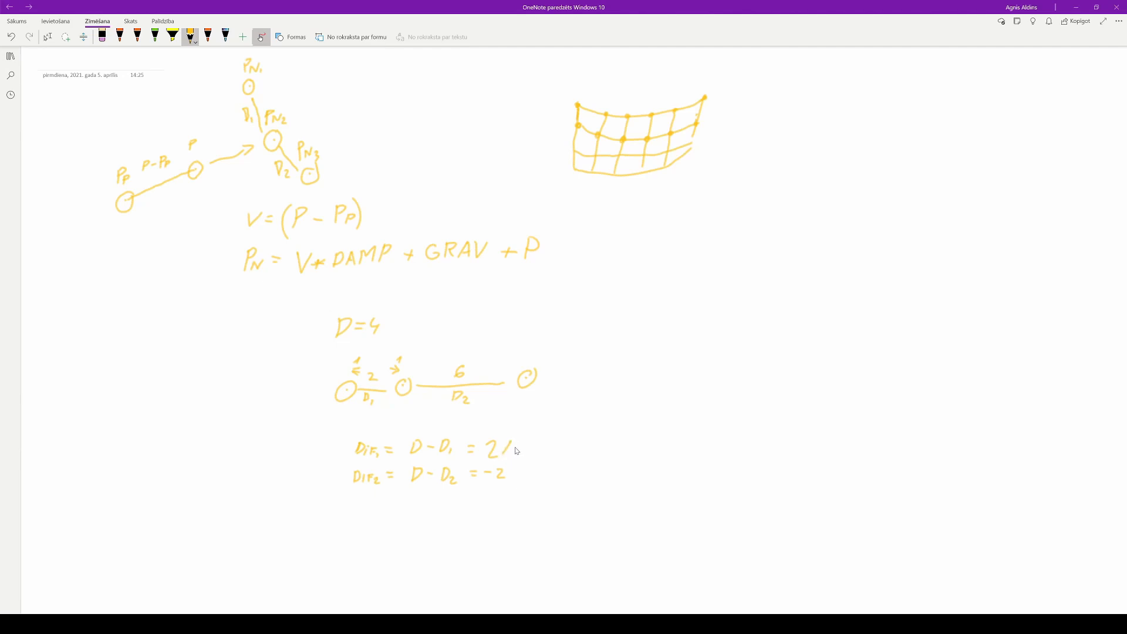
{"action": "left_click_drag", "start_coordinate": [507, 449], "coordinate": [518, 478]}
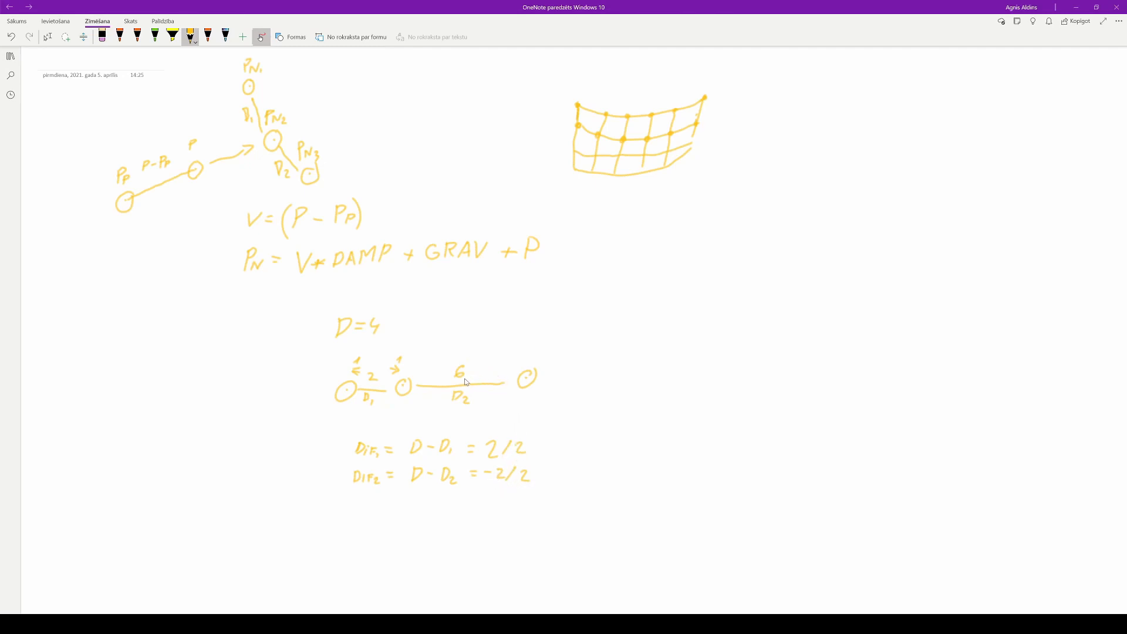
{"action": "mouse_move", "coordinate": [427, 379]}
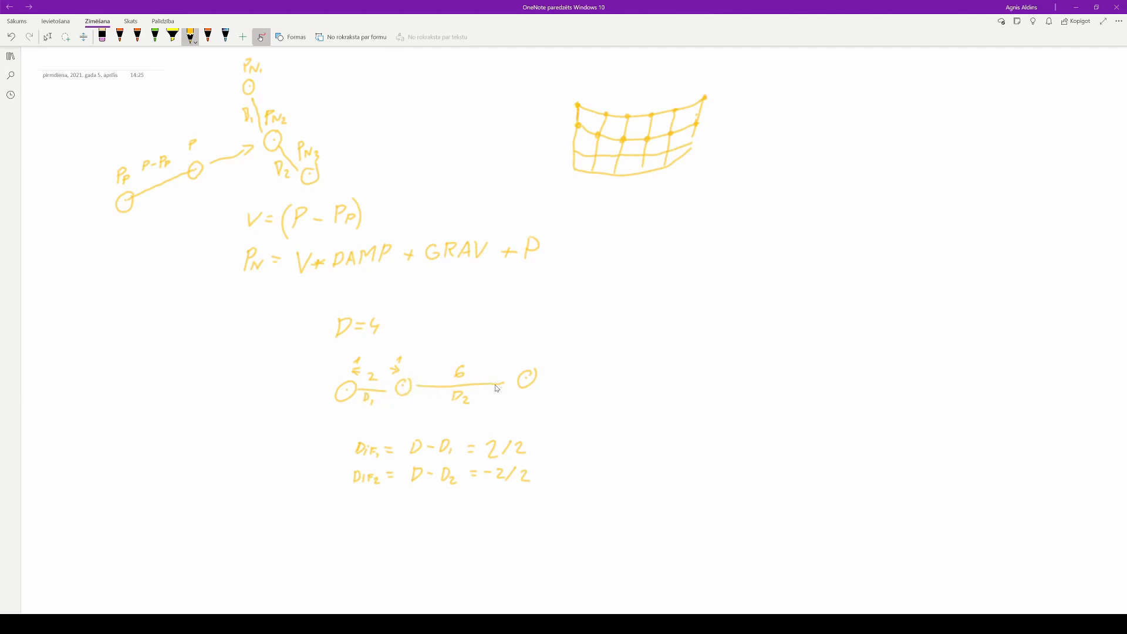
{"action": "mouse_move", "coordinate": [470, 386]}
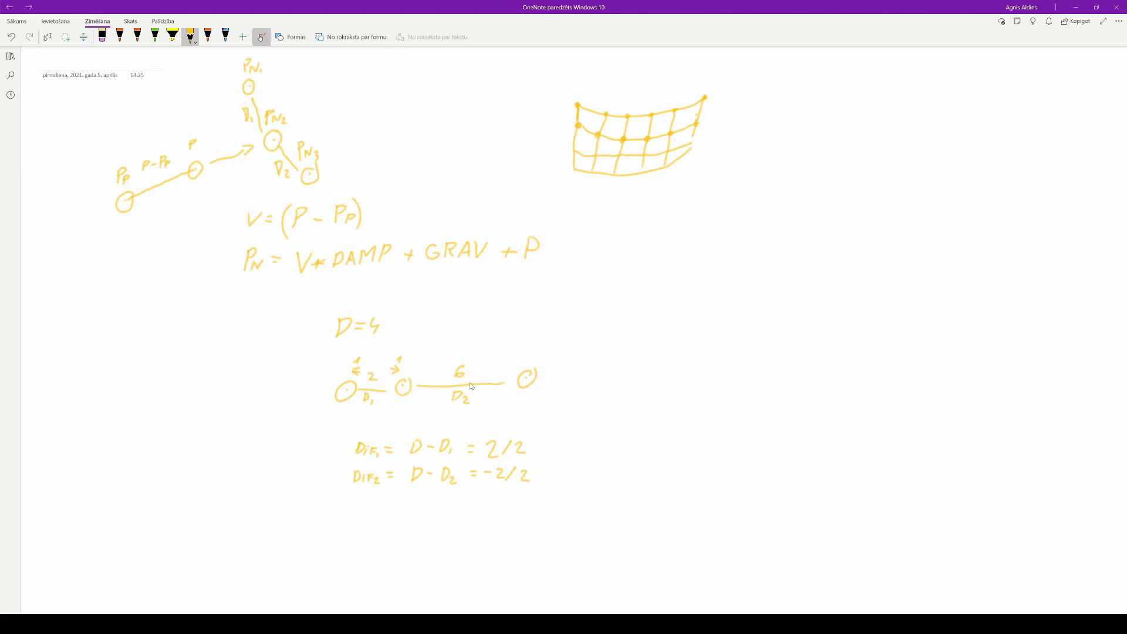
{"action": "mouse_move", "coordinate": [416, 371]}
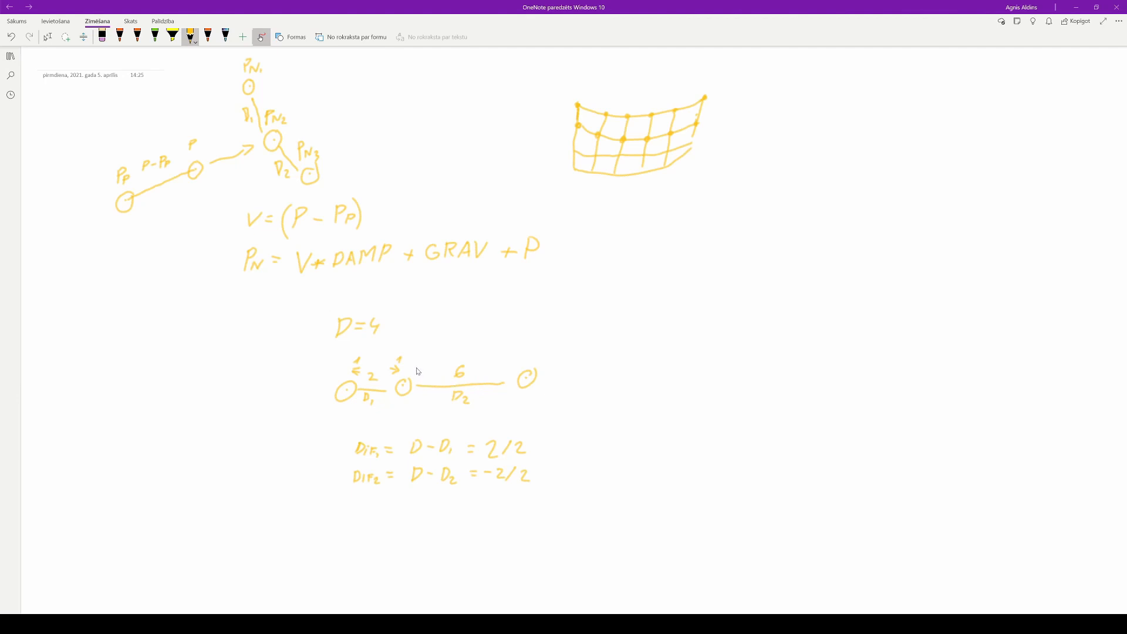
{"action": "mouse_move", "coordinate": [428, 362]}
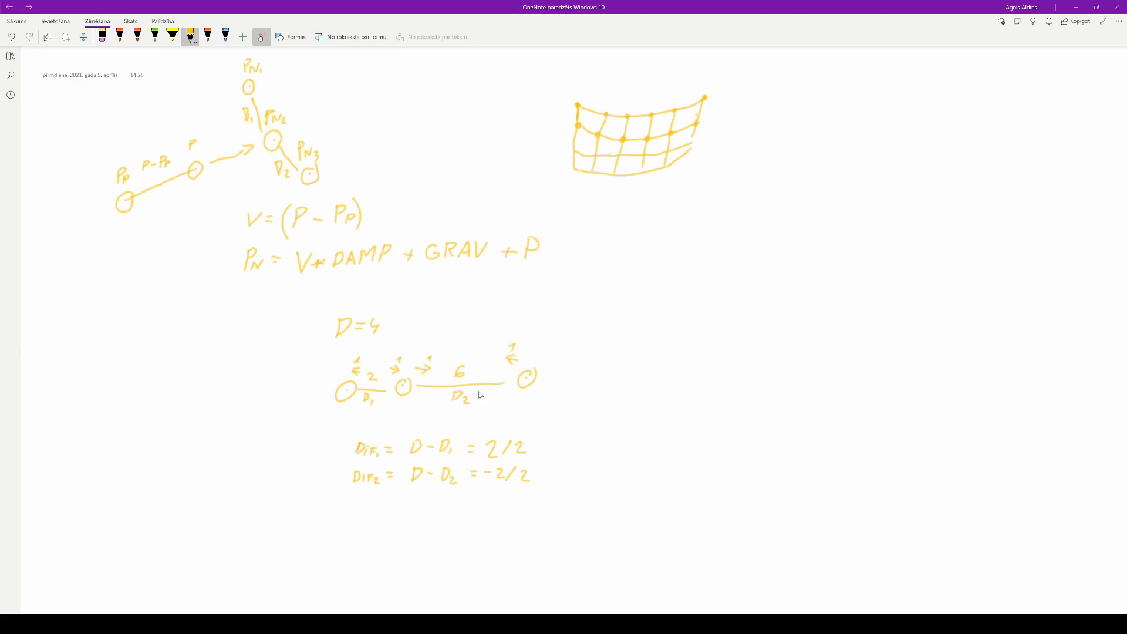
{"action": "mouse_move", "coordinate": [468, 393]}
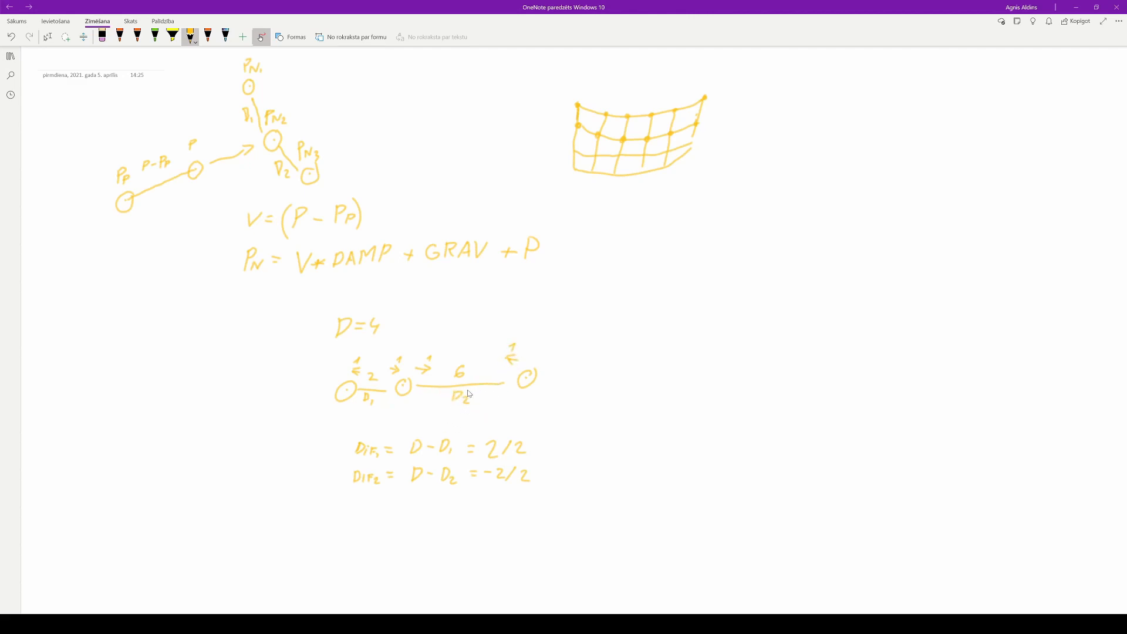
{"action": "mouse_move", "coordinate": [357, 410]}
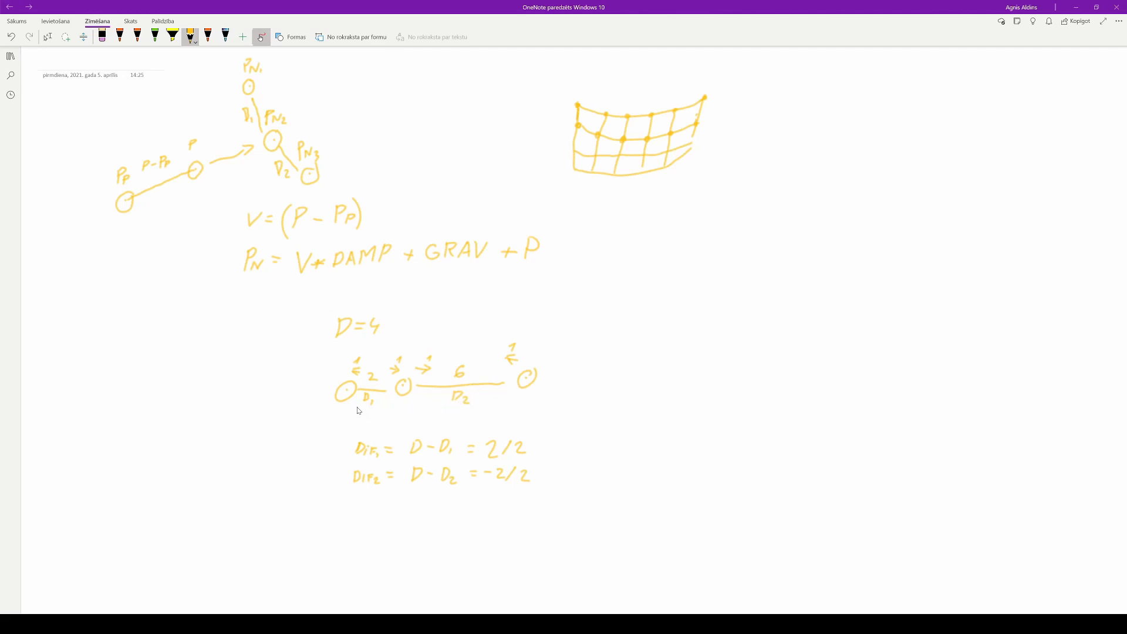
{"action": "mouse_move", "coordinate": [402, 385]}
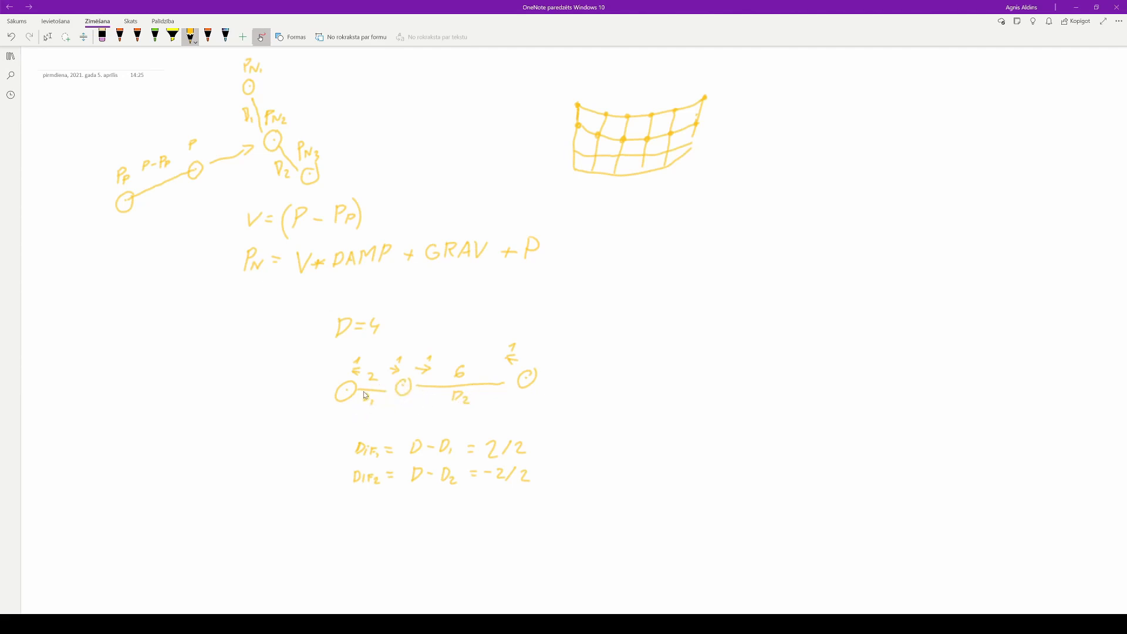
{"action": "mouse_move", "coordinate": [347, 394]}
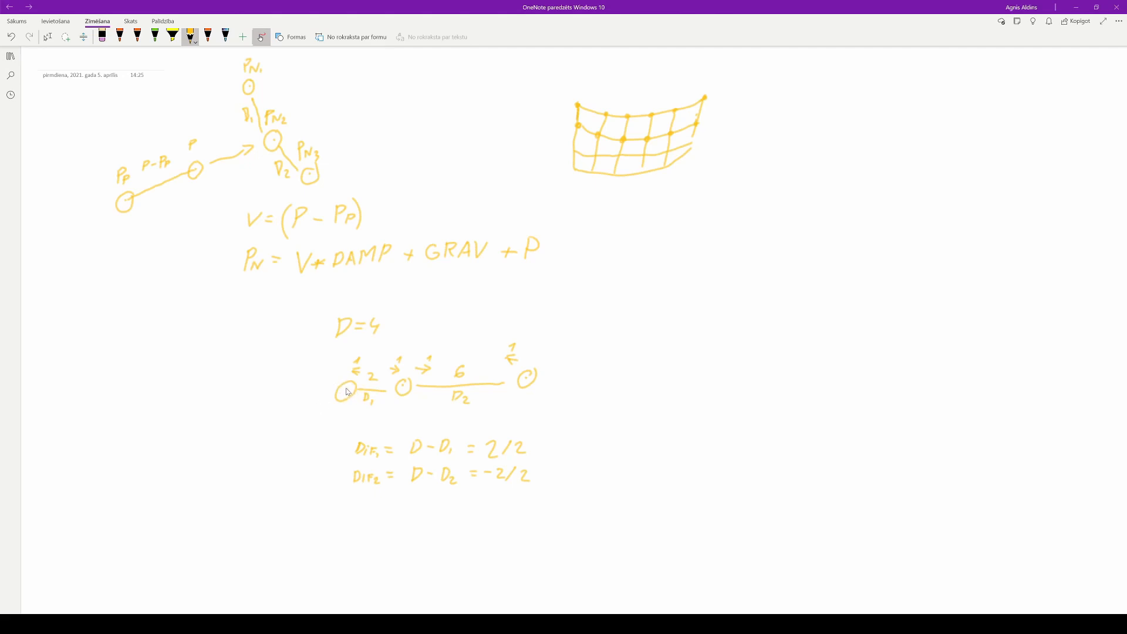
{"action": "mouse_move", "coordinate": [342, 393]}
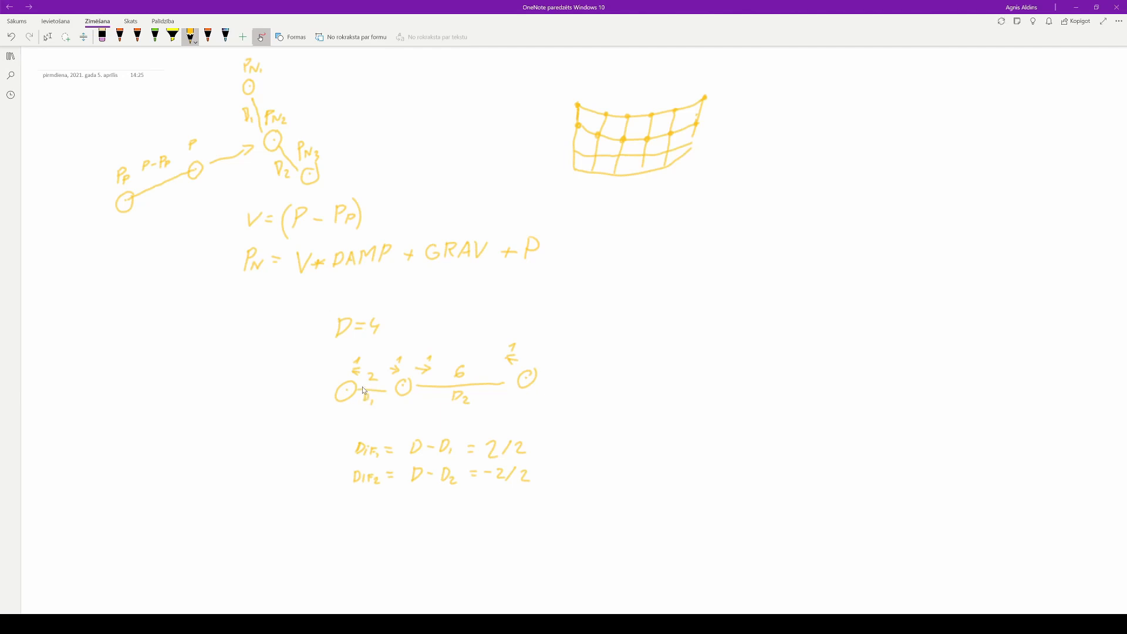
{"action": "mouse_move", "coordinate": [352, 386]}
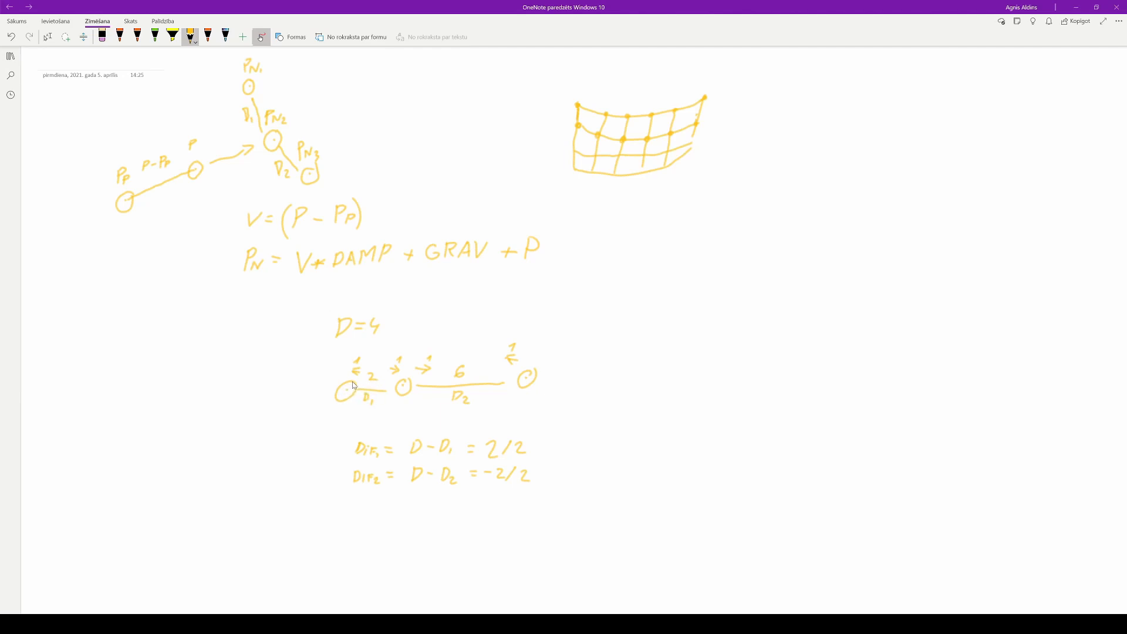
{"action": "mouse_move", "coordinate": [361, 384]}
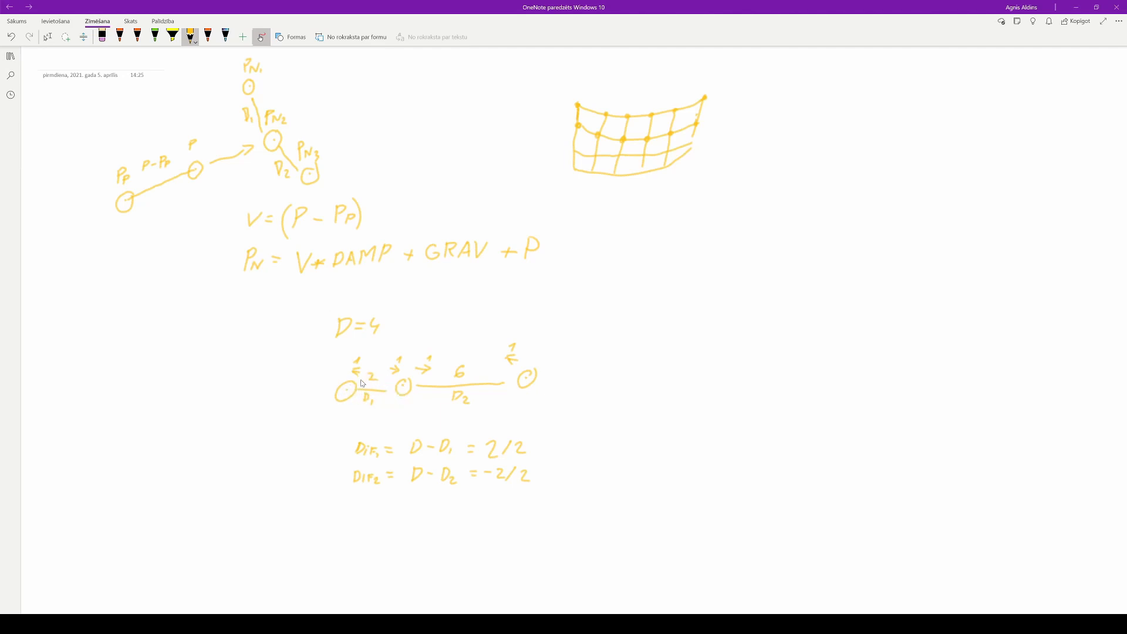
{"action": "mouse_move", "coordinate": [463, 387]}
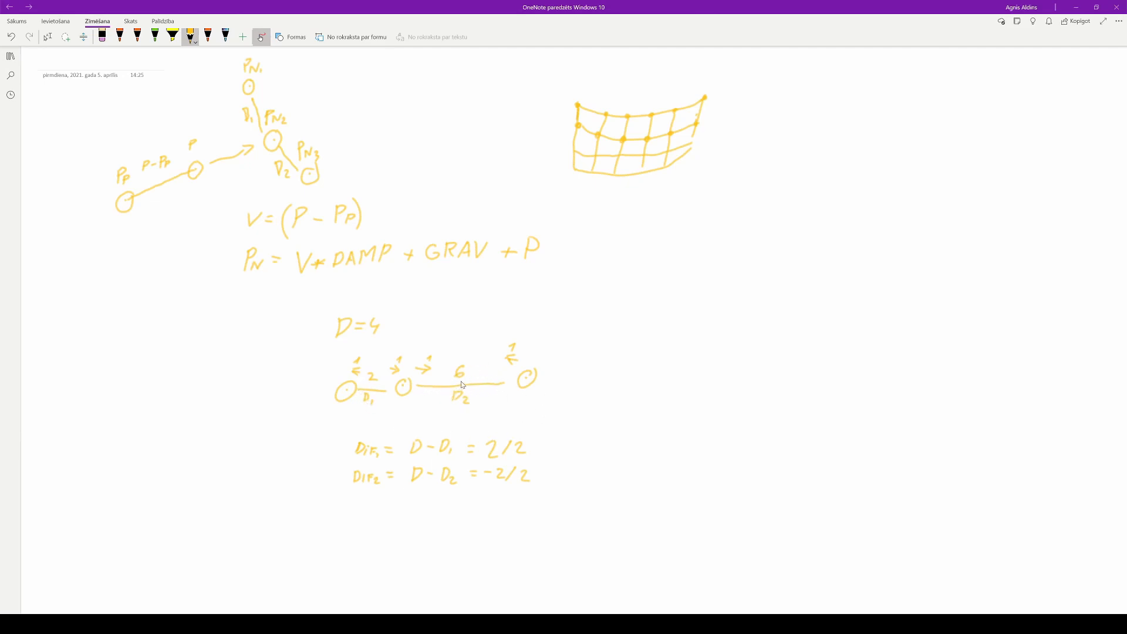
{"action": "mouse_move", "coordinate": [417, 398]}
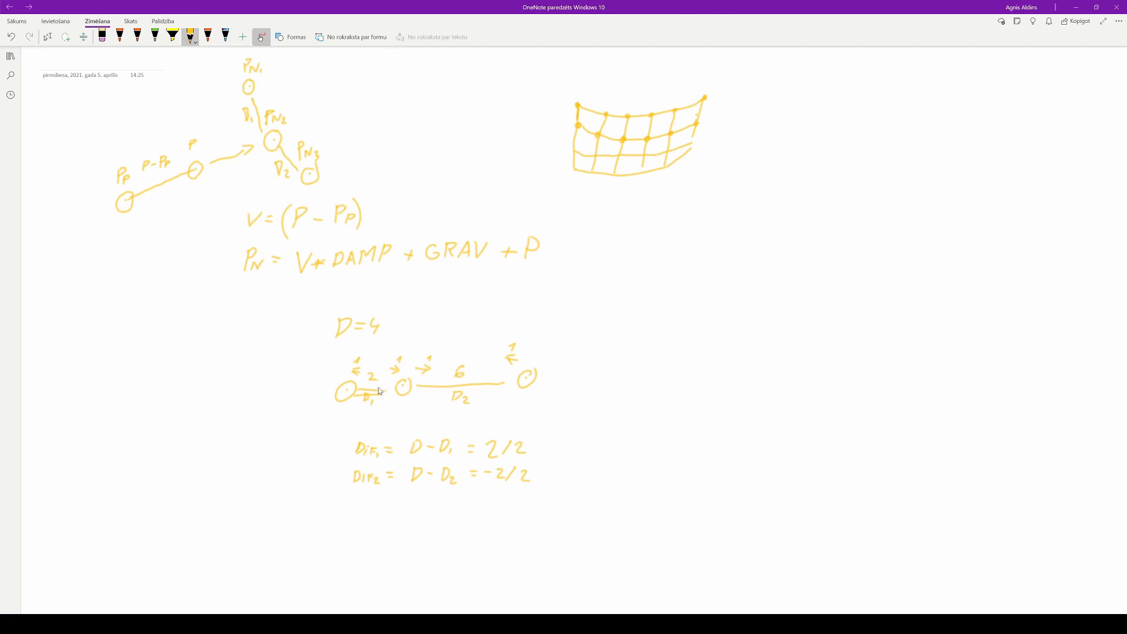
{"action": "mouse_move", "coordinate": [425, 371]}
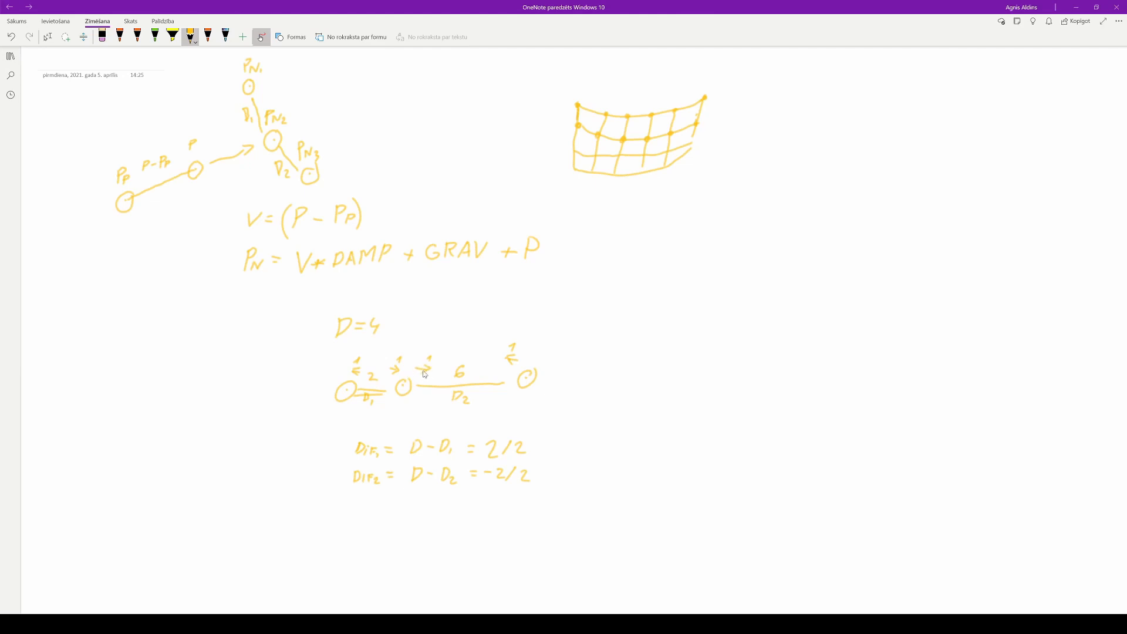
{"action": "mouse_move", "coordinate": [435, 369]}
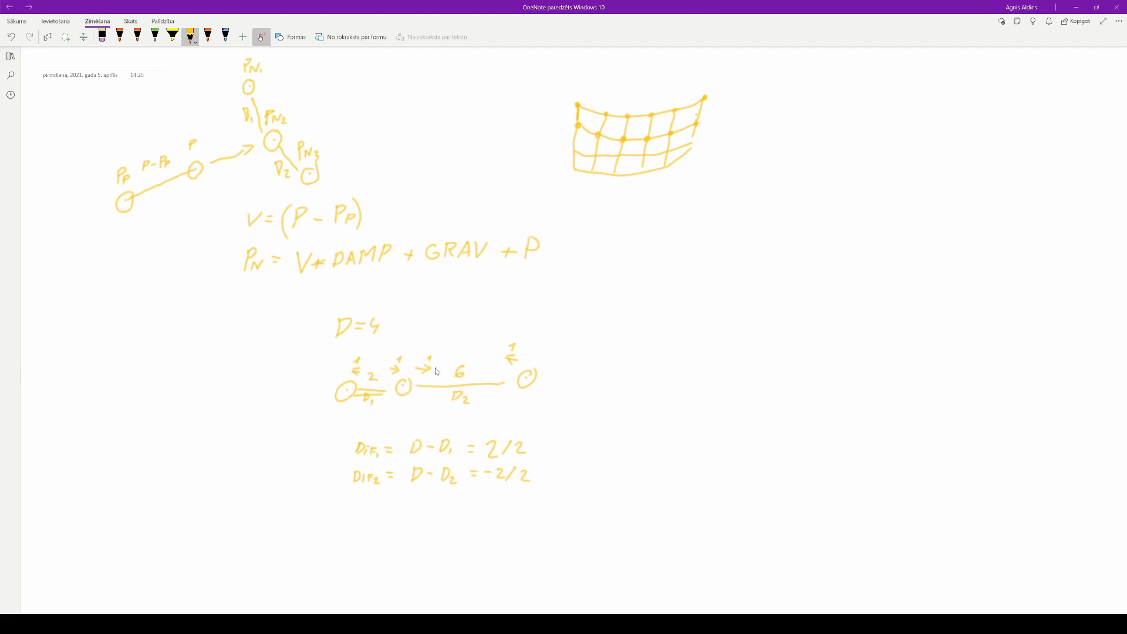
{"action": "mouse_move", "coordinate": [426, 373]}
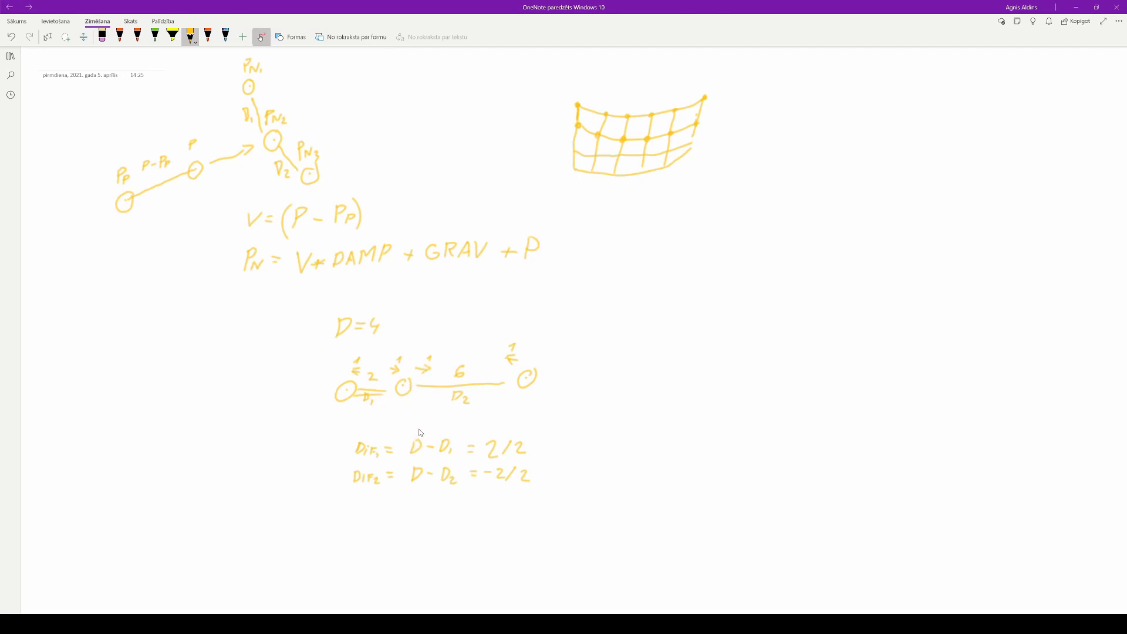
{"action": "mouse_move", "coordinate": [410, 500]}
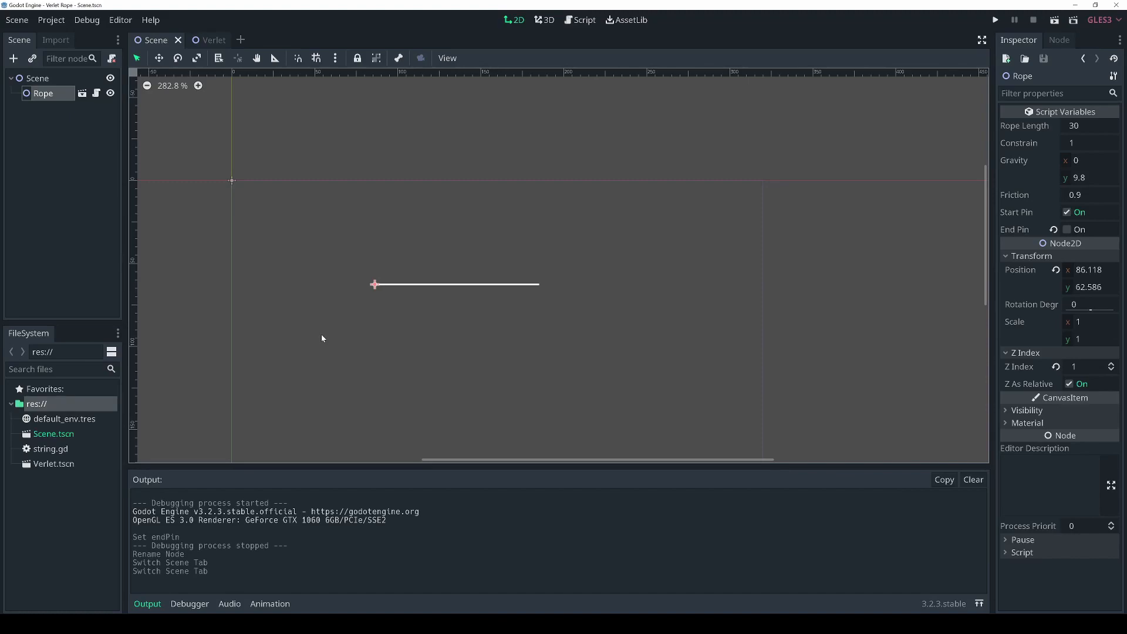
Step: Switch to the Verlet scene and inspect its String and Line2D nodes
{"action": "left_click", "coordinate": [37, 78]}
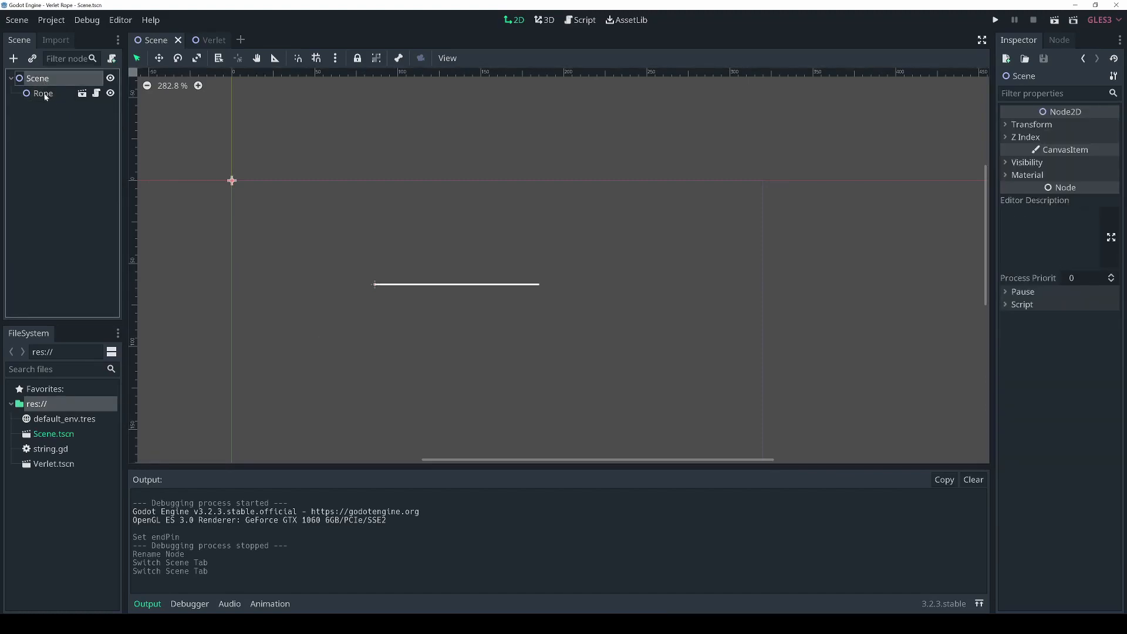
{"action": "left_click", "coordinate": [211, 40]}
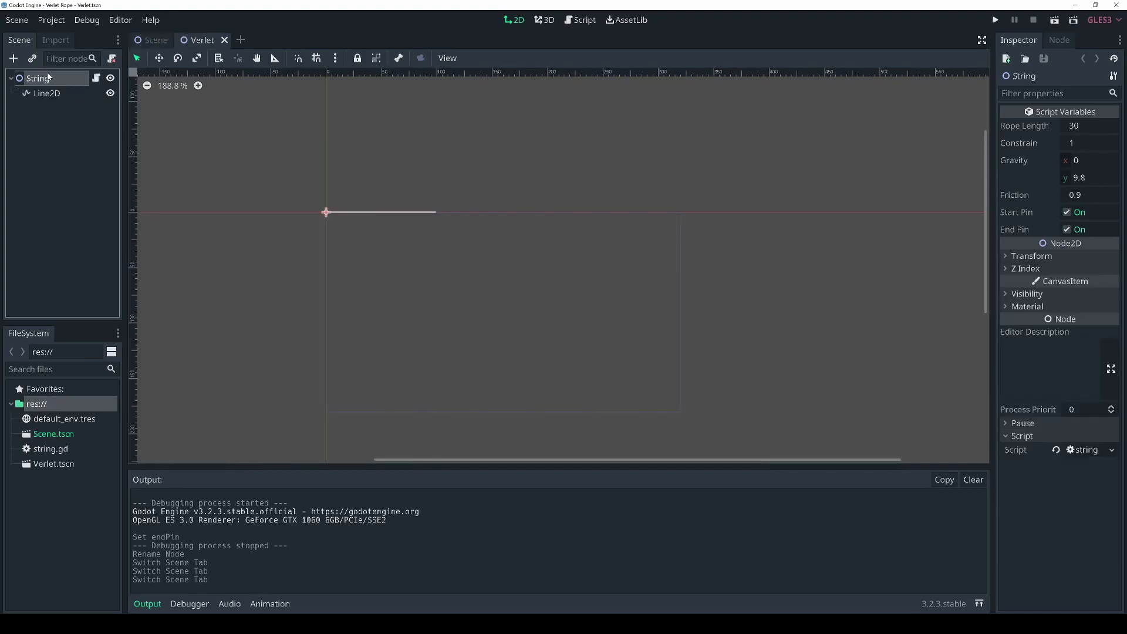
{"action": "left_click", "coordinate": [583, 21]}
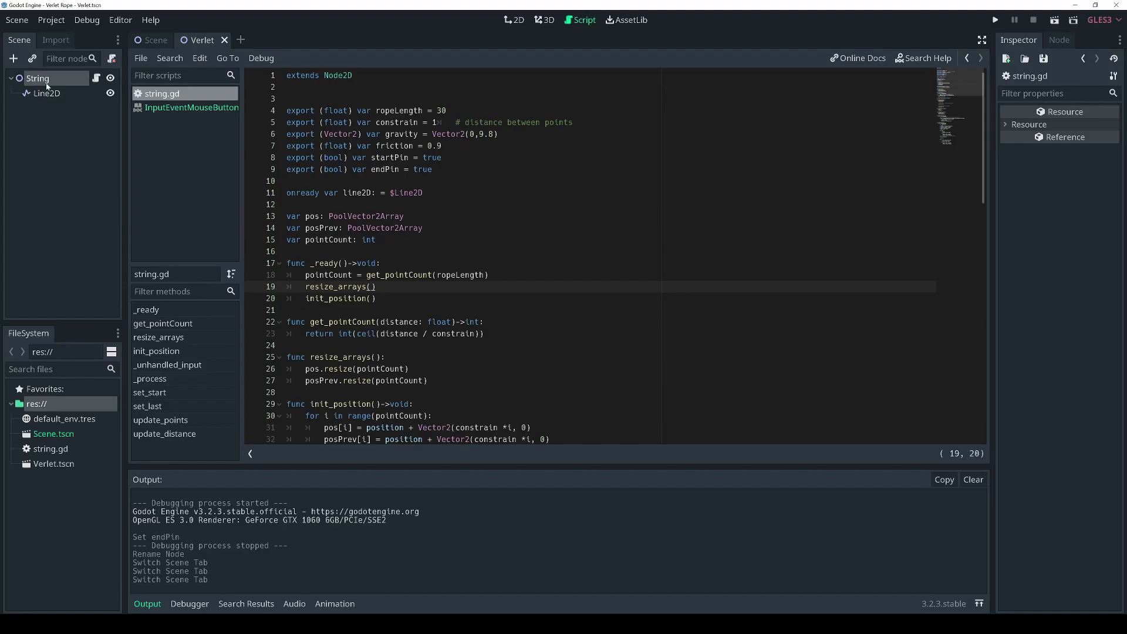
{"action": "left_click", "coordinate": [44, 93]}
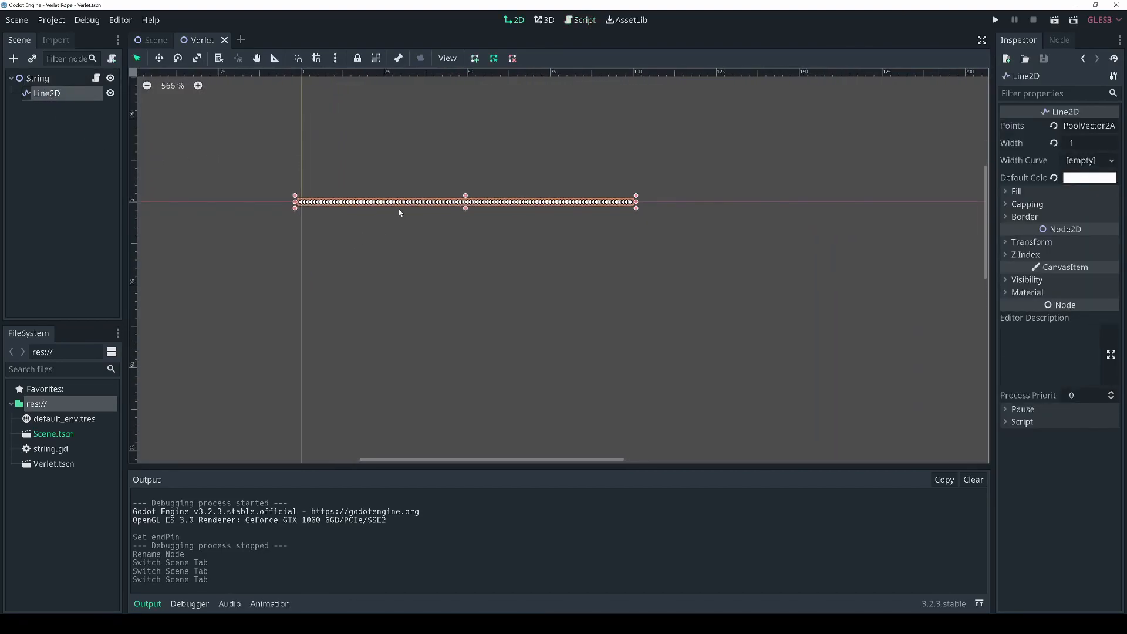
Step: Open the String node's string.gd rope script in the script editor
{"action": "left_click", "coordinate": [36, 79]}
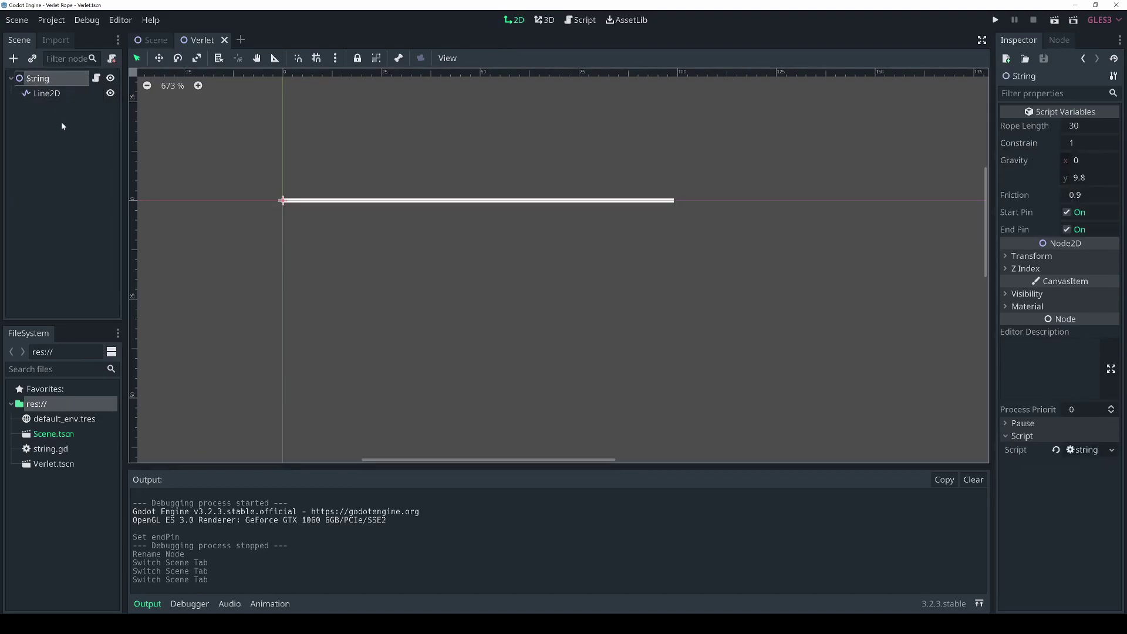
{"action": "left_click", "coordinate": [583, 19]}
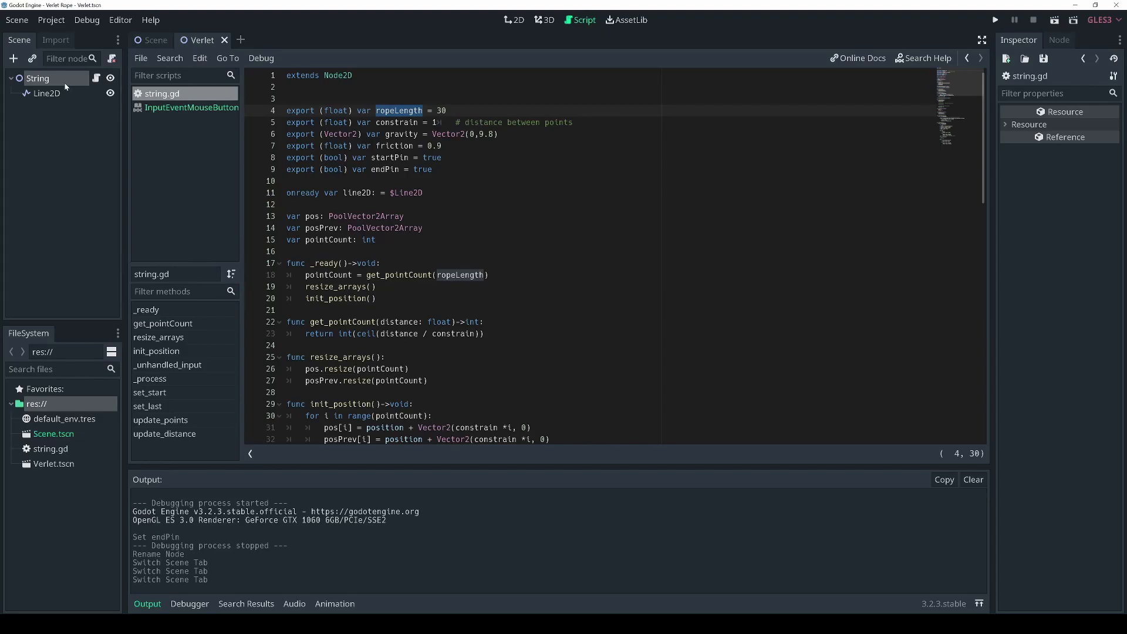
{"action": "left_click", "coordinate": [513, 20]}
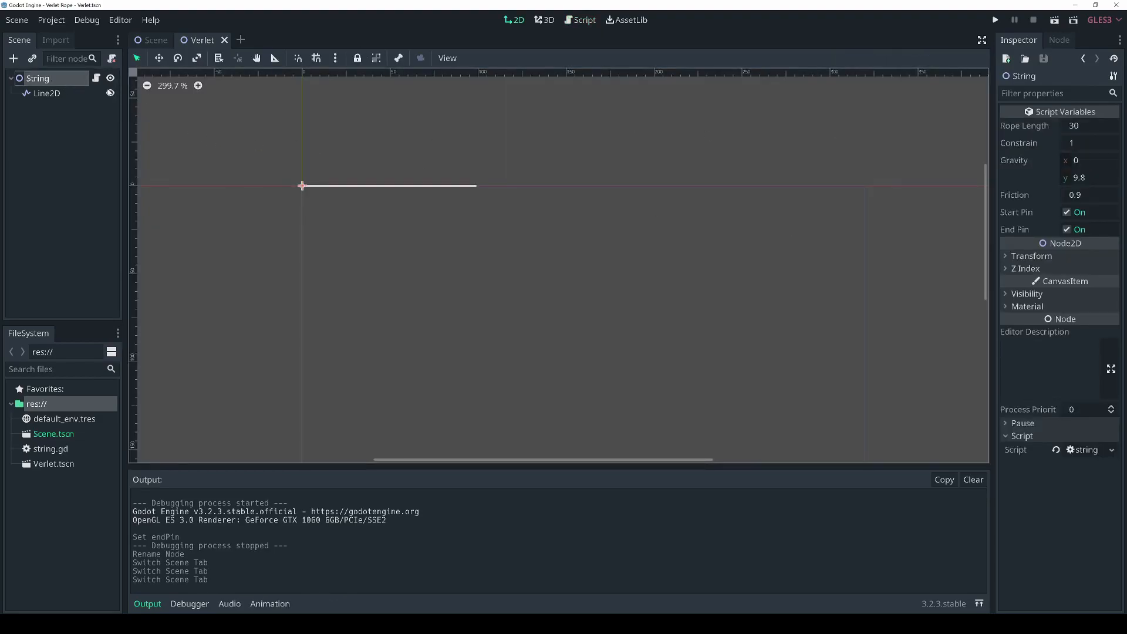
{"action": "left_click", "coordinate": [582, 20]}
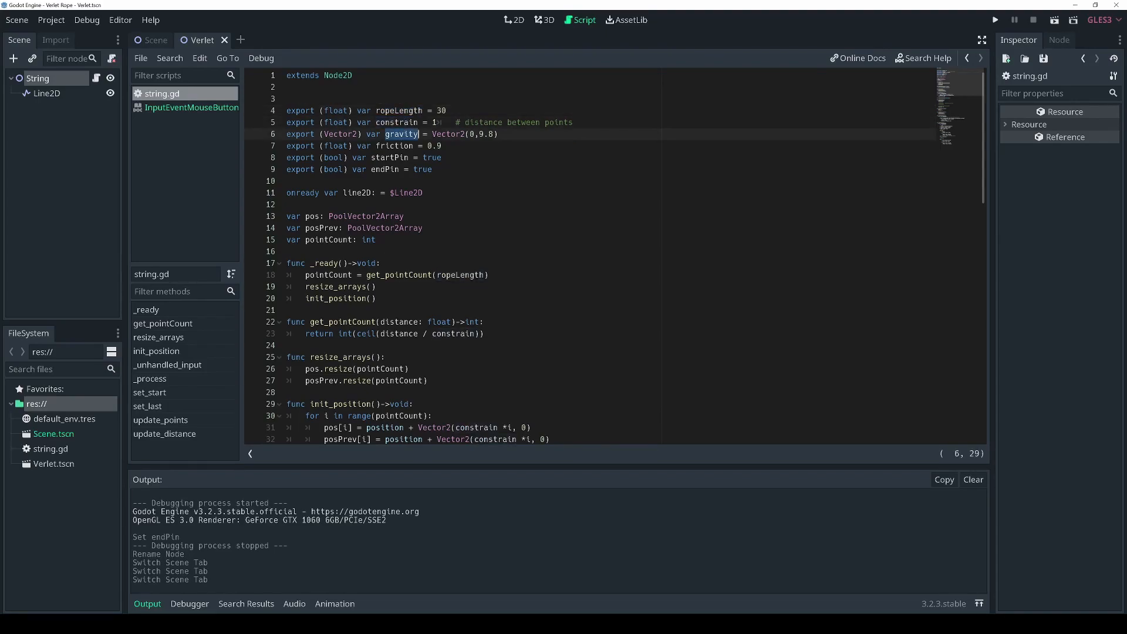
{"action": "double_click", "coordinate": [393, 146]}
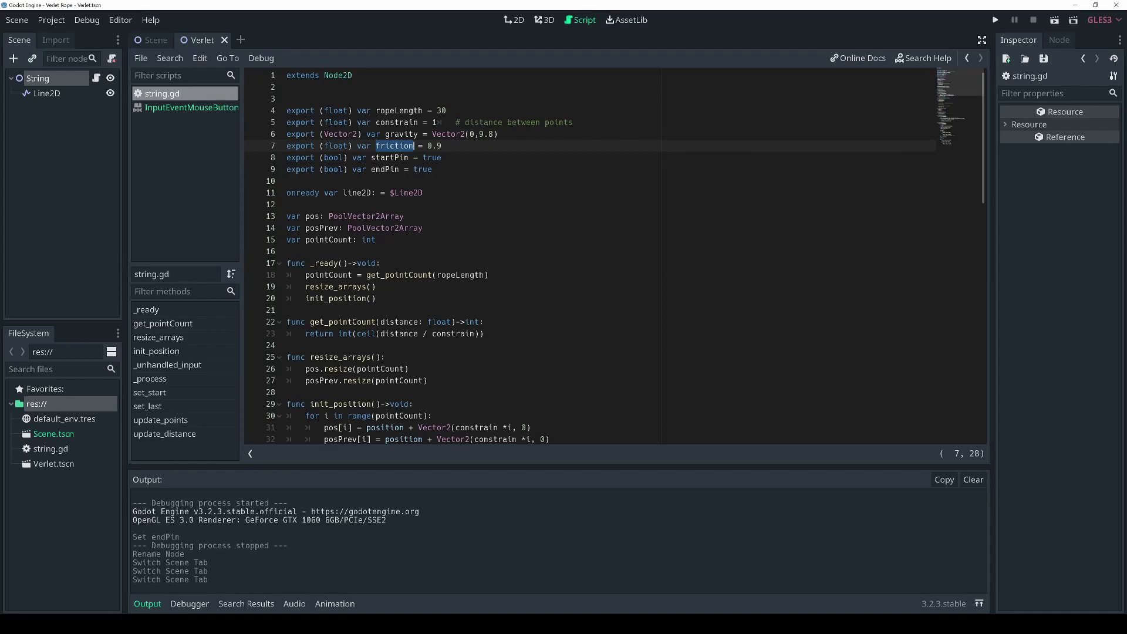
{"action": "left_click", "coordinate": [817, 437]}
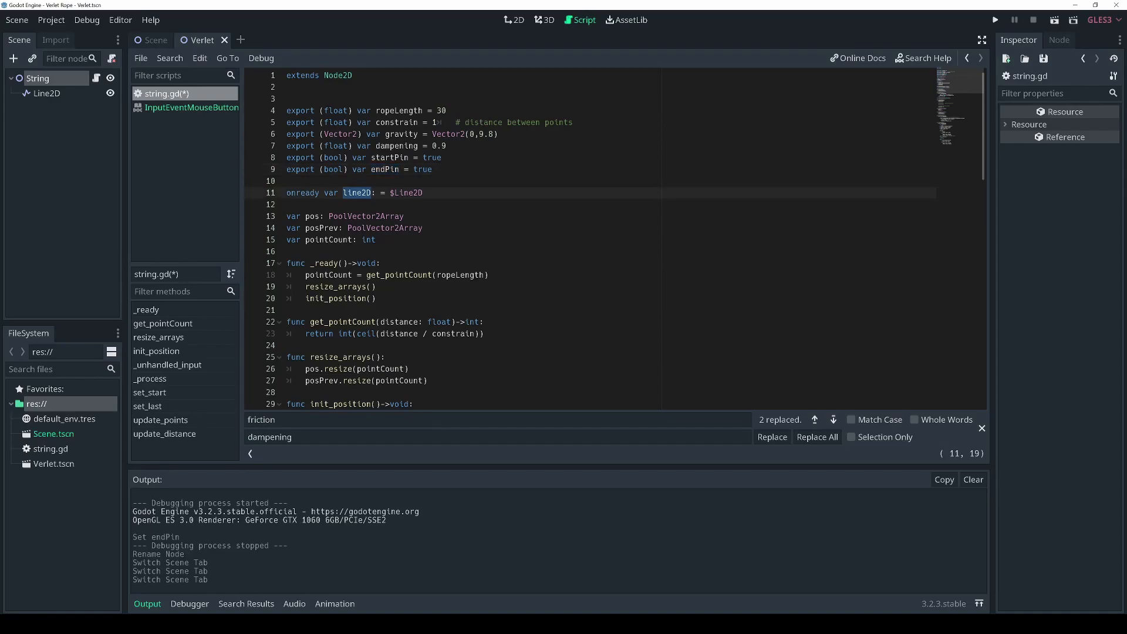
{"action": "scroll", "scroll_direction": "down", "scroll_amount": 3}
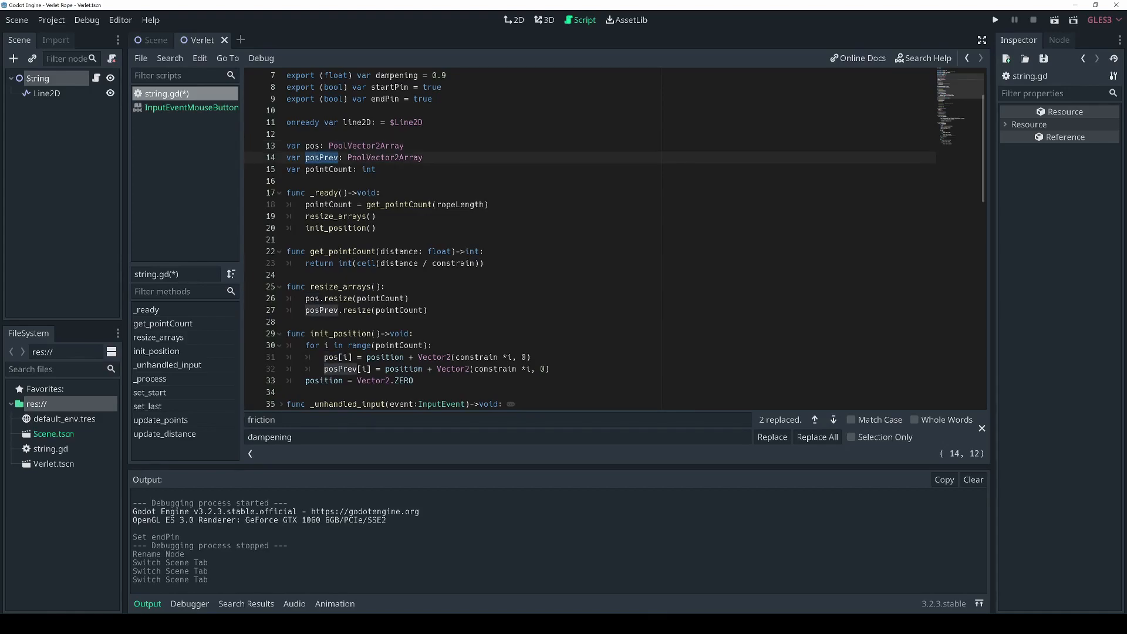
{"action": "left_click", "coordinate": [365, 145]}
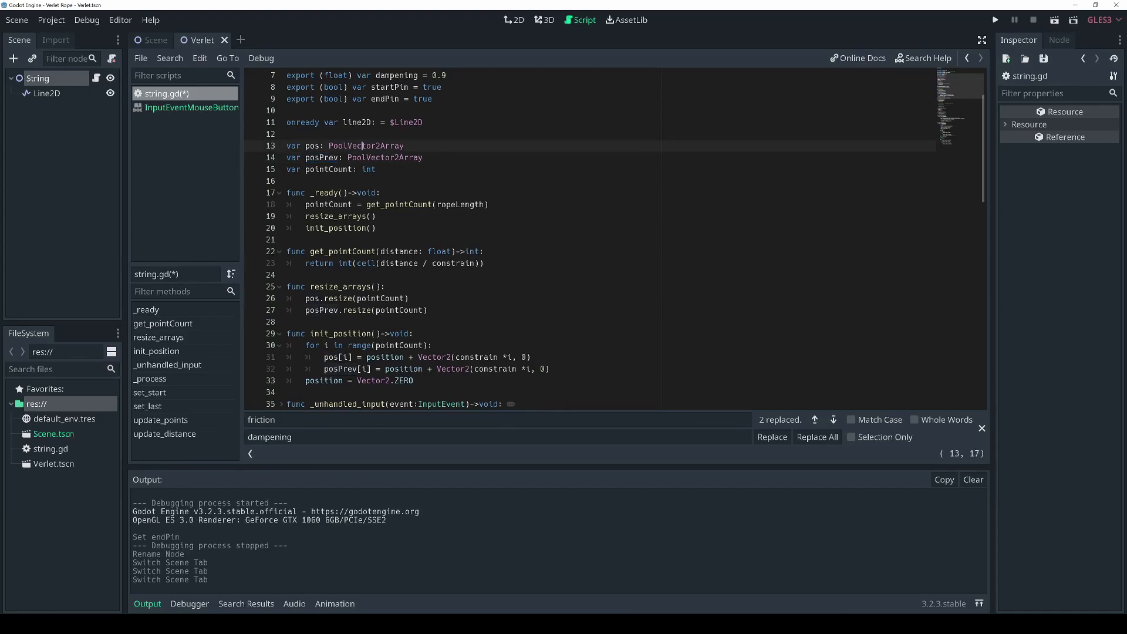
Step: Pick out the PoolVector2Array type of pos and scroll through the init functions in string.gd
{"action": "double_click", "coordinate": [365, 146]}
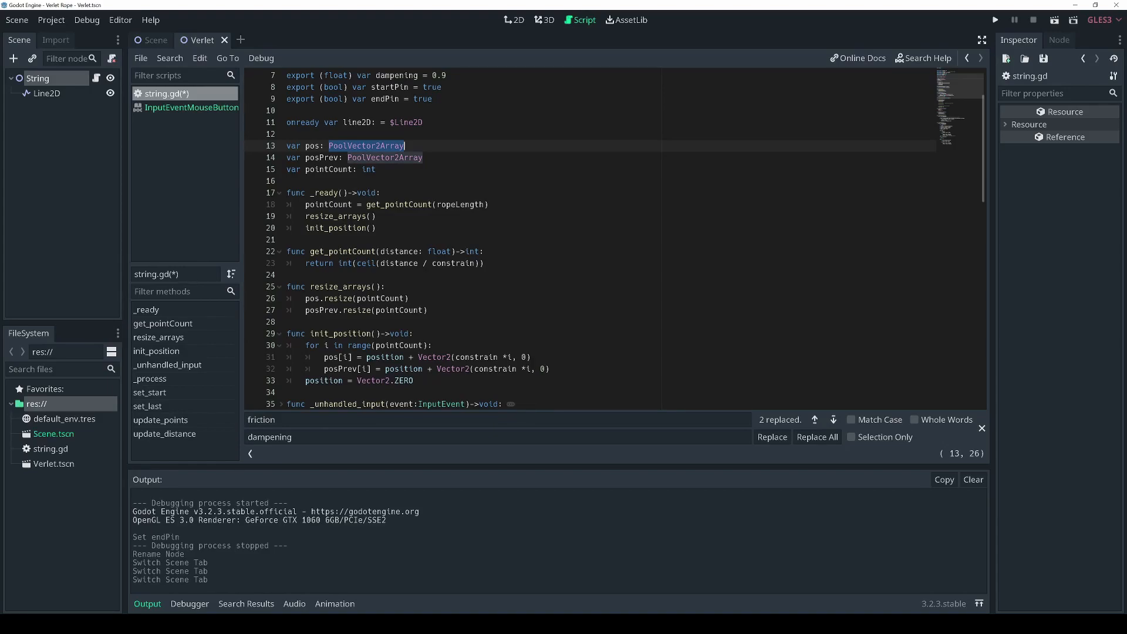
{"action": "mouse_move", "coordinate": [116, 130]}
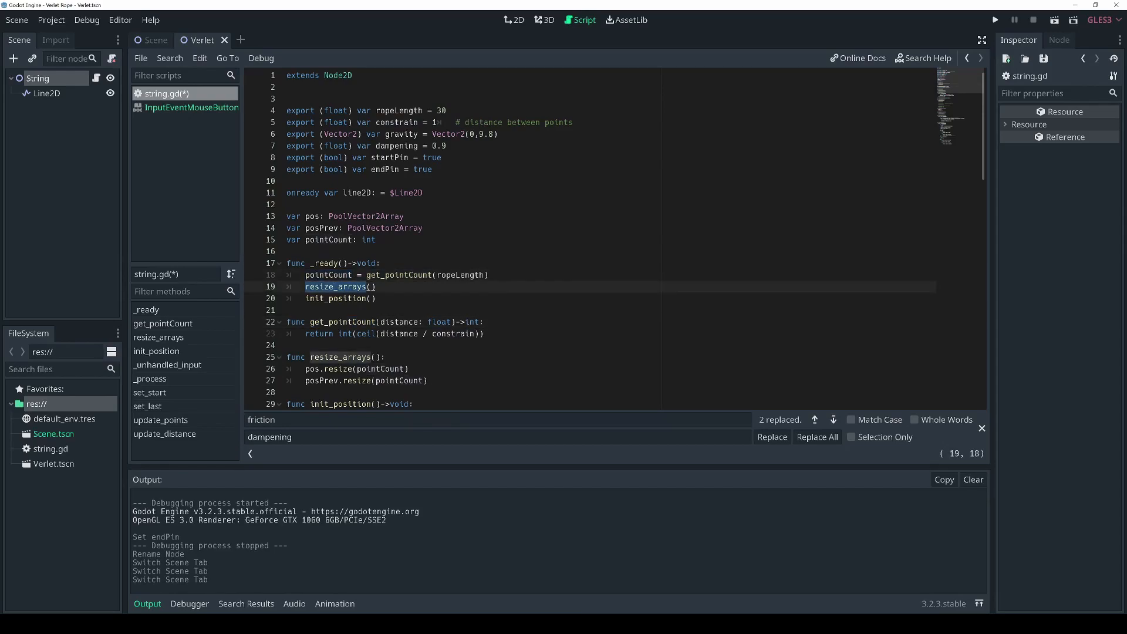
{"action": "scroll", "scroll_direction": "down", "scroll_amount": 3}
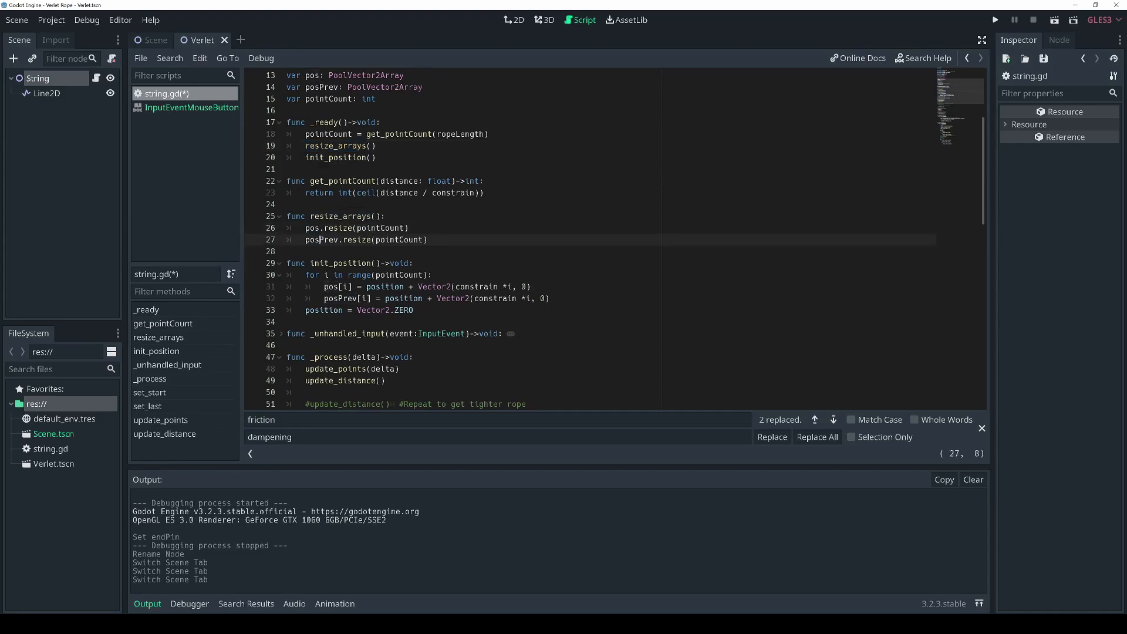
{"action": "double_click", "coordinate": [320, 240]}
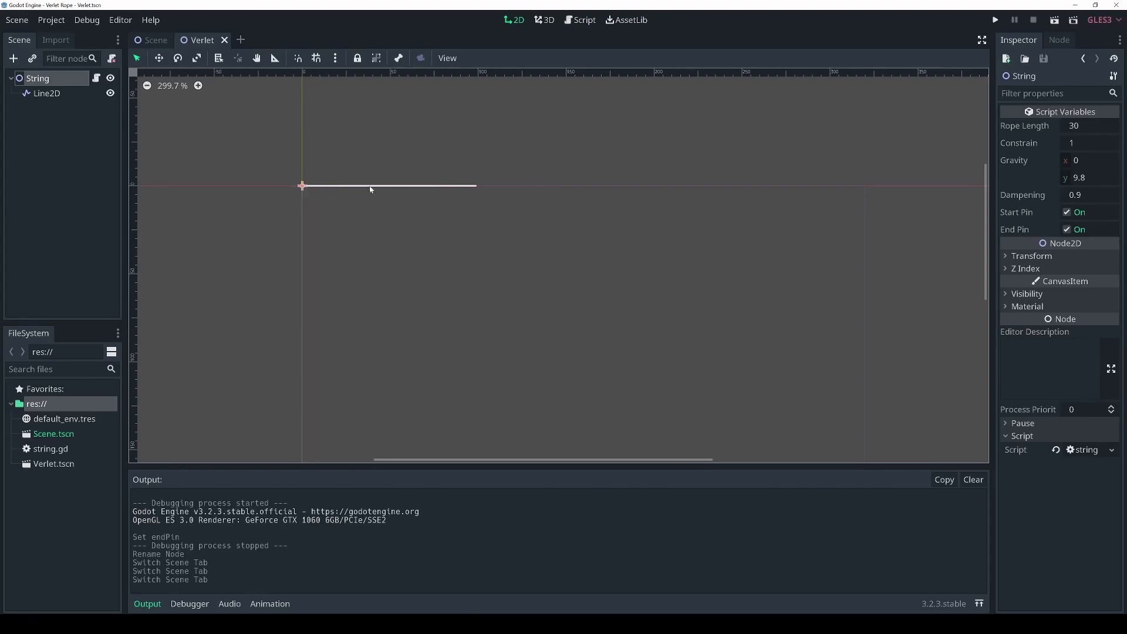
{"action": "mouse_move", "coordinate": [465, 218]}
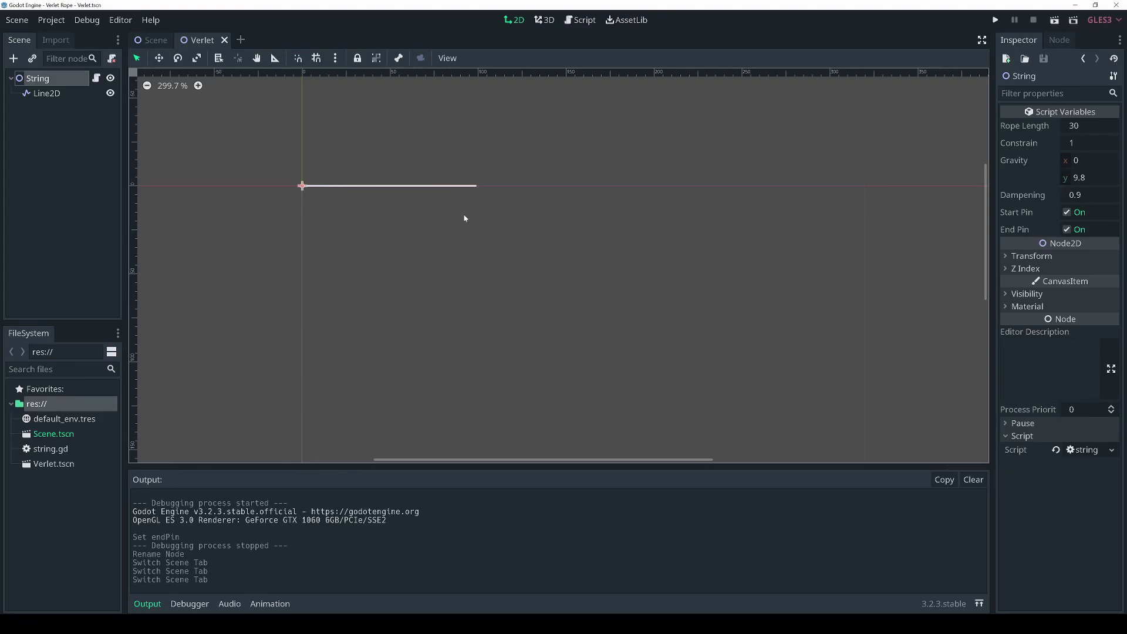
Step: Review _unhandled_input in the rope script, then run the project to show the sagging rope
{"action": "left_click", "coordinate": [583, 20]}
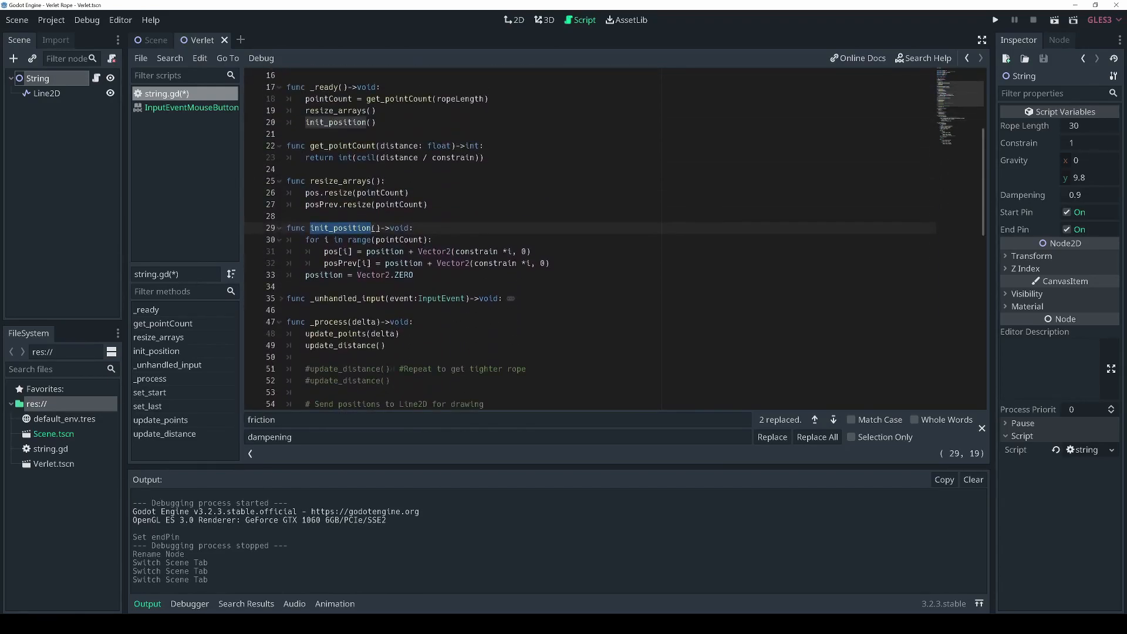
{"action": "mouse_move", "coordinate": [282, 304]}
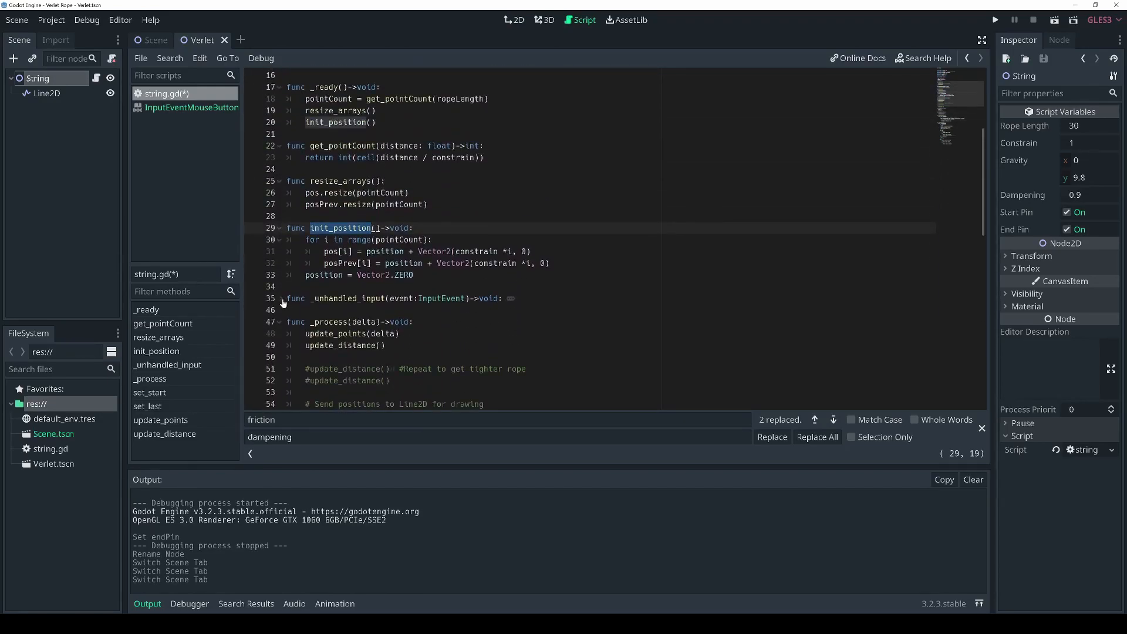
{"action": "scroll", "scroll_direction": "down", "scroll_amount": 3}
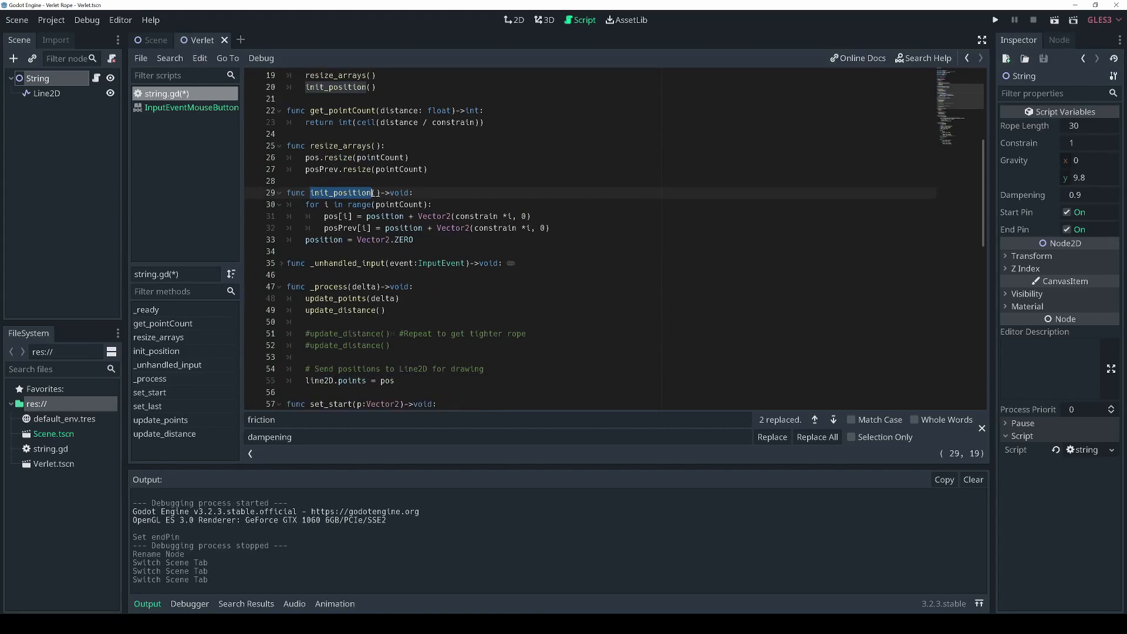
{"action": "scroll", "scroll_direction": "down", "scroll_amount": 3}
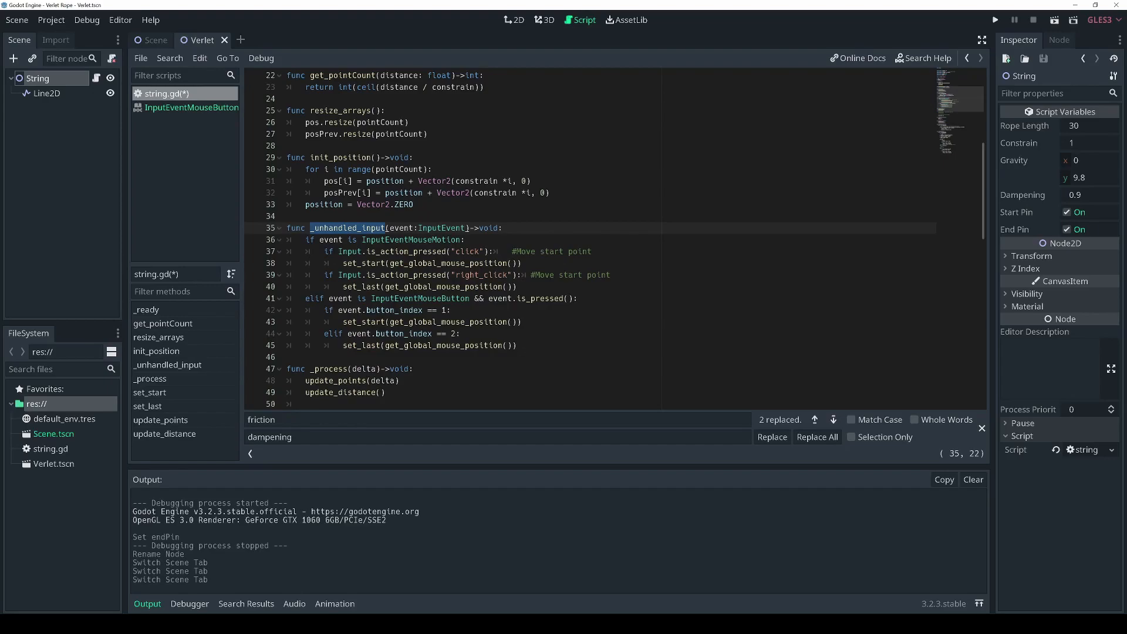
{"action": "left_click", "coordinate": [995, 20]}
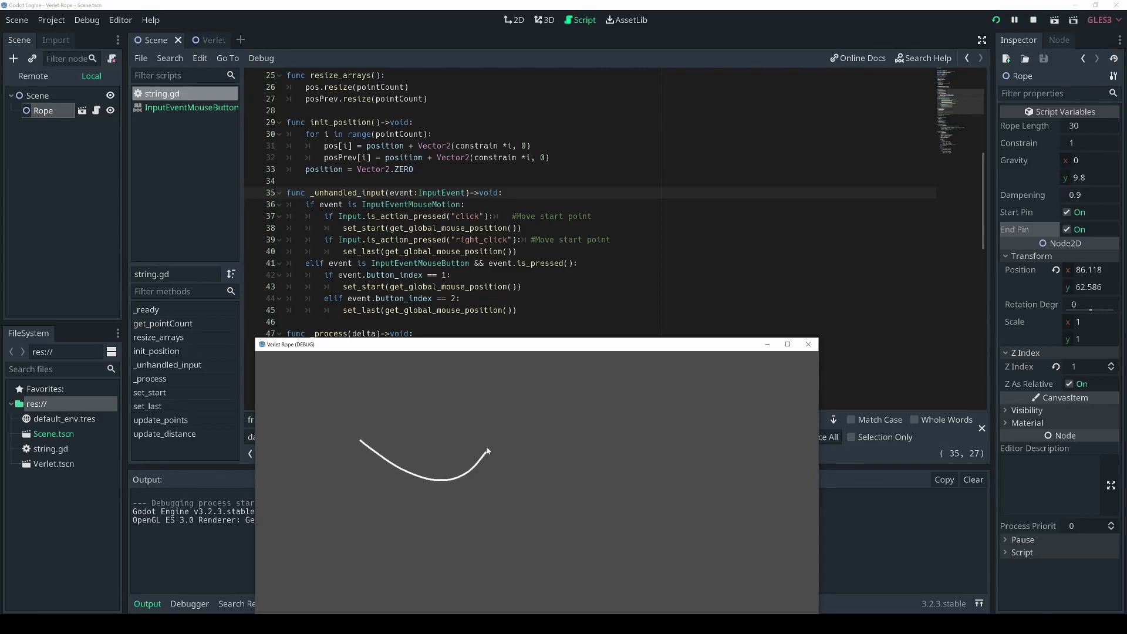
Step: Drag the rope's end in the running game, then highlight gravity * delta and the update_constrain call on line 49
{"action": "left_click_drag", "start_coordinate": [487, 451], "coordinate": [595, 505]}
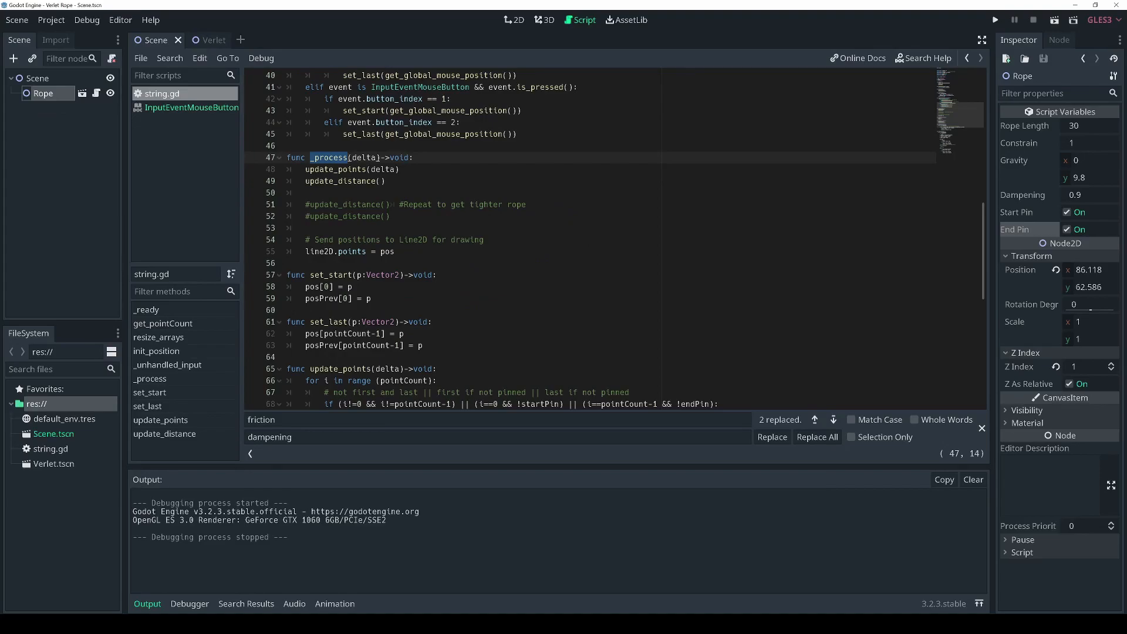
{"action": "scroll", "scroll_direction": "down", "scroll_amount": 3}
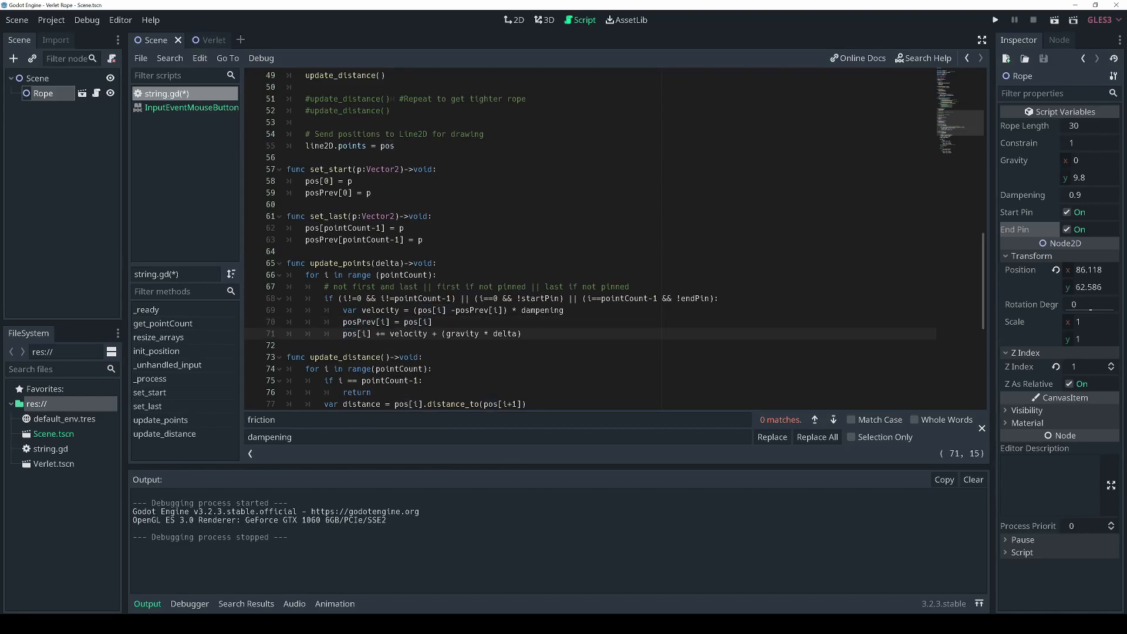
{"action": "double_click", "coordinate": [408, 333]}
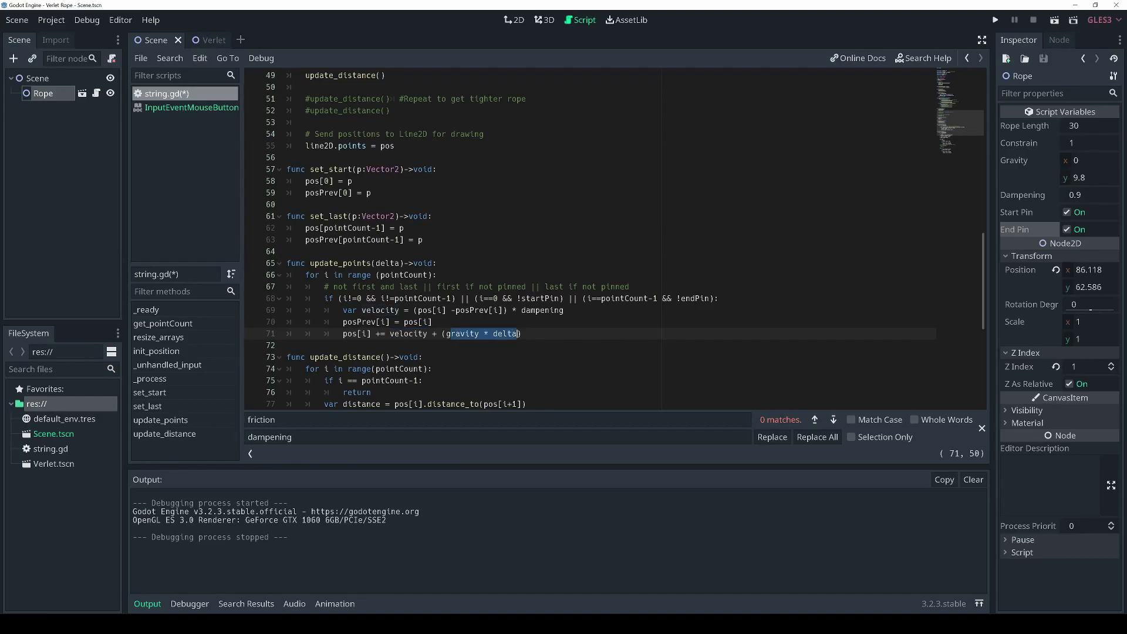
{"action": "double_click", "coordinate": [504, 334]}
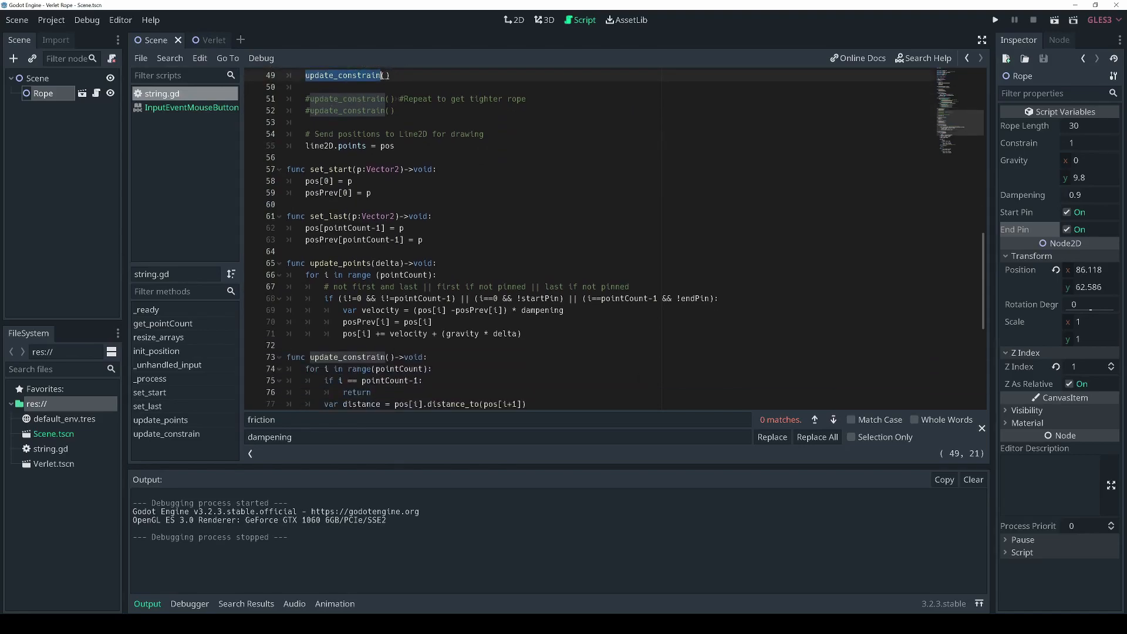
Step: In update_constrain, highlight the distance variable and point out constrain and distance in the difference line
{"action": "scroll", "scroll_direction": "down", "scroll_amount": 3}
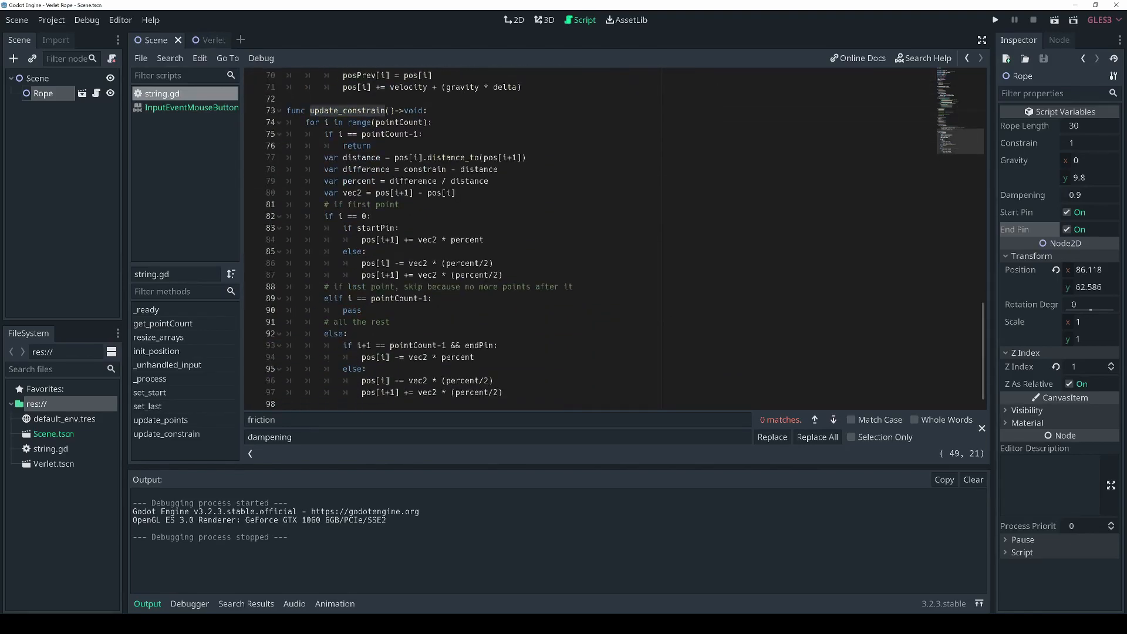
{"action": "scroll", "scroll_direction": "down", "scroll_amount": 3}
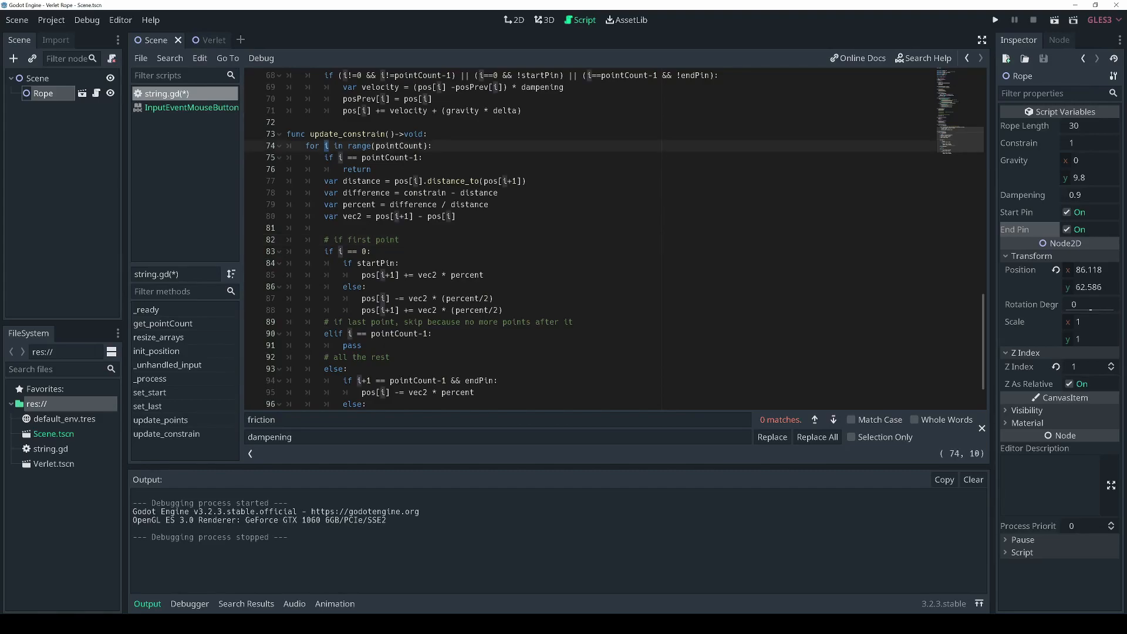
{"action": "double_click", "coordinate": [398, 146]}
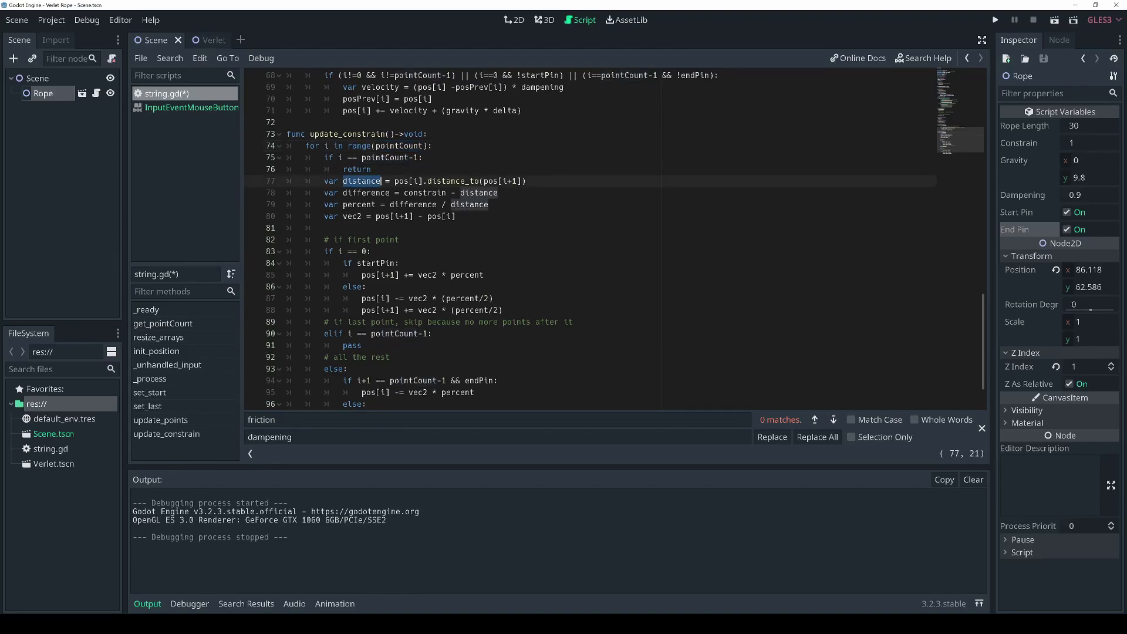
{"action": "left_click", "coordinate": [403, 181]}
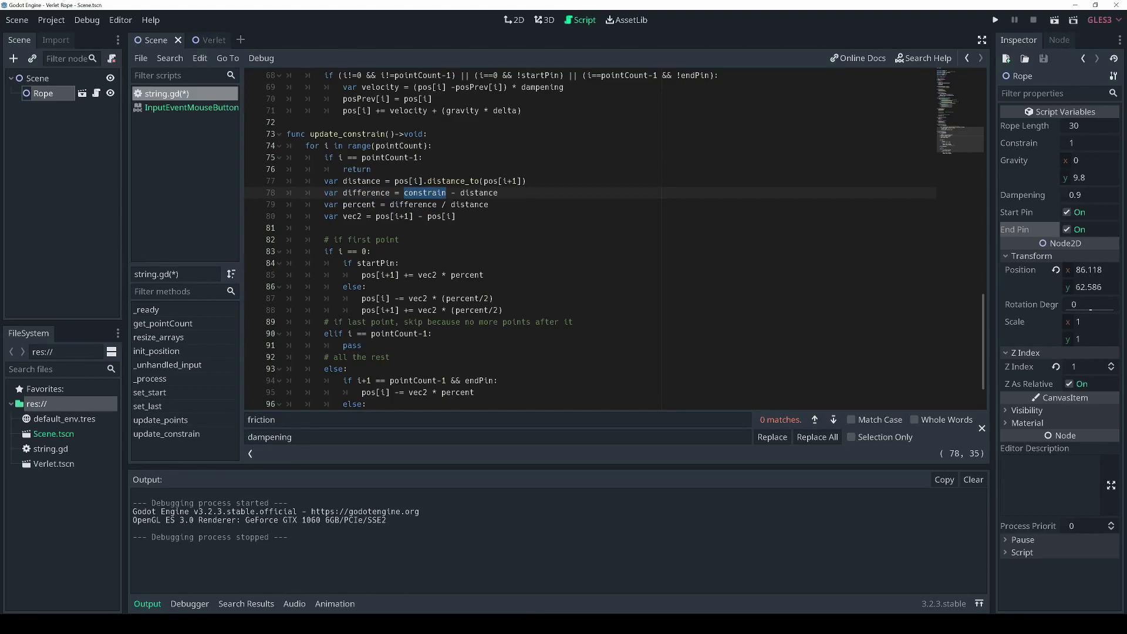
{"action": "left_click", "coordinate": [473, 193]}
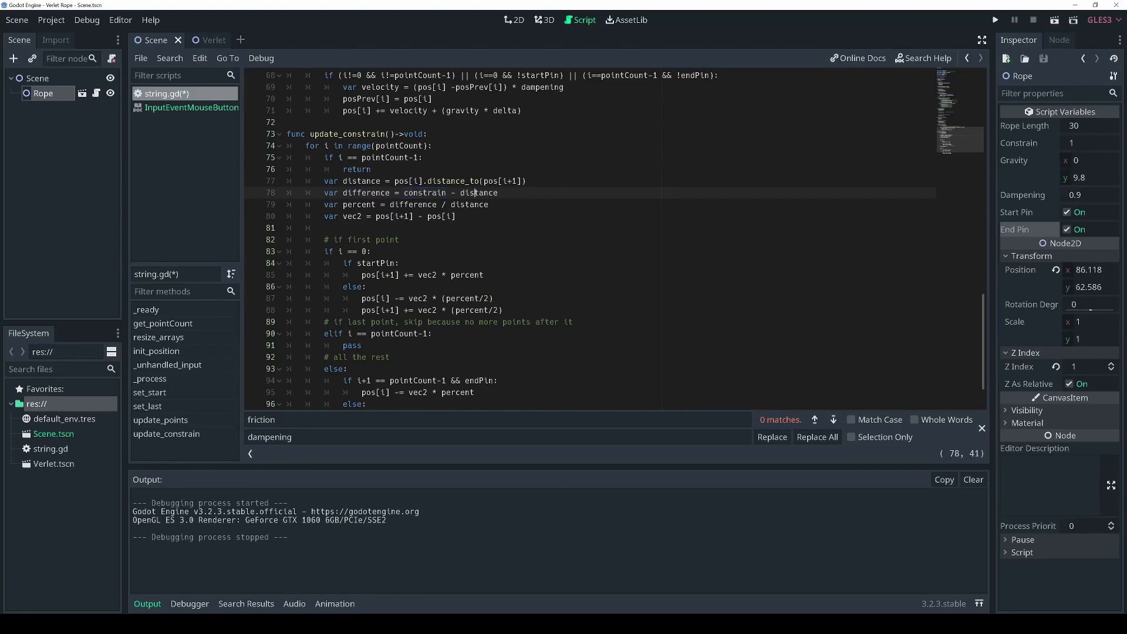
{"action": "double_click", "coordinate": [478, 192]}
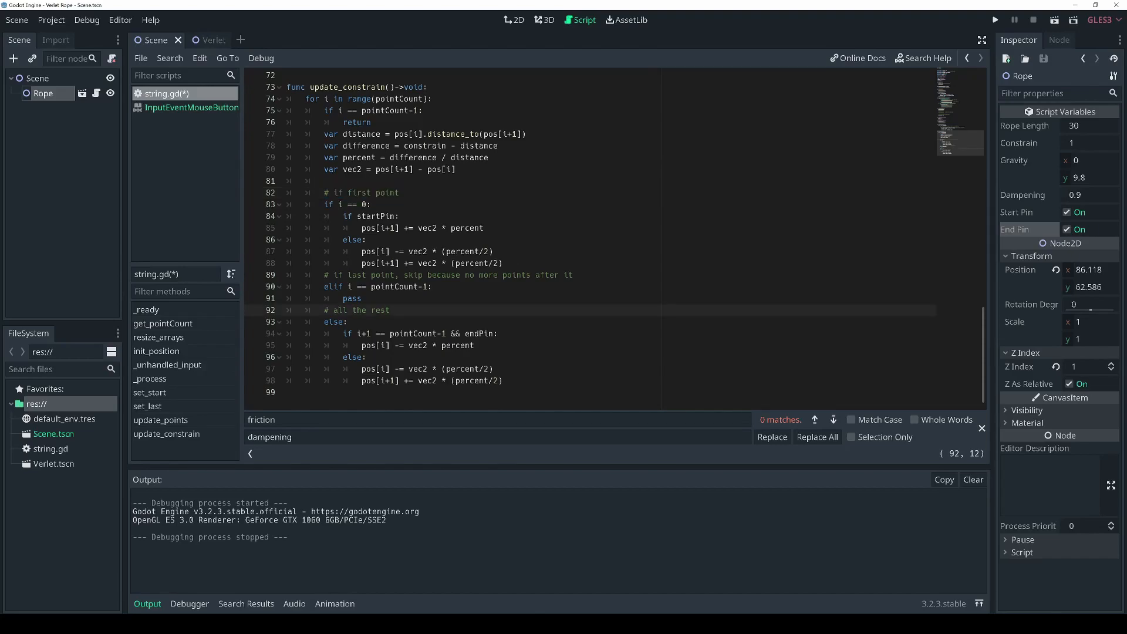
{"action": "left_click_drag", "start_coordinate": [348, 321], "coordinate": [503, 380]}
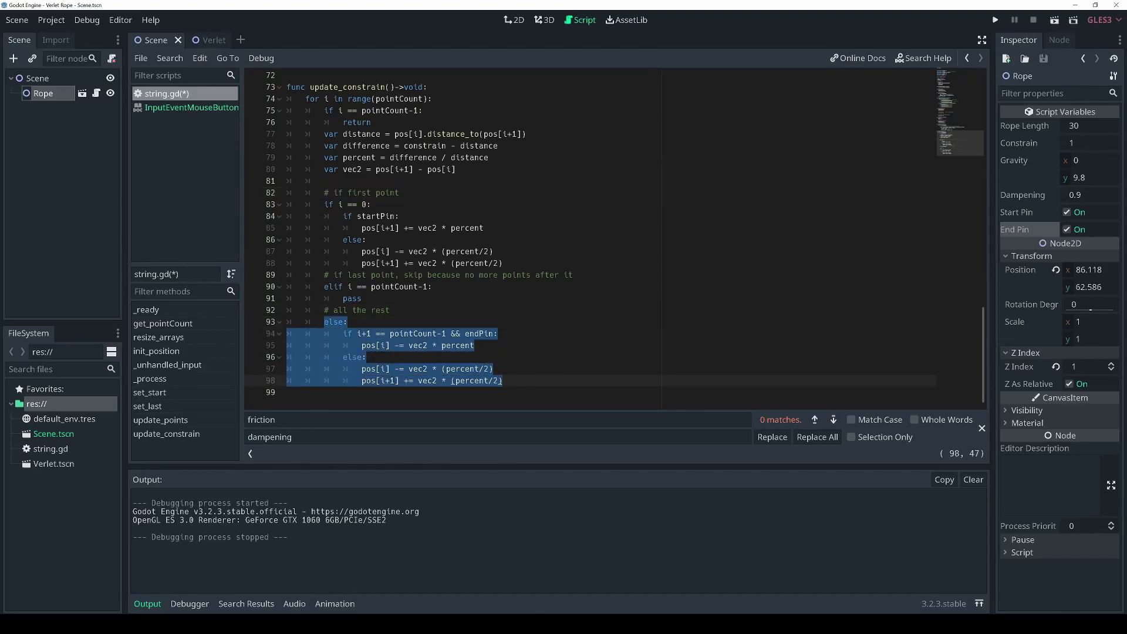
{"action": "left_click", "coordinate": [395, 334]}
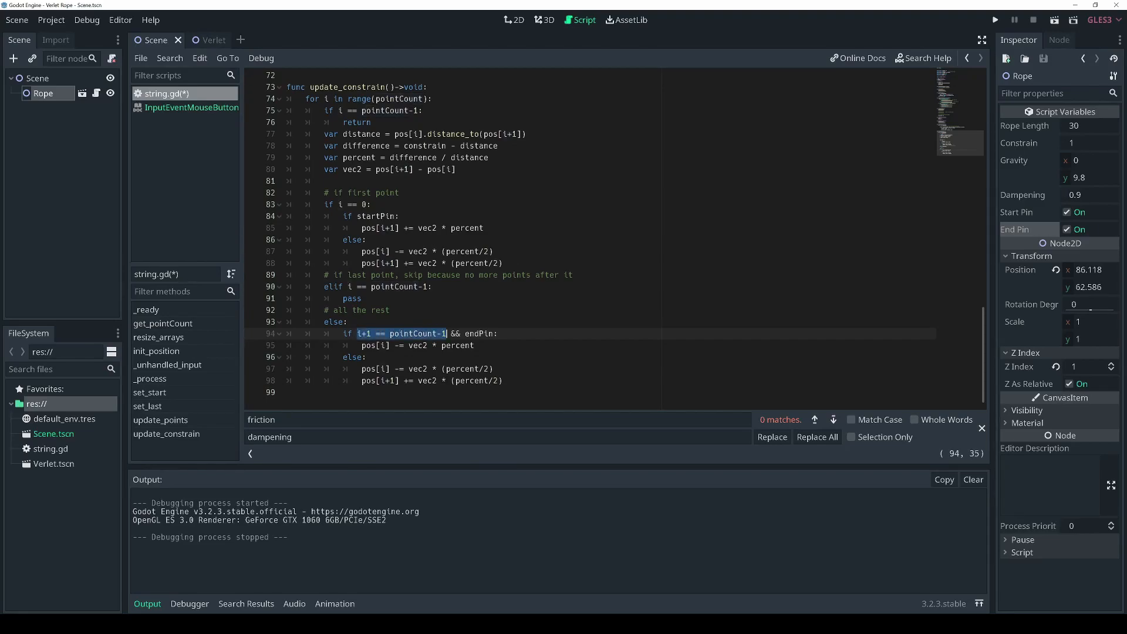
{"action": "double_click", "coordinate": [479, 334]}
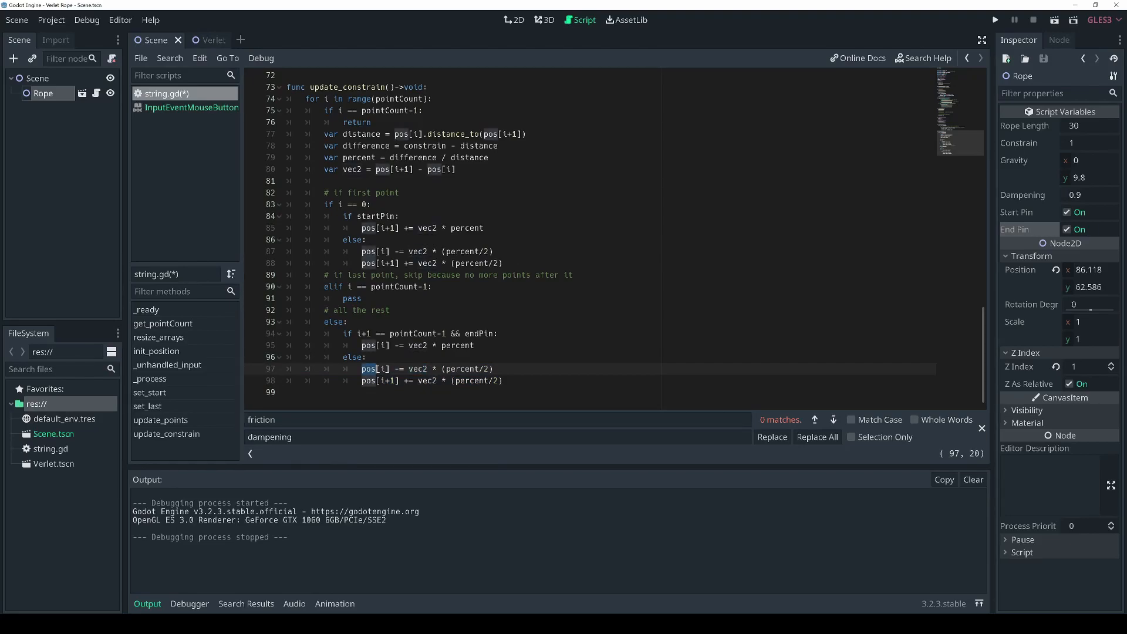
{"action": "double_click", "coordinate": [416, 368]}
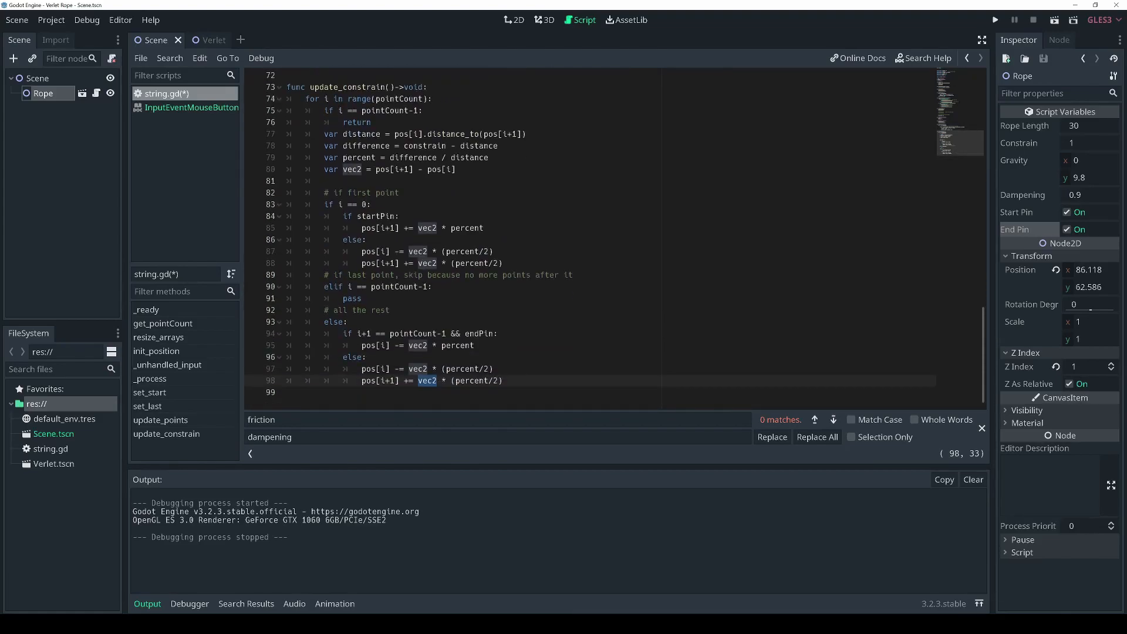
{"action": "left_click_drag", "start_coordinate": [324, 204], "coordinate": [503, 262]}
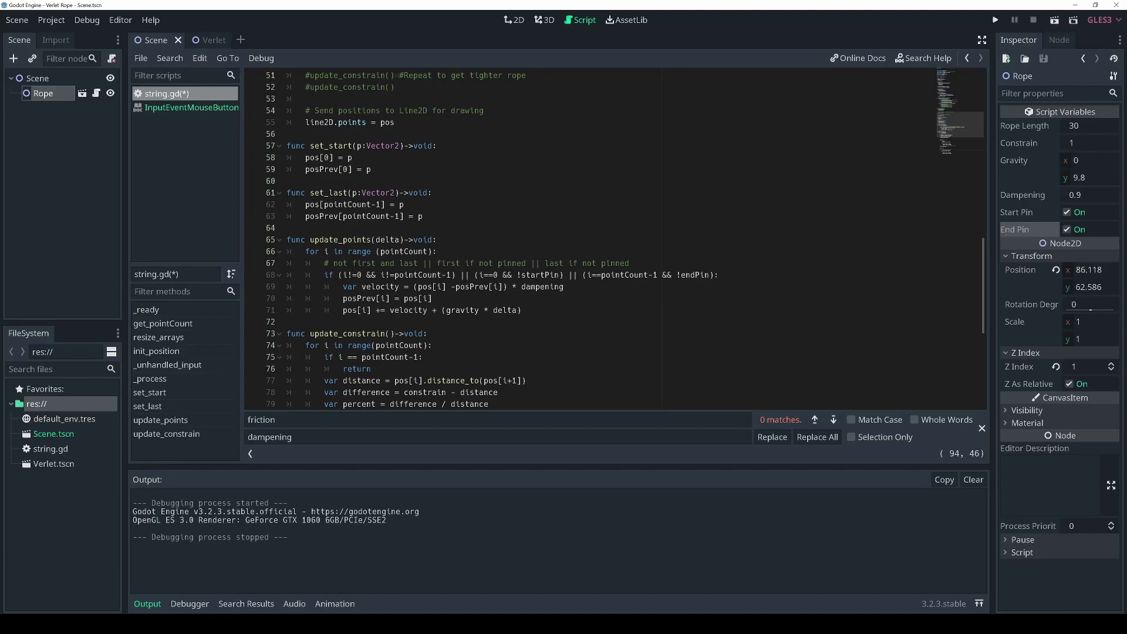
{"action": "mouse_move", "coordinate": [120, 599]}
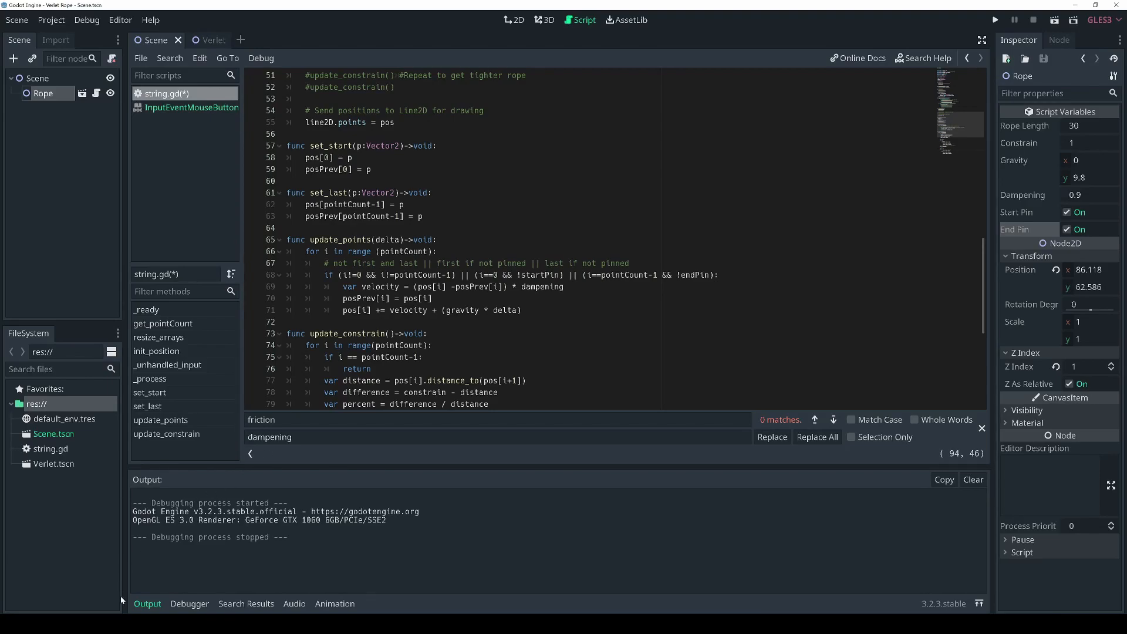
{"action": "scroll", "scroll_direction": "down", "scroll_amount": 3}
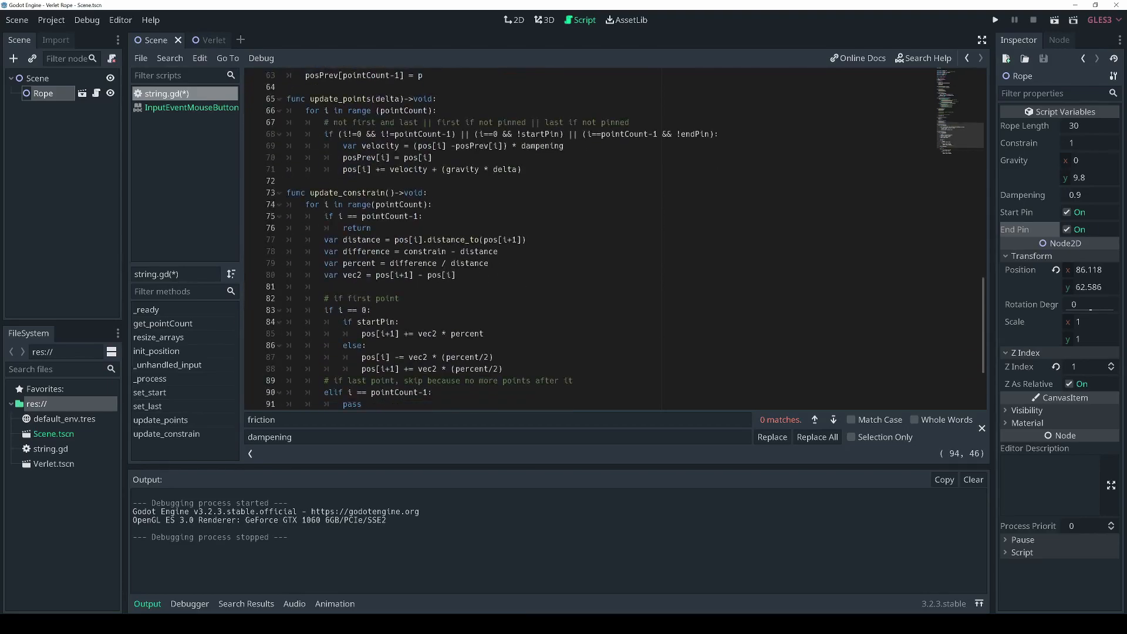
{"action": "scroll", "scroll_direction": "down", "scroll_amount": 3}
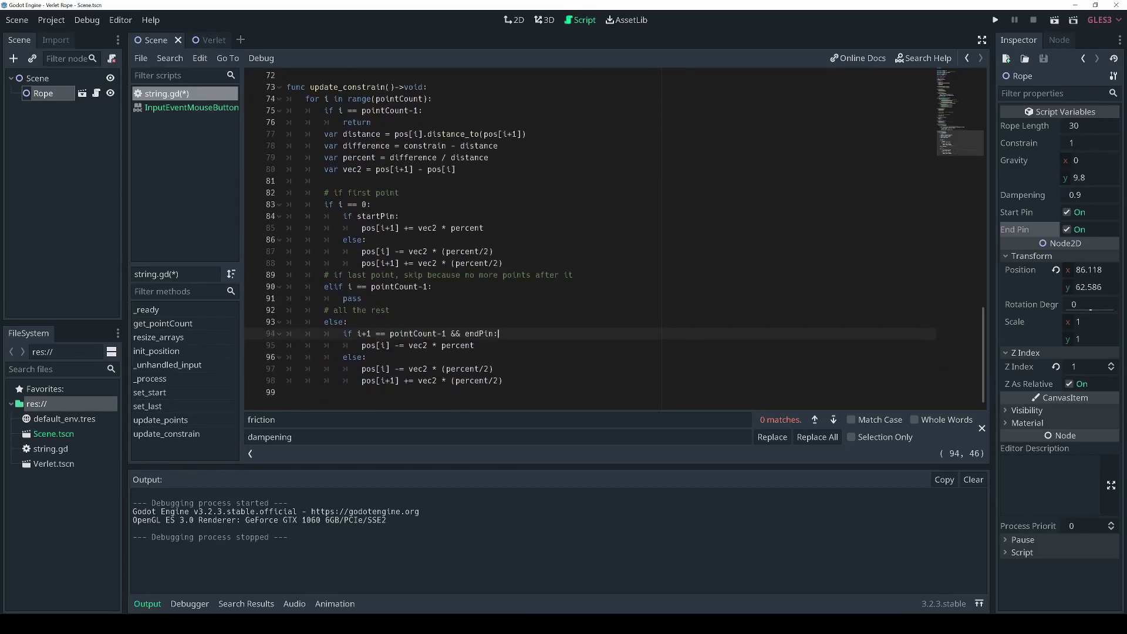